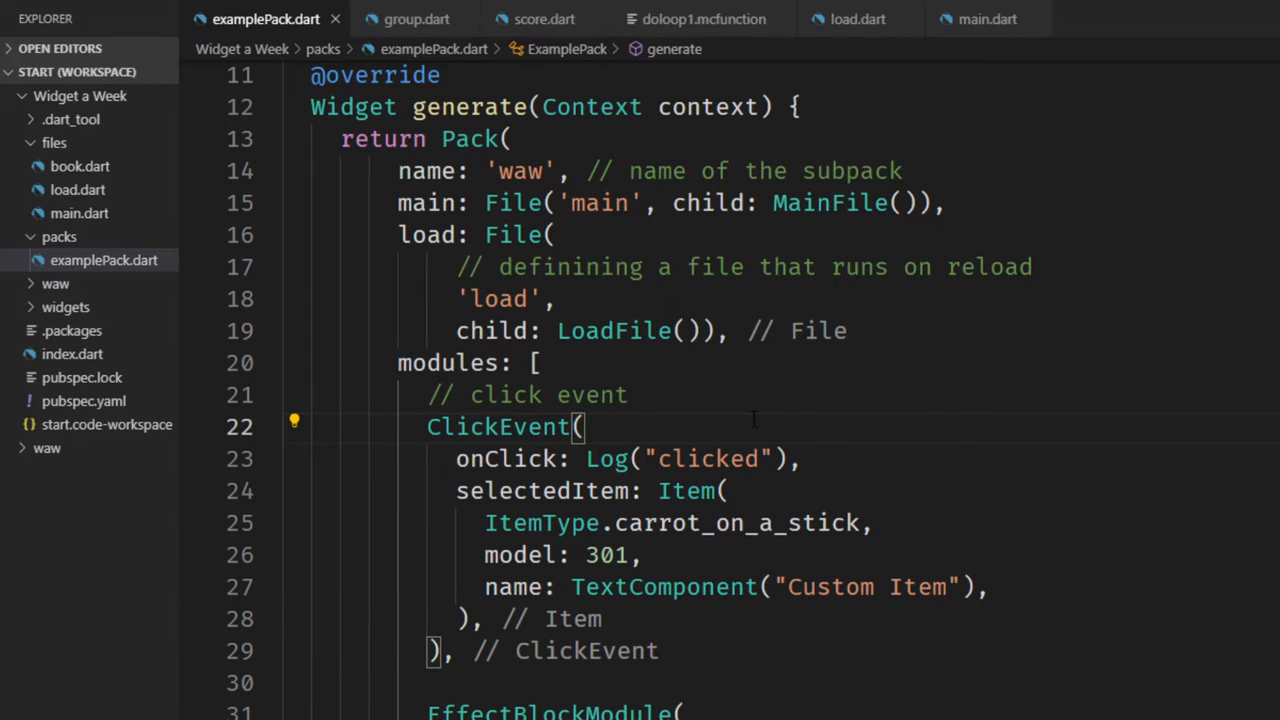
Step: Edit Log("clicked") on line 23 of examplePack.dart so the click event logs "click"
click(84, 166)
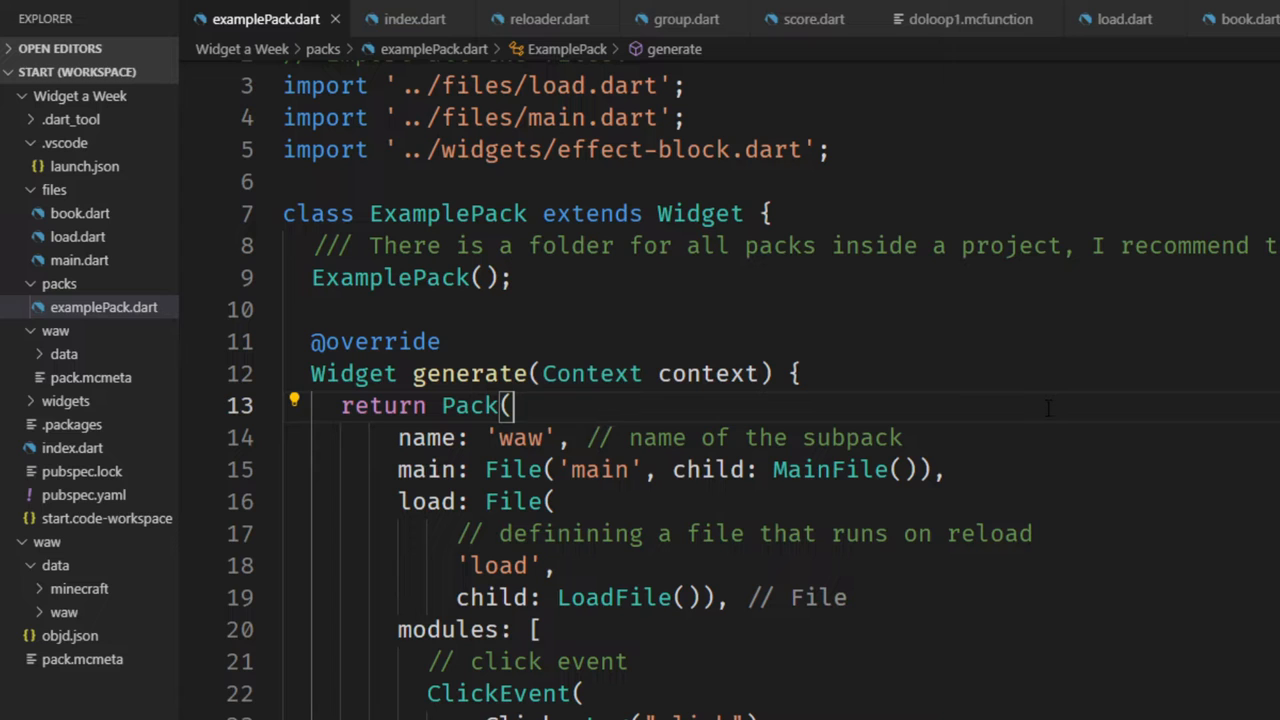
scroll(down, 3)
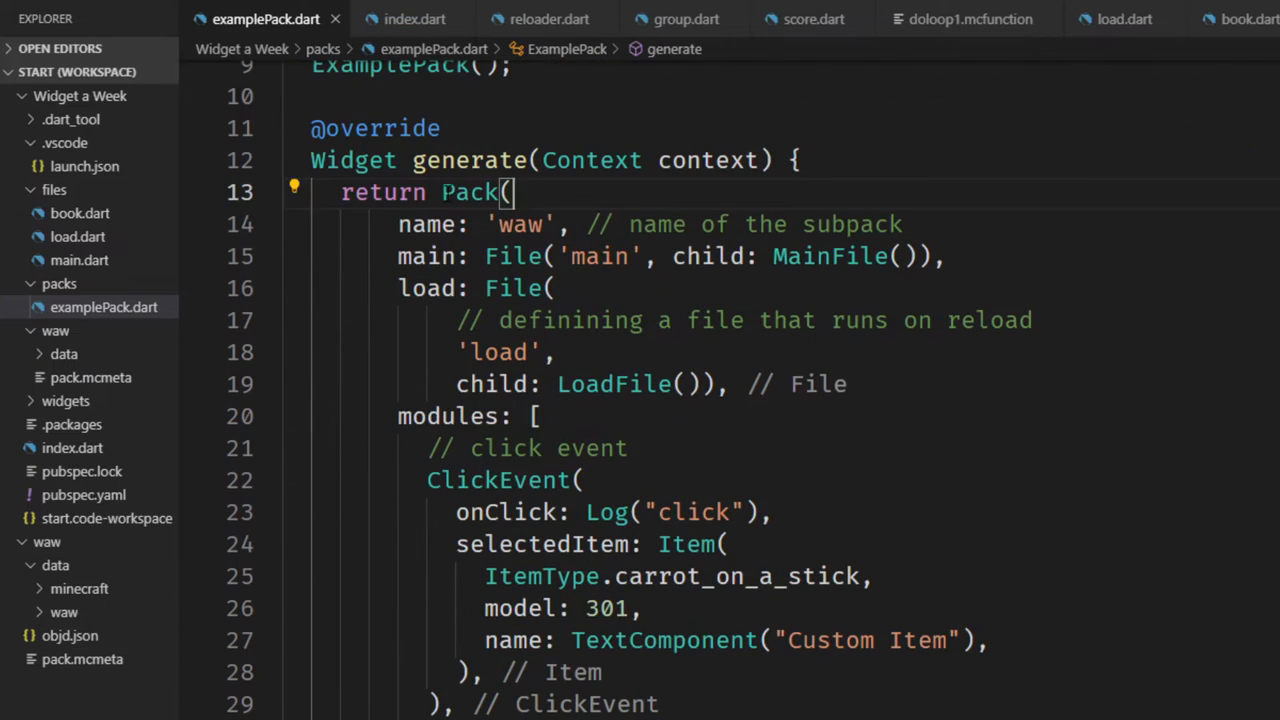
mouse_move(828, 256)
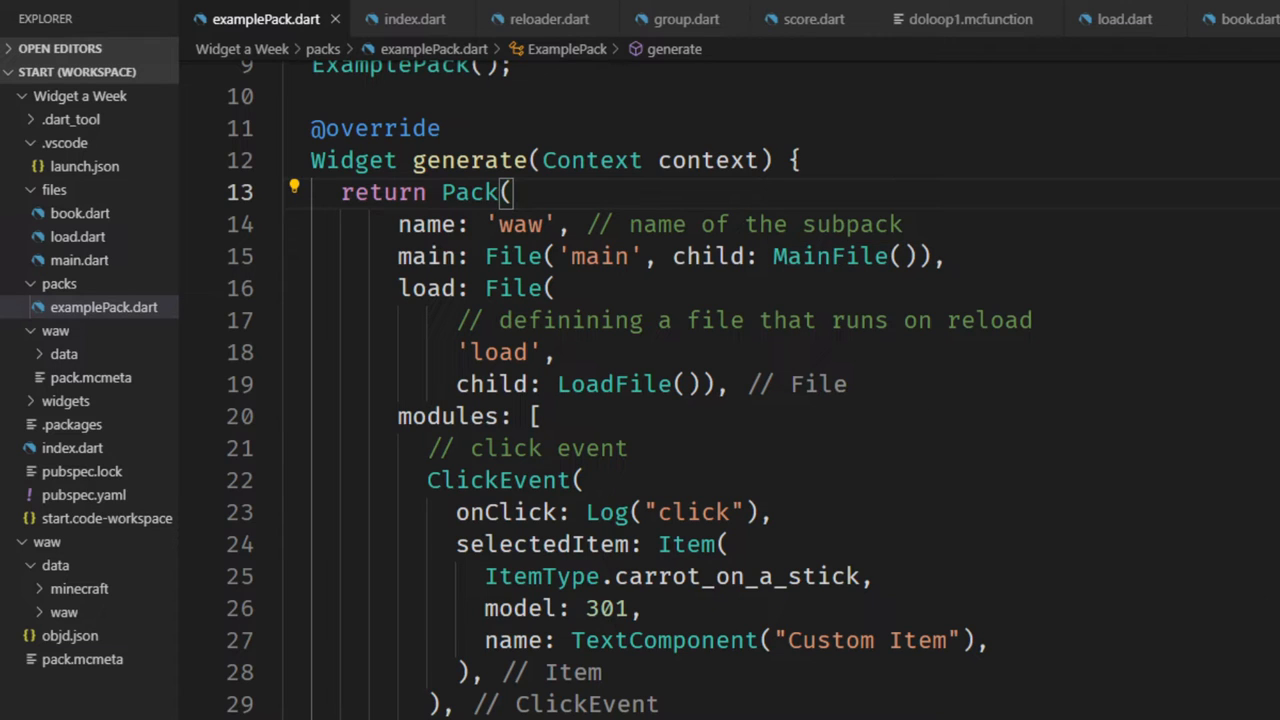
click(414, 18)
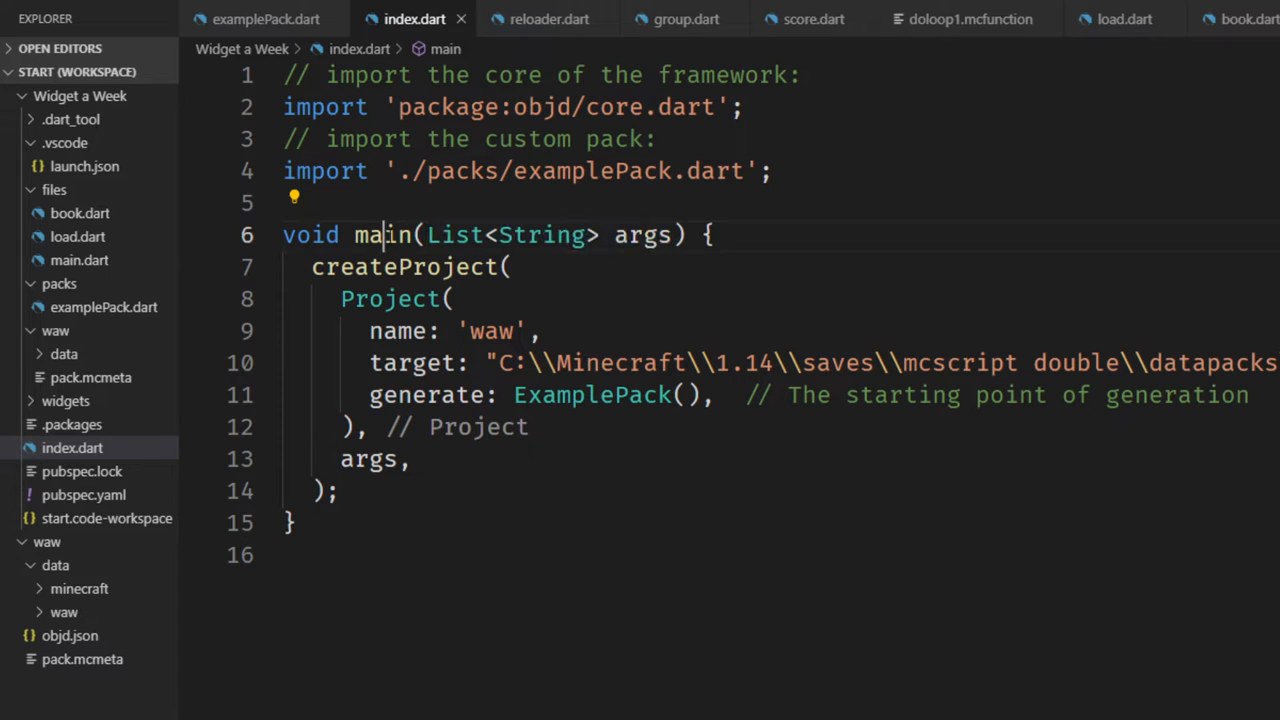
Step: Run objd serve index.dart in the terminal to generate the waw datapack
double_click(404, 268)
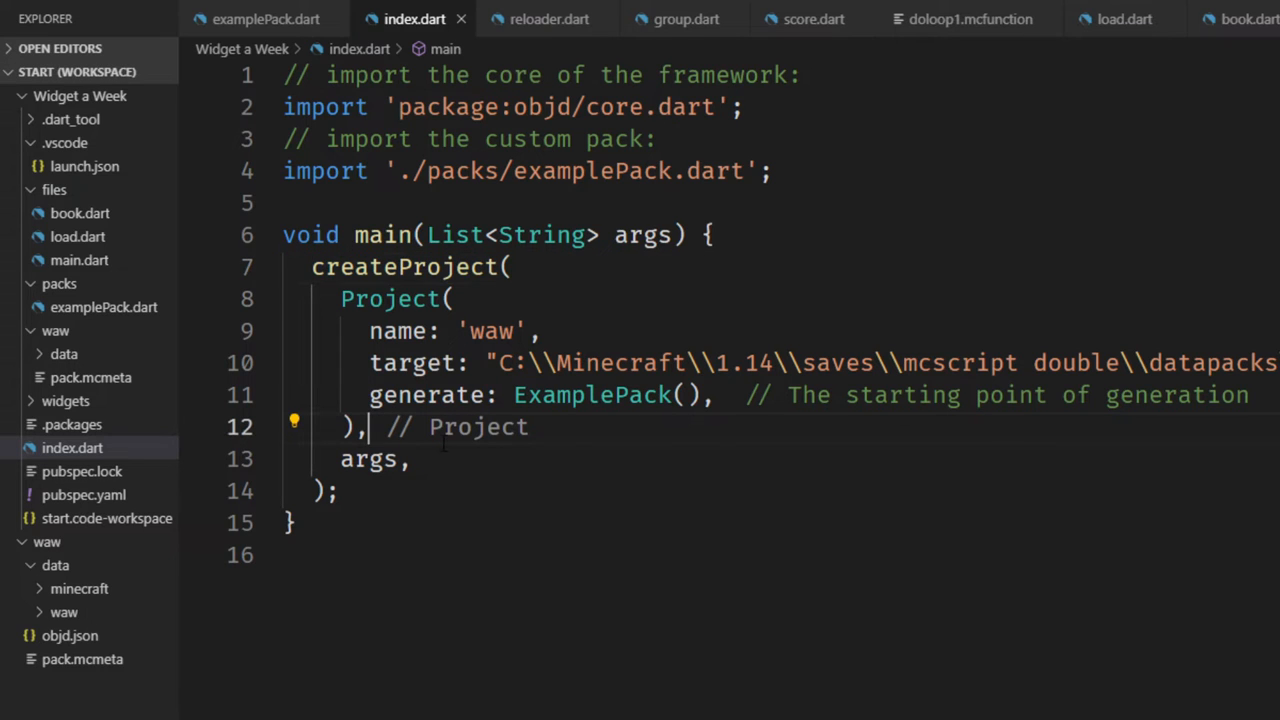
click(512, 18)
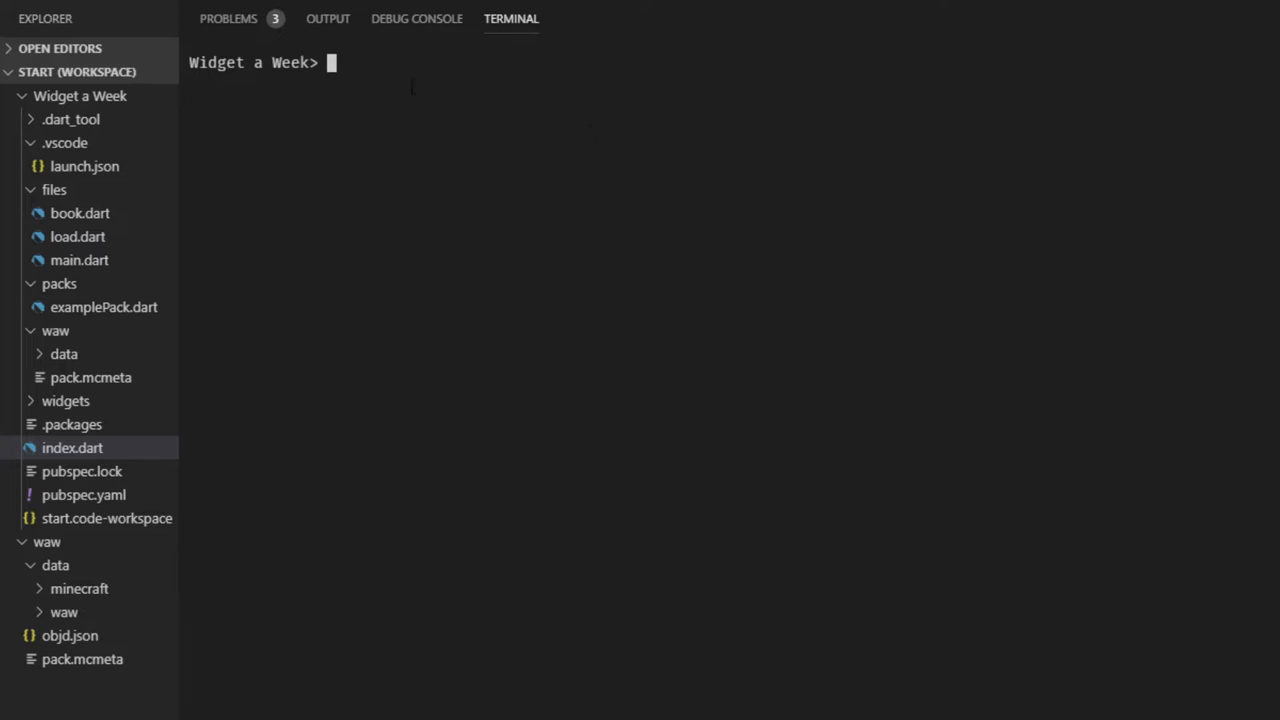
mouse_move(512, 18)
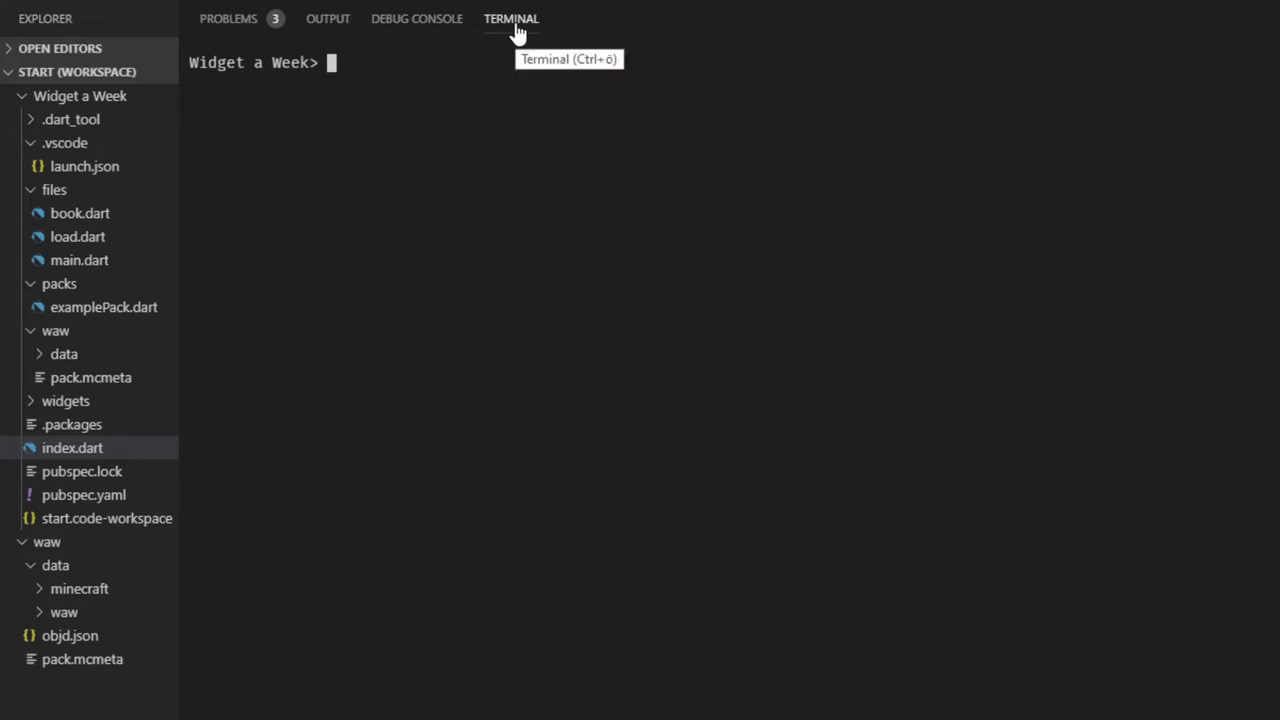
text(objd serve)
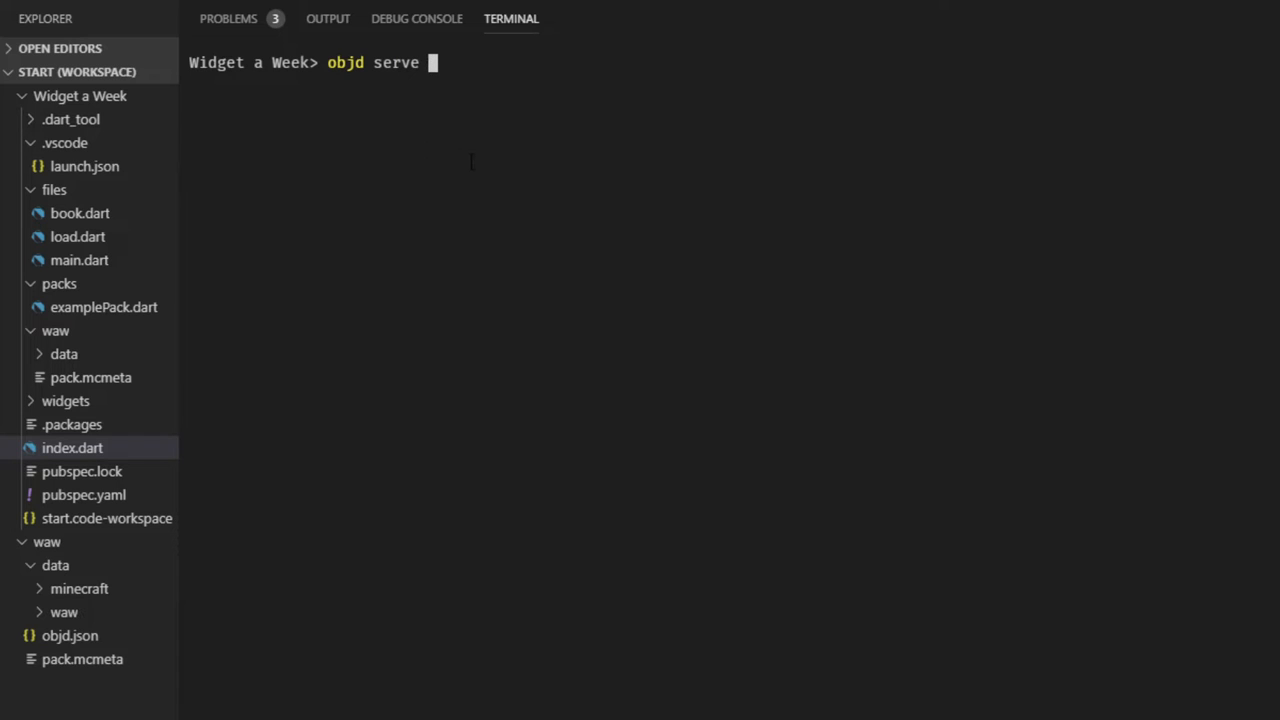
text(ind)
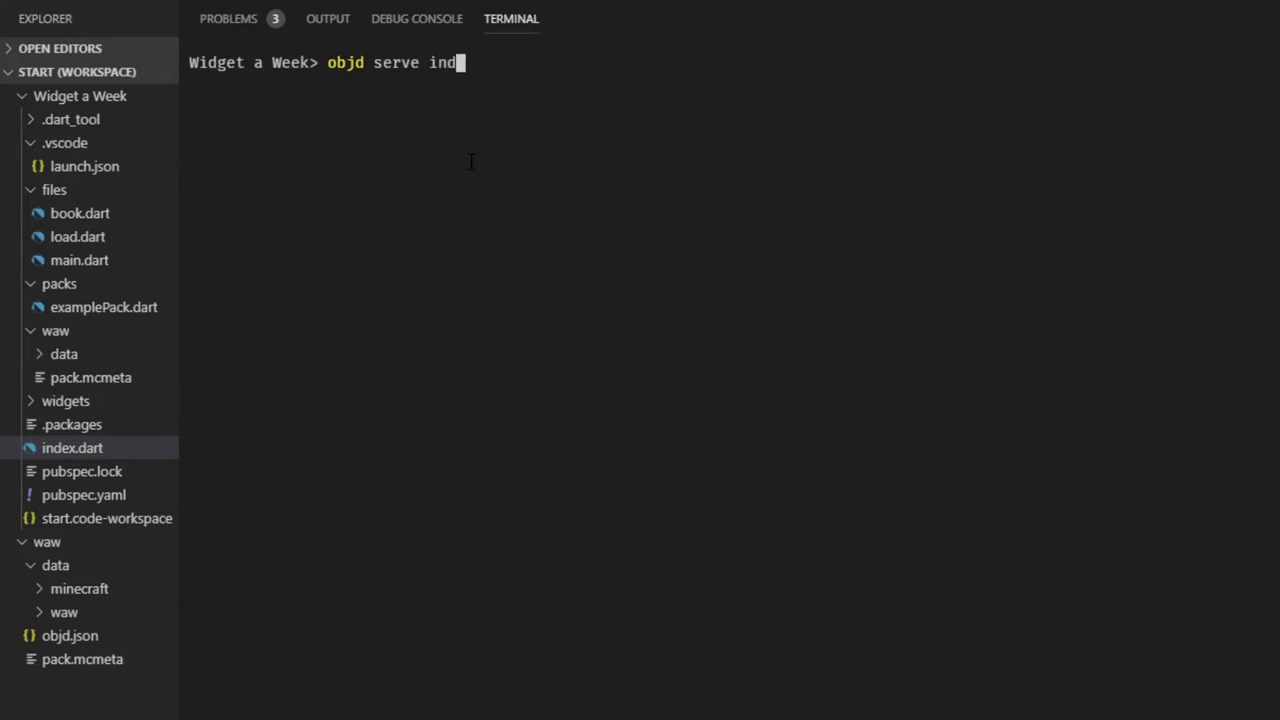
text(ex.dart)
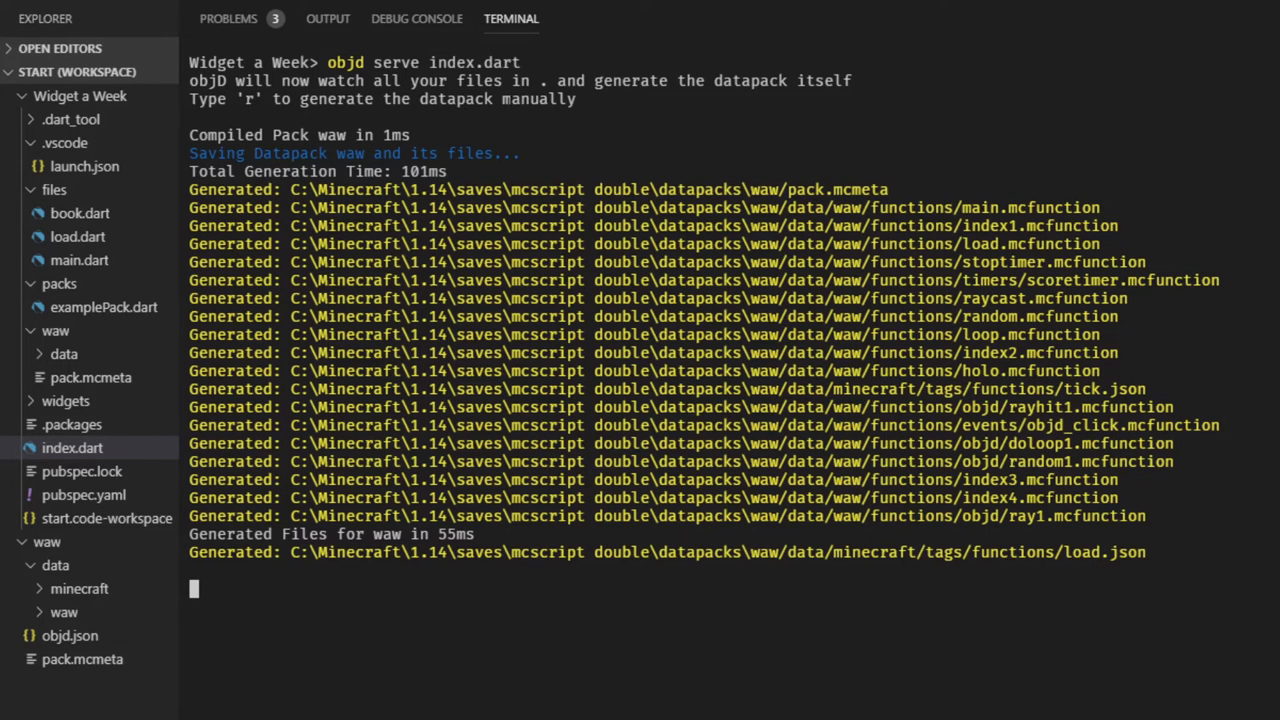
Step: Restore Log("clicked") in examplePack.dart and trigger a manual regeneration with r
click(104, 308)
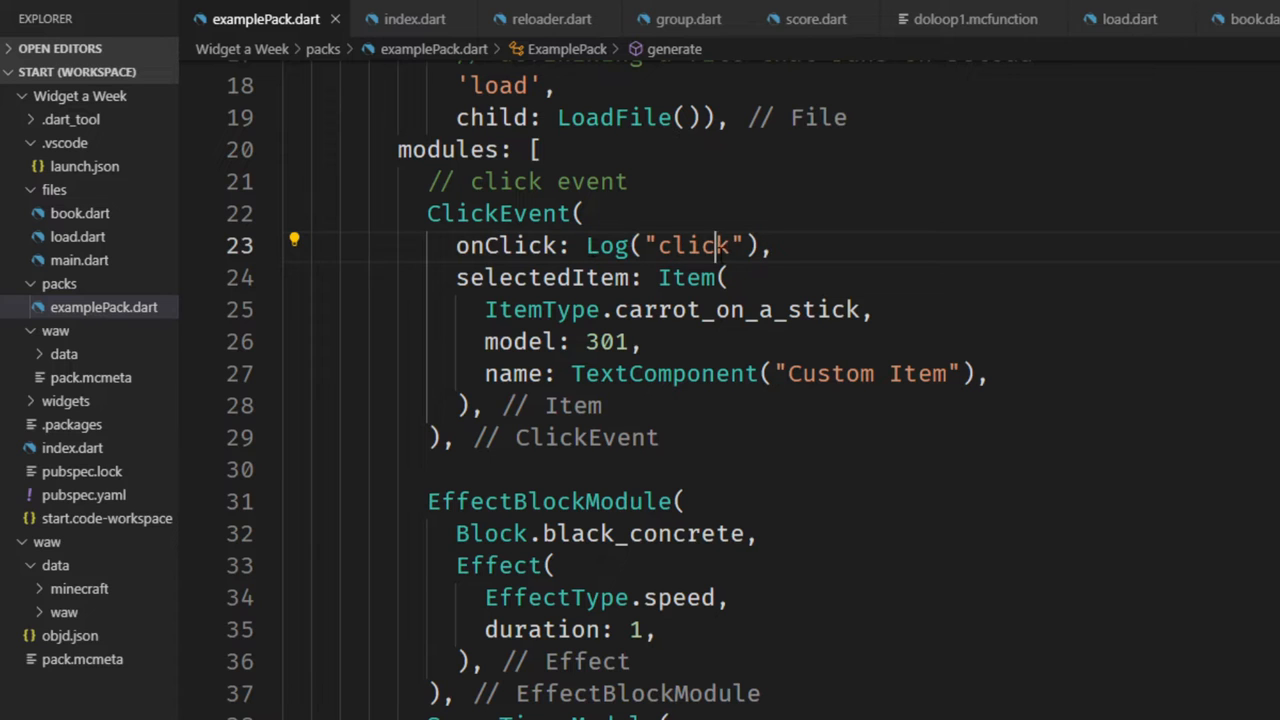
text(ed)
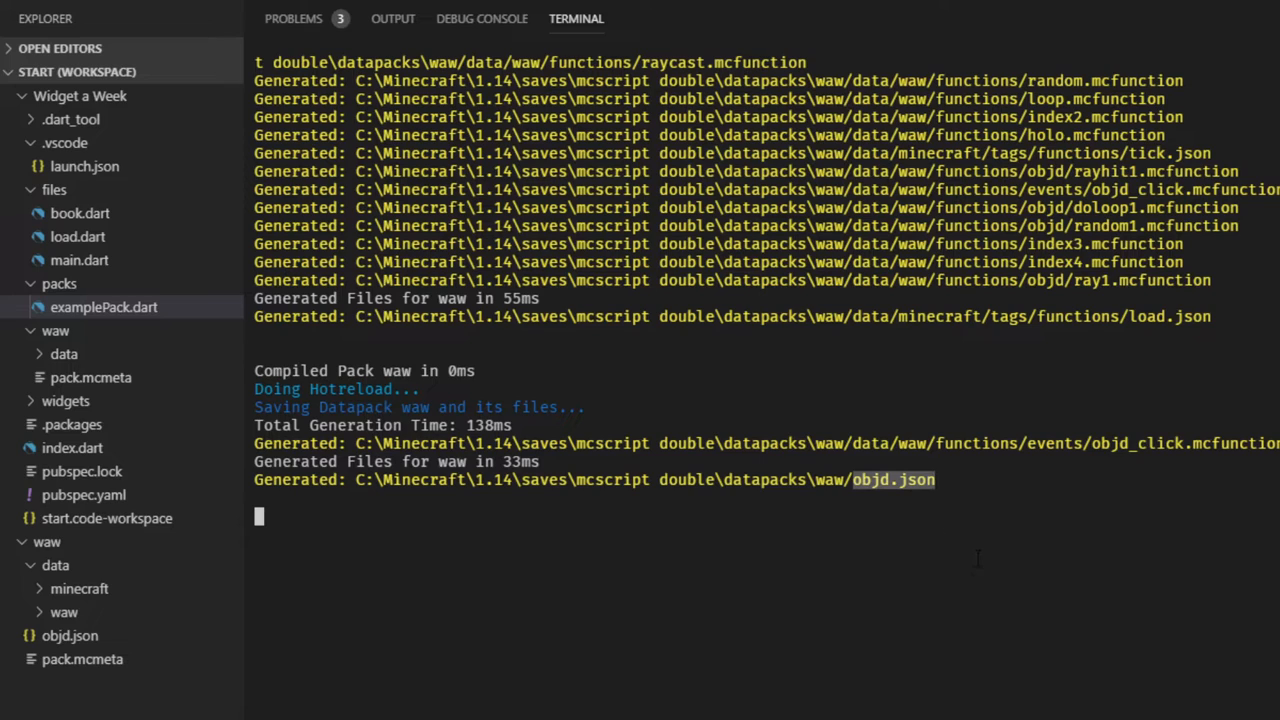
mouse_move(968, 524)
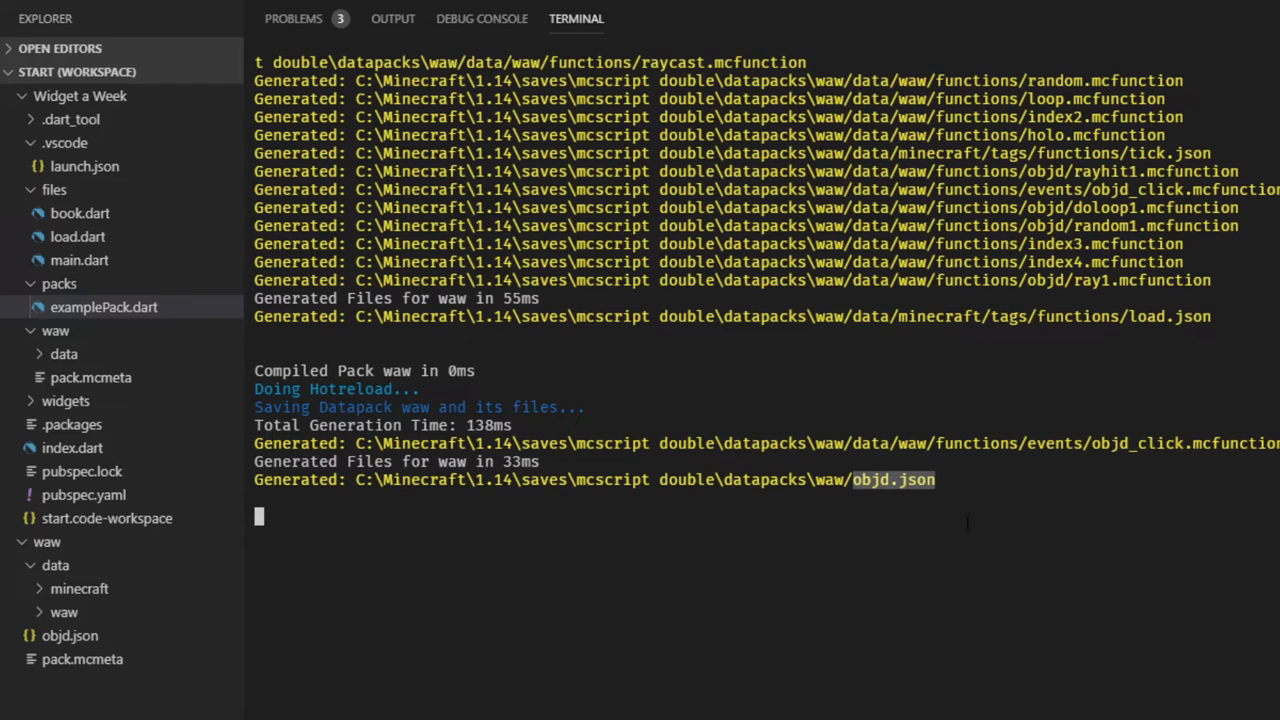
text(r)
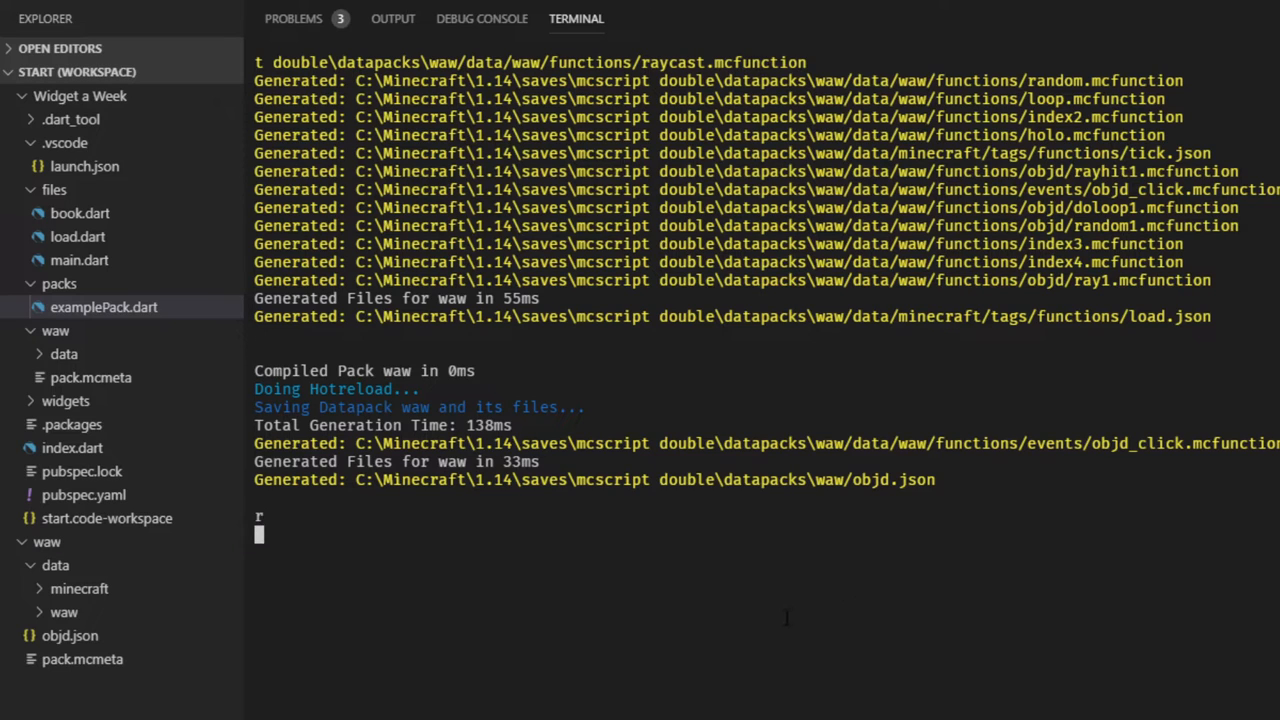
key(Enter)
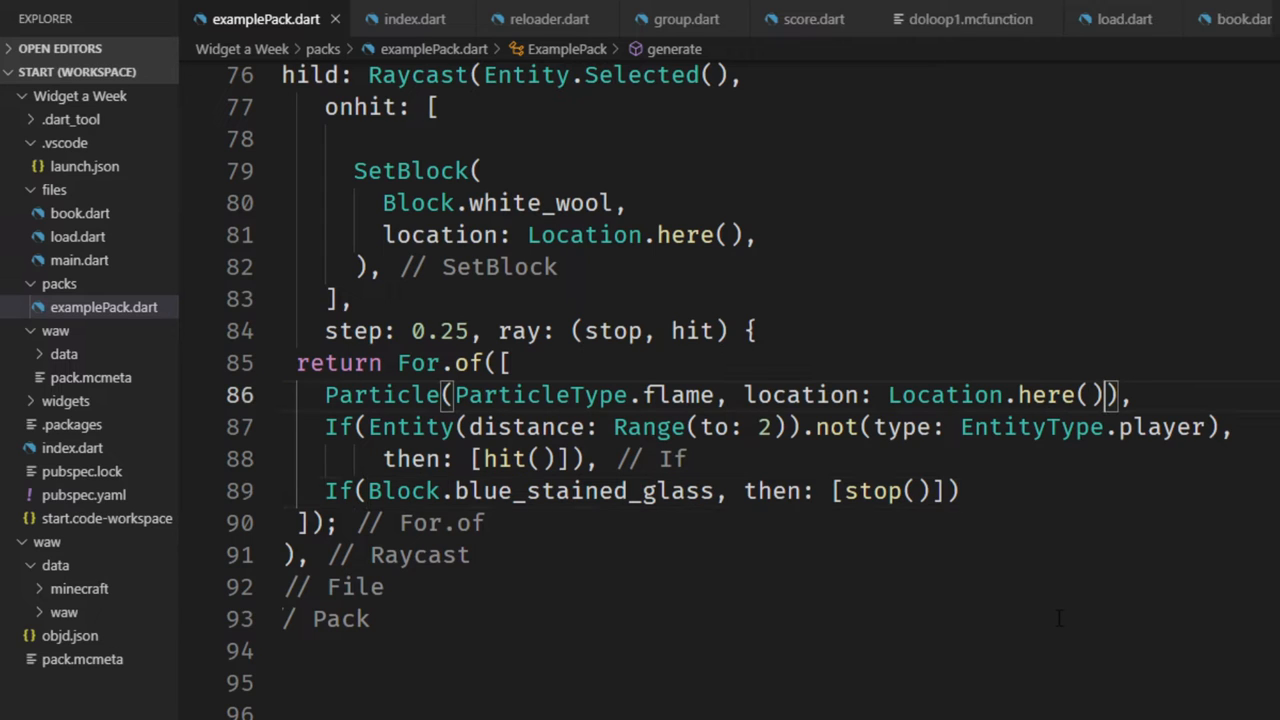
Step: Add trailing commas to the raycast arguments and reformat the document onto separate lines
text(,)
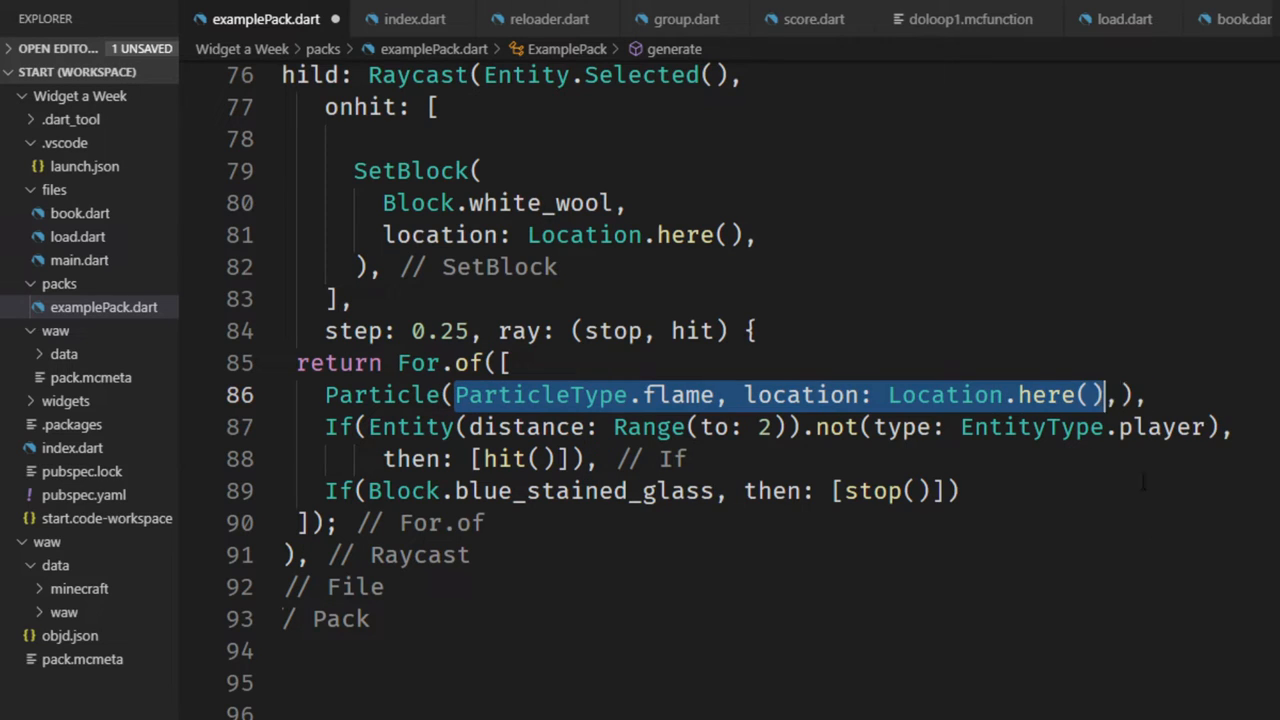
mouse_move(1176, 564)
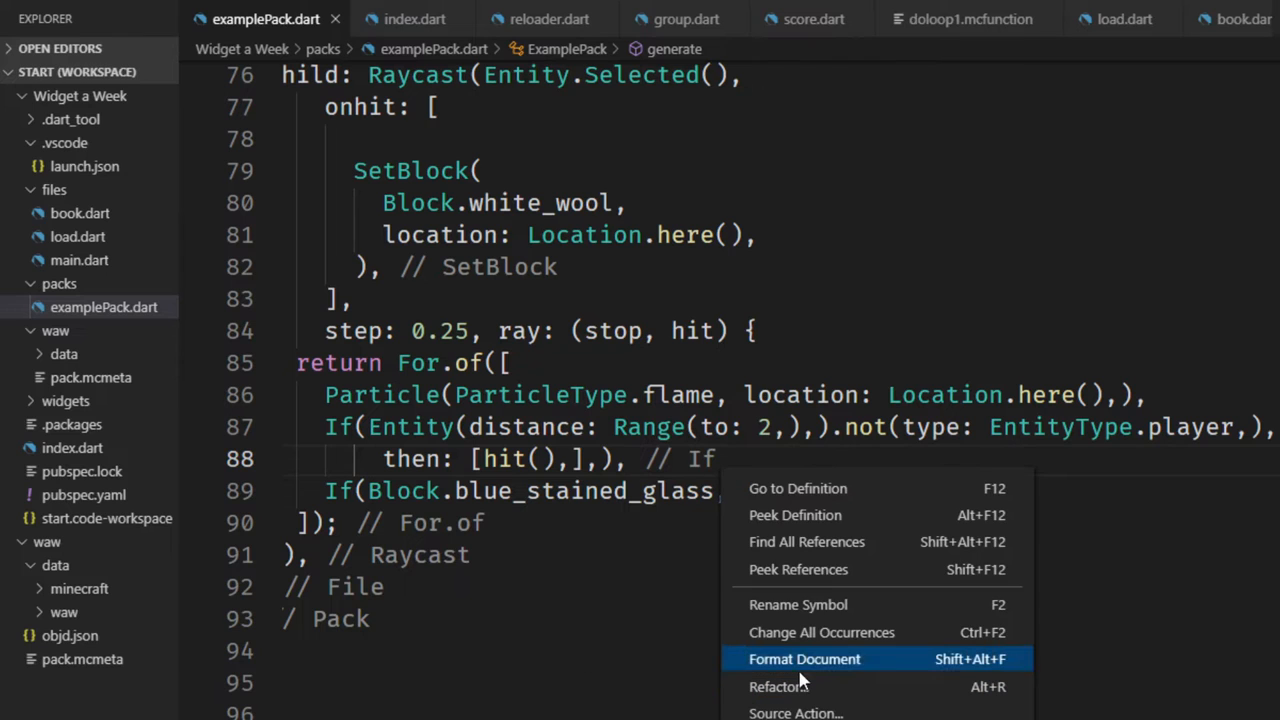
click(804, 658)
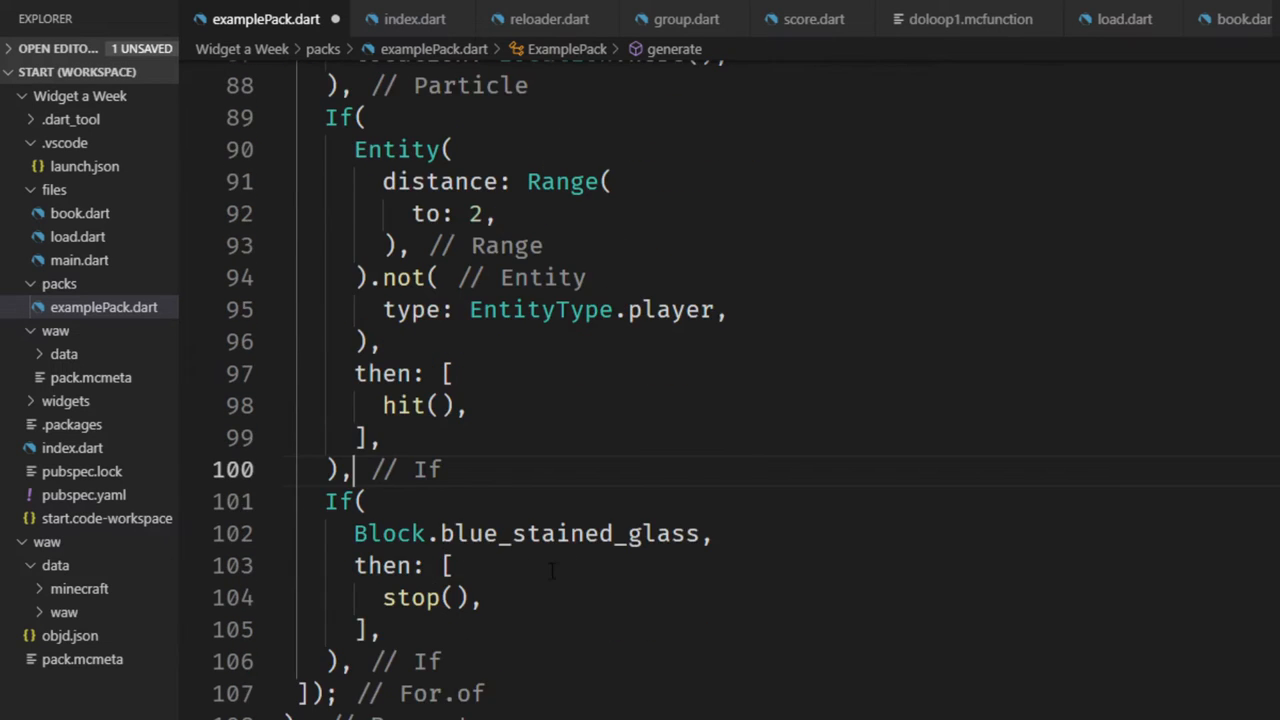
scroll(down, 3)
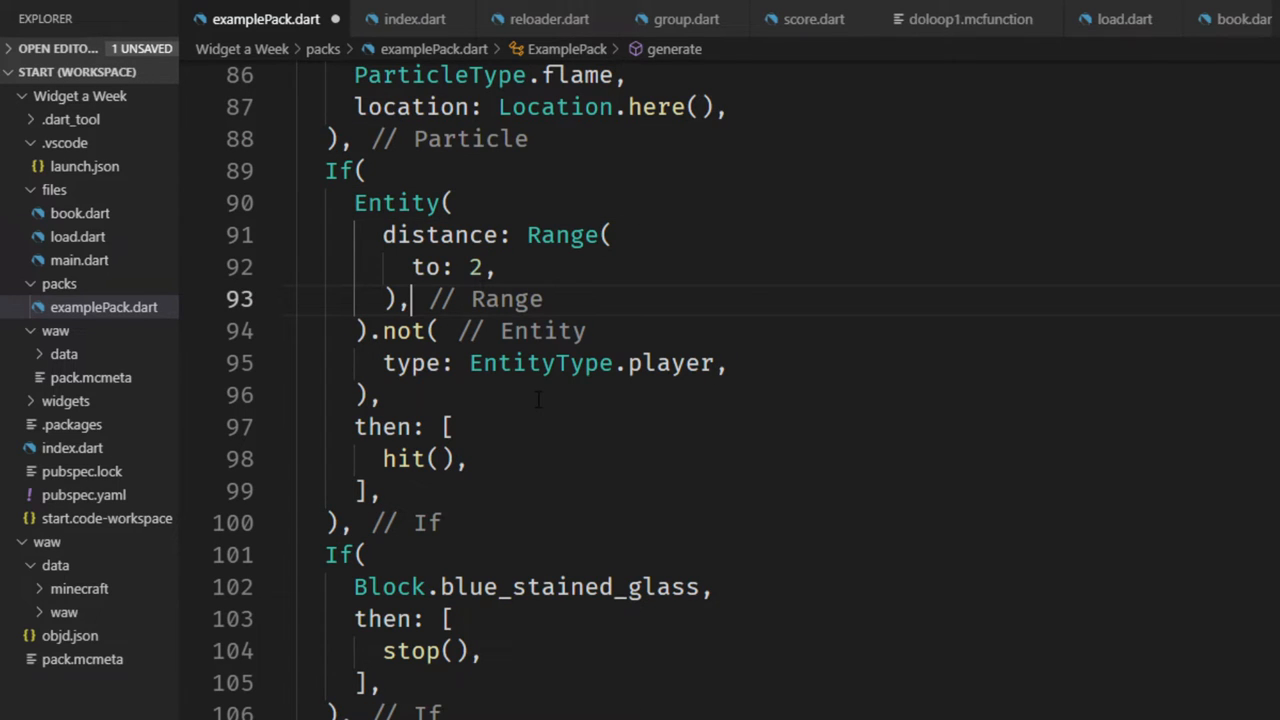
click(328, 170)
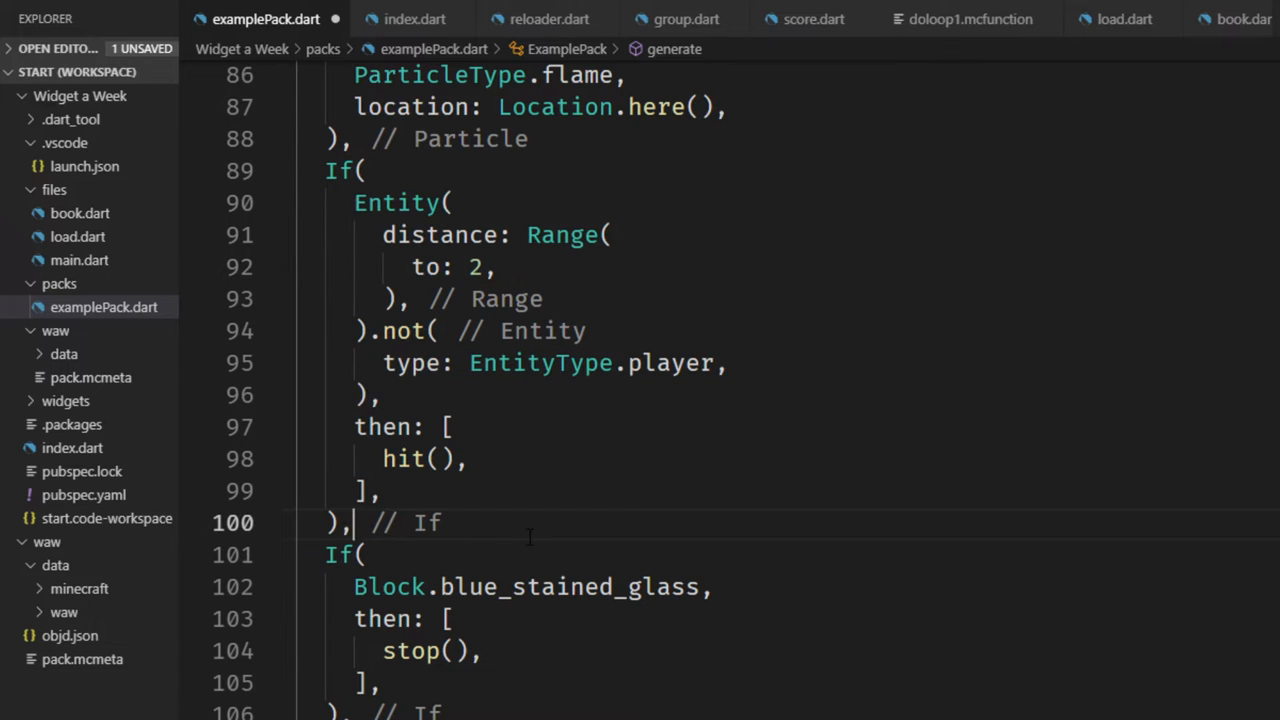
click(496, 268)
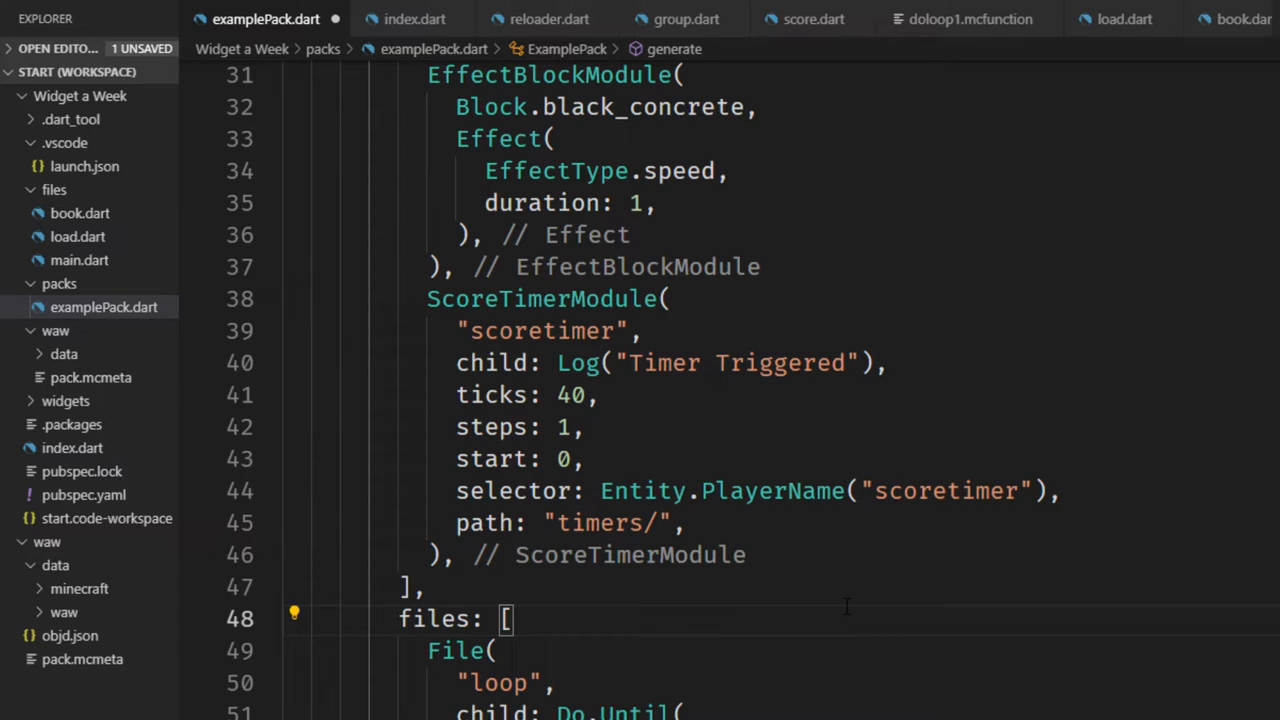
Step: Insert File("tips", child: TipsFile()) into the pack's files list
scroll(down, 3)
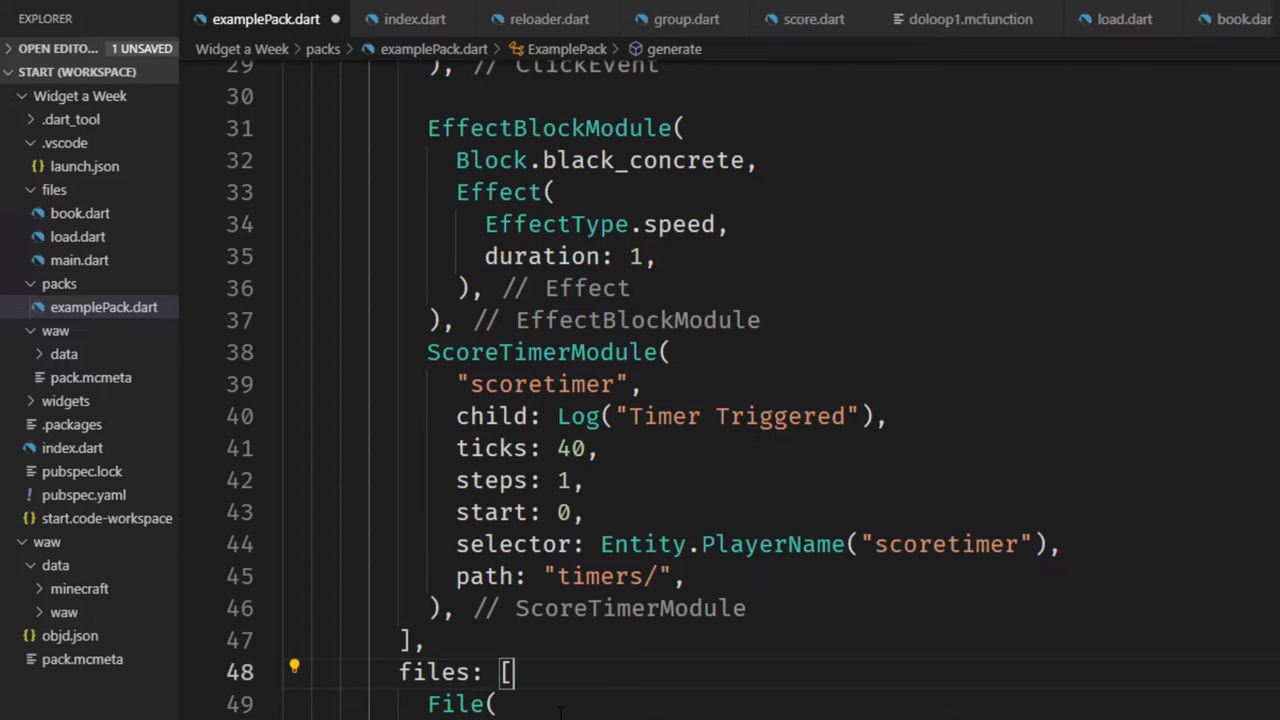
scroll(down, 3)
text(child:)
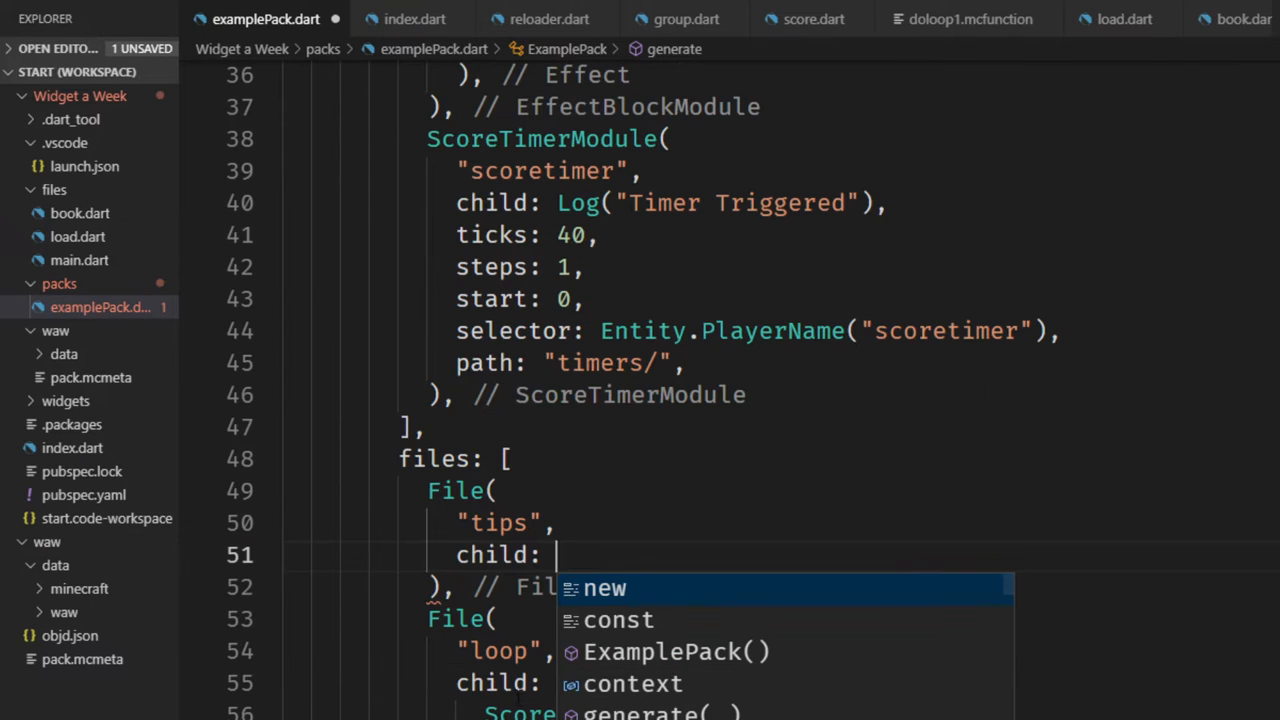
key(Escape)
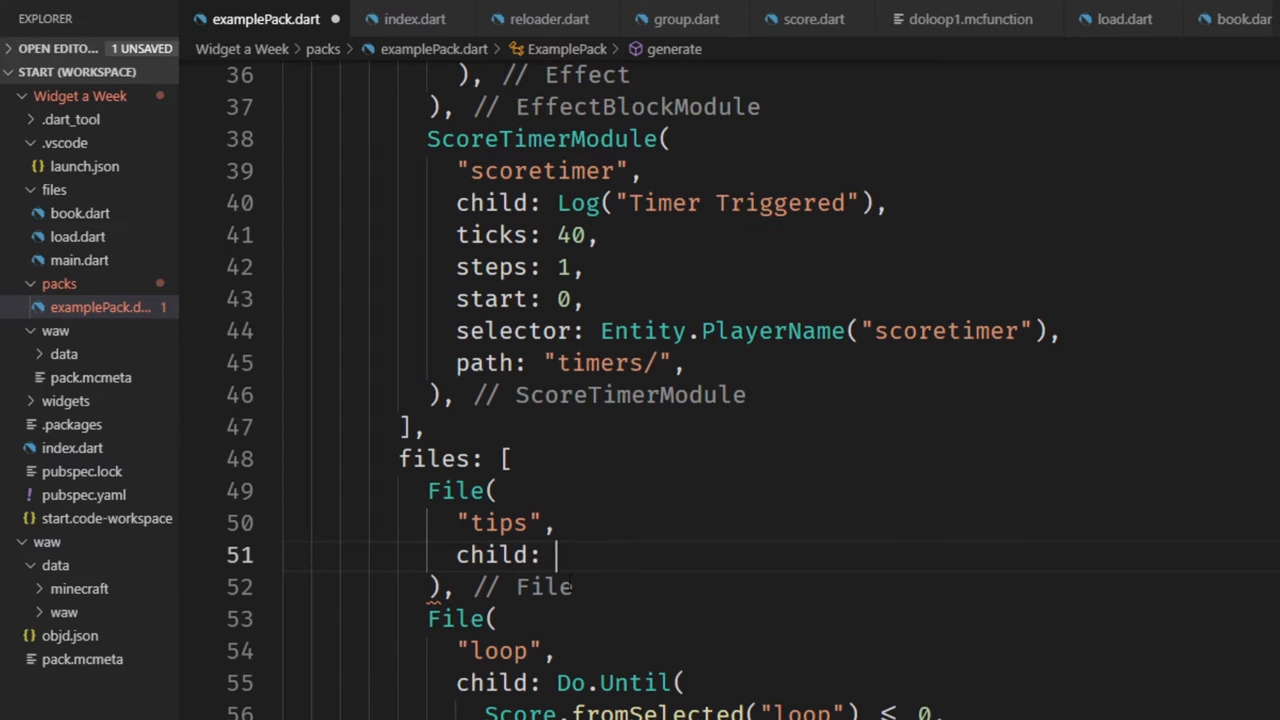
scroll(up, 3)
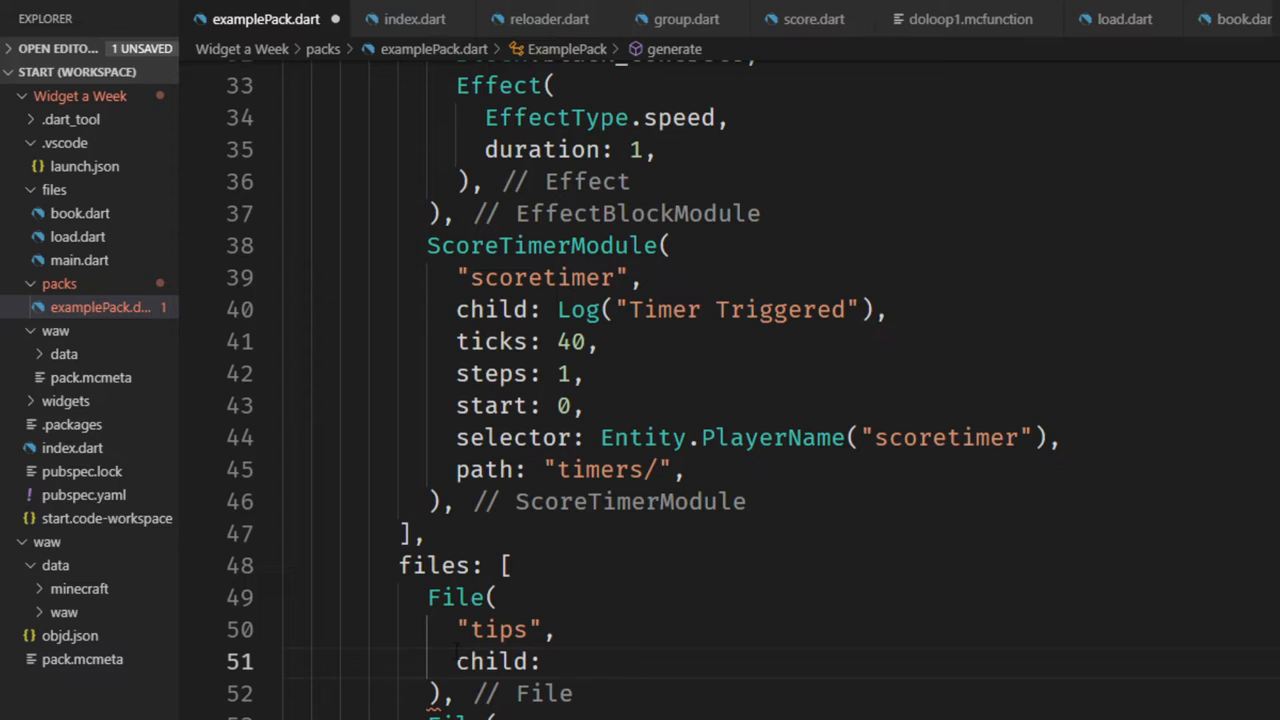
click(556, 660)
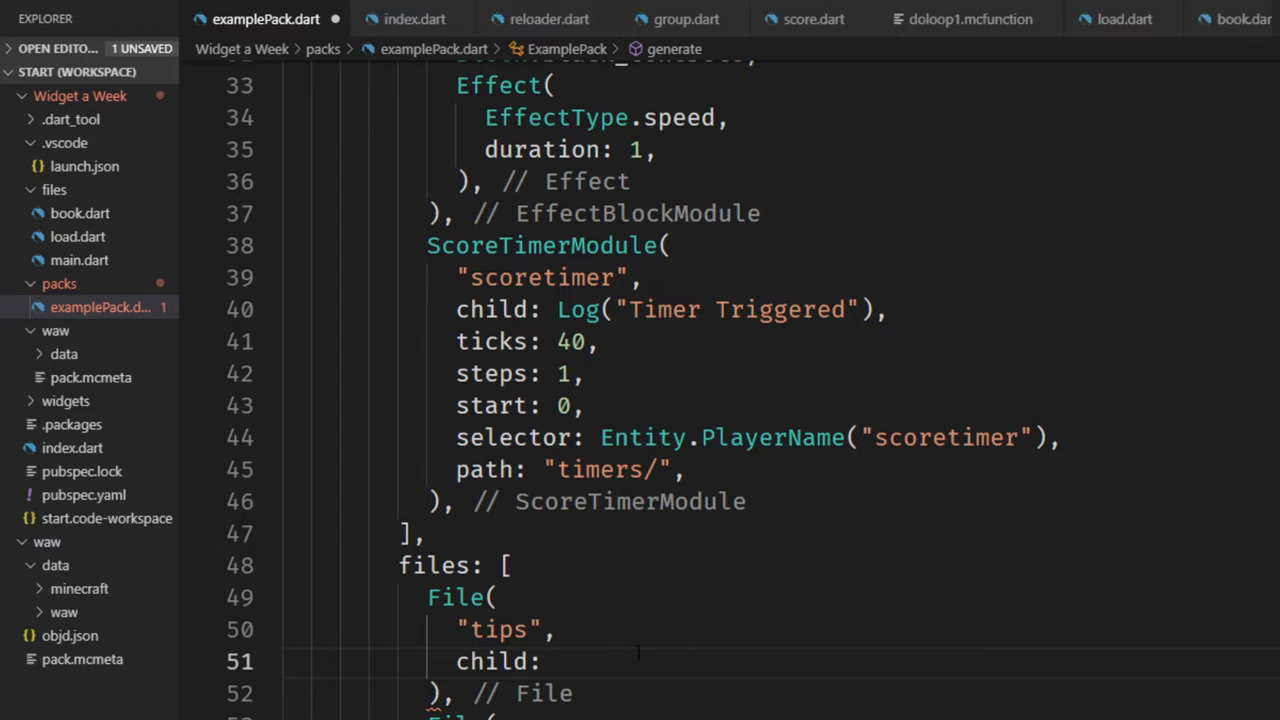
text(TipsFile(),)
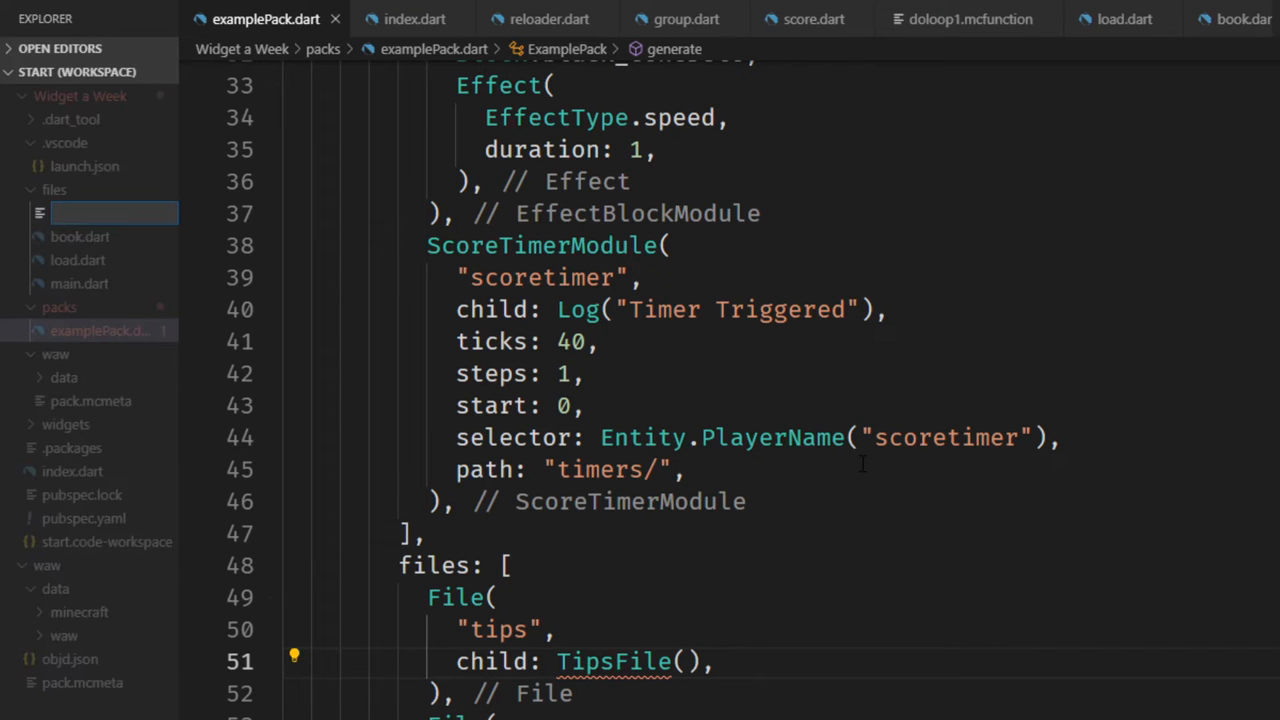
Step: Create tips.dart and give TipsFile a Score s1 field for the executing entity
text(tips.)
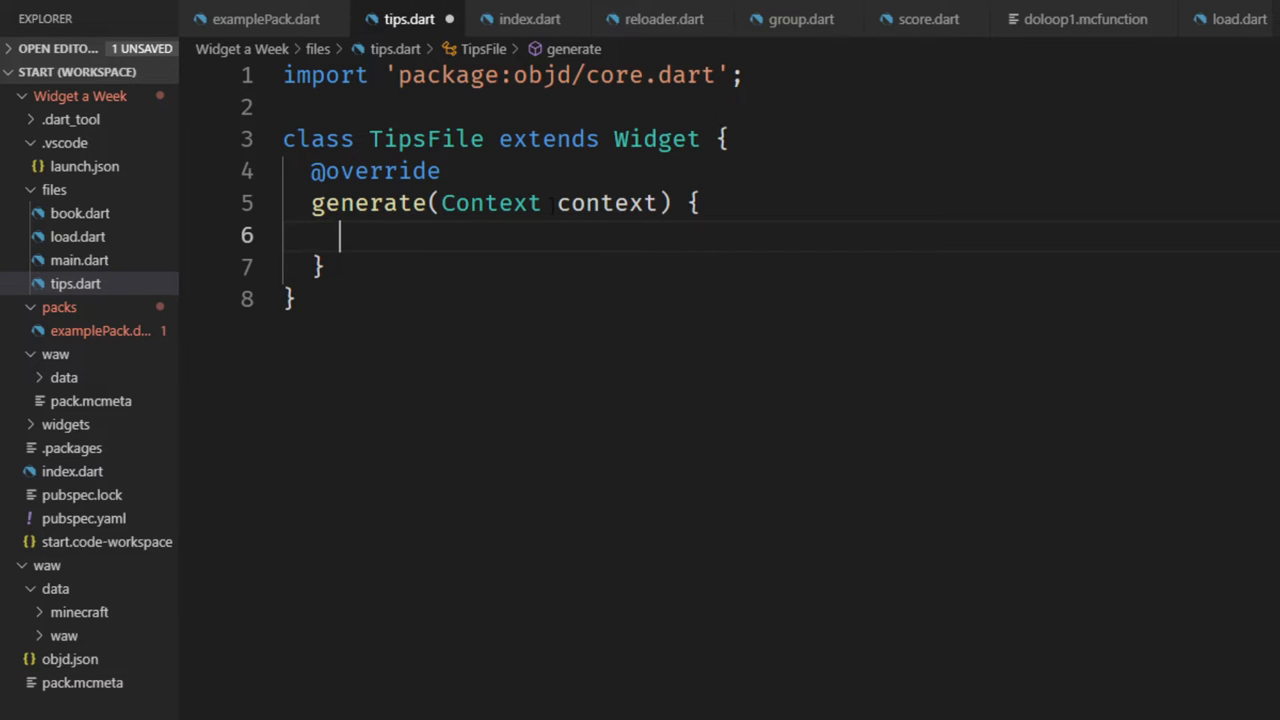
click(264, 18)
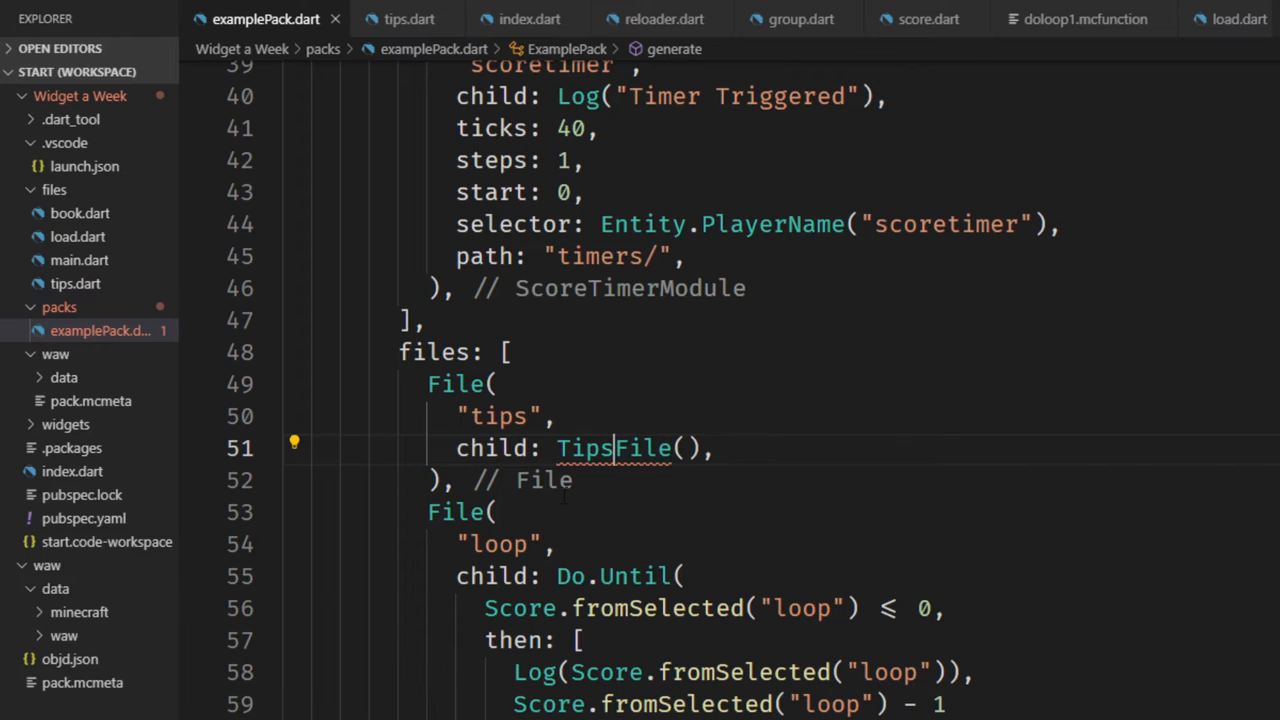
mouse_move(294, 446)
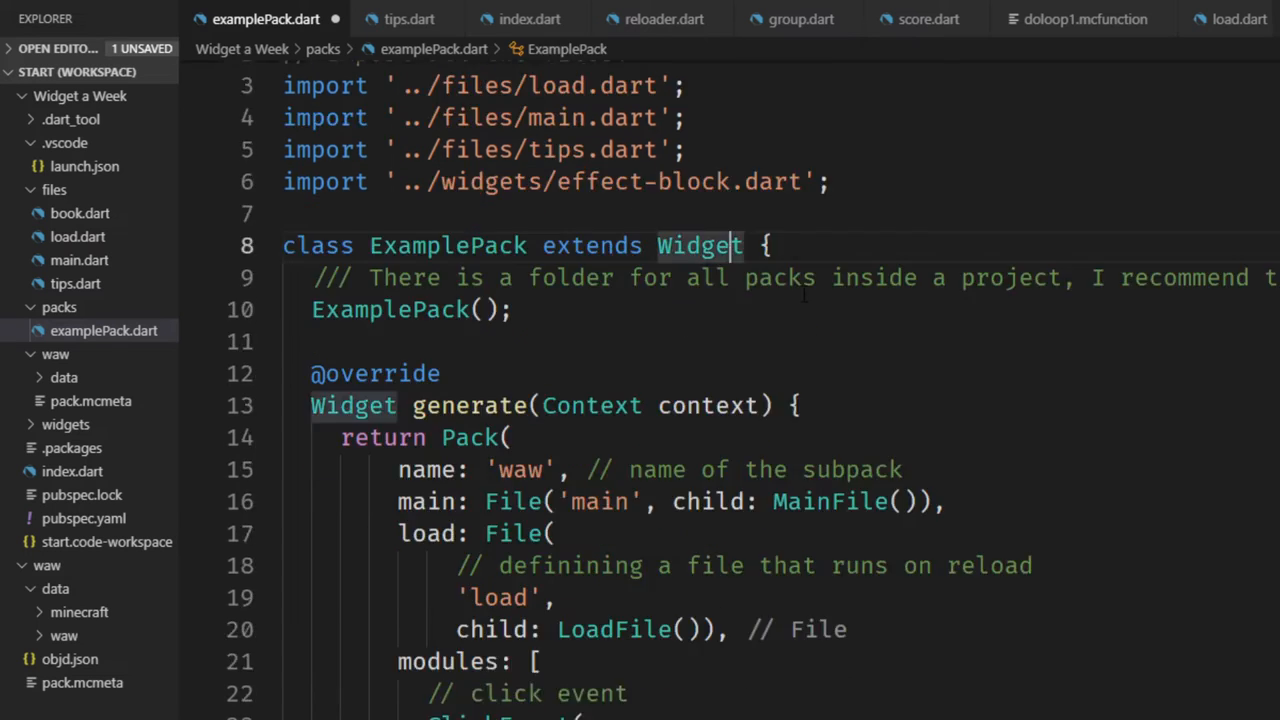
click(408, 18)
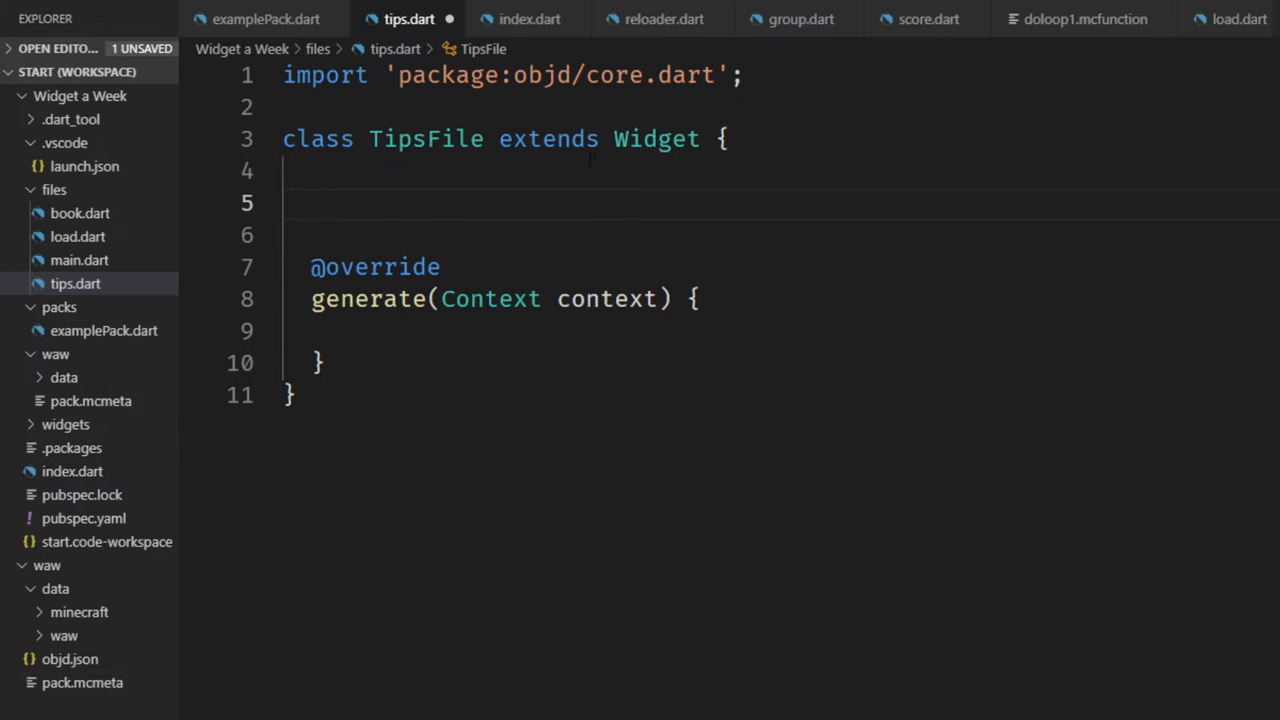
mouse_move(672, 216)
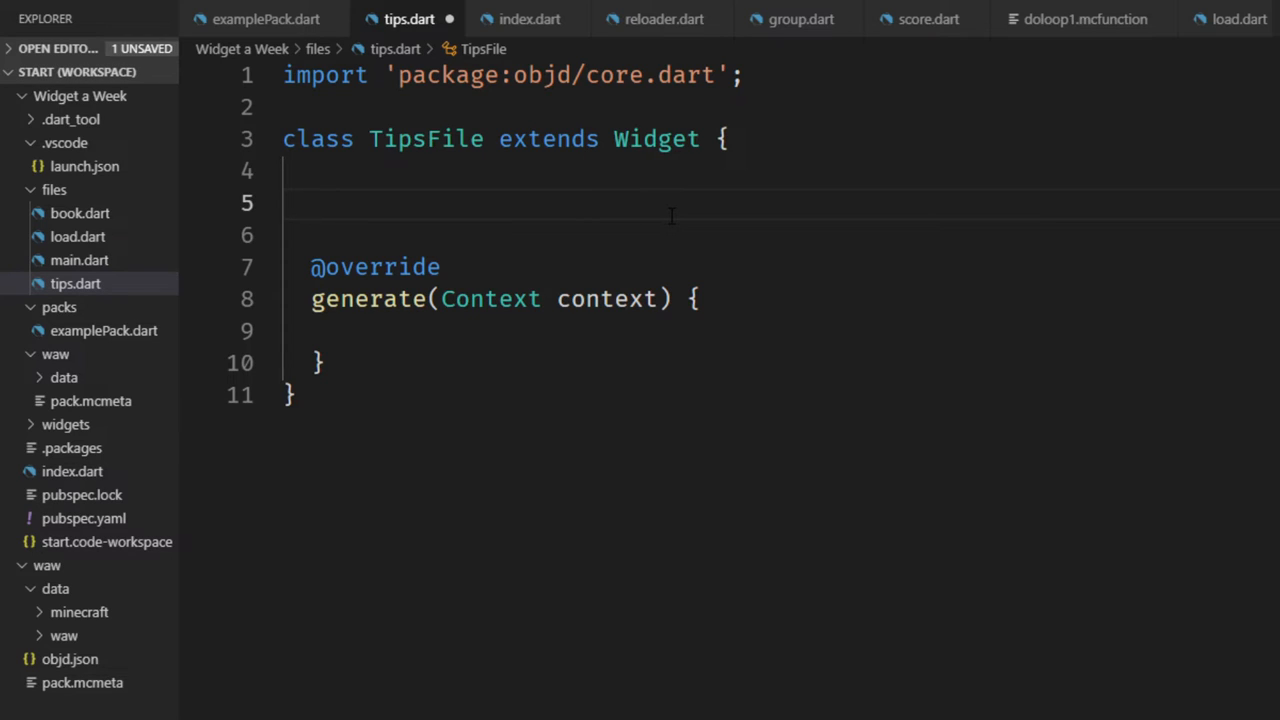
click(312, 204)
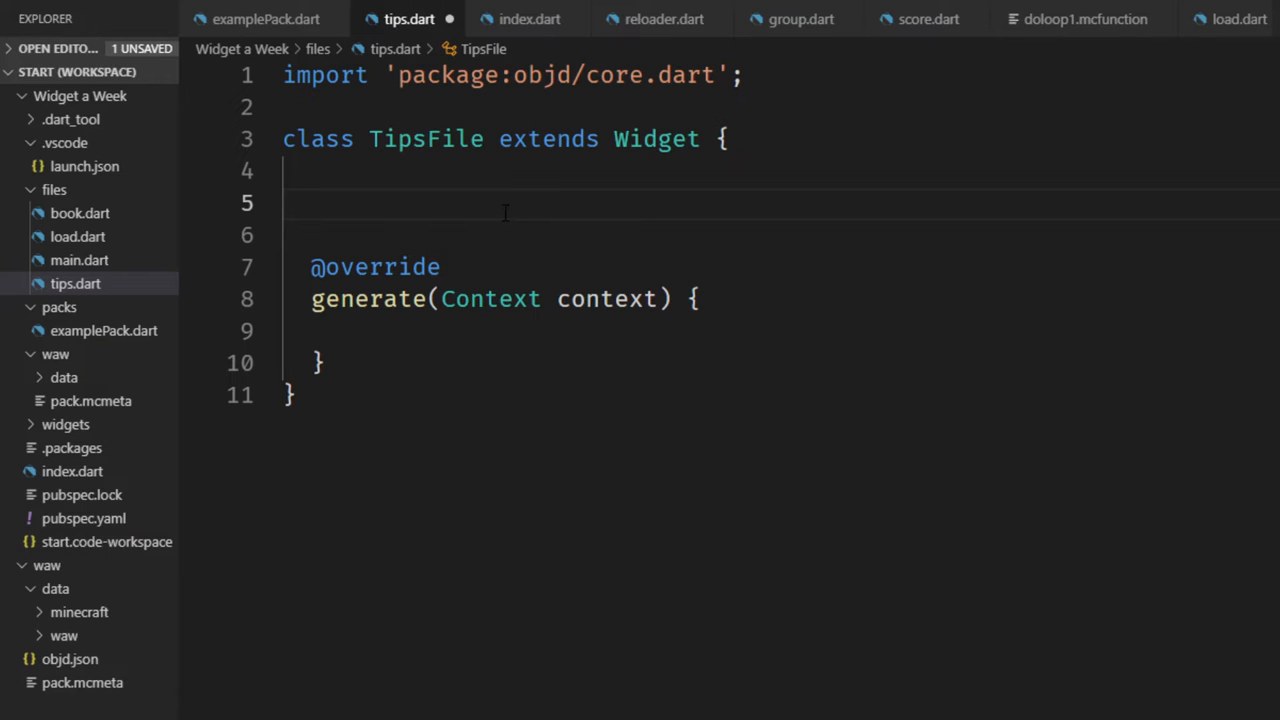
mouse_move(500, 212)
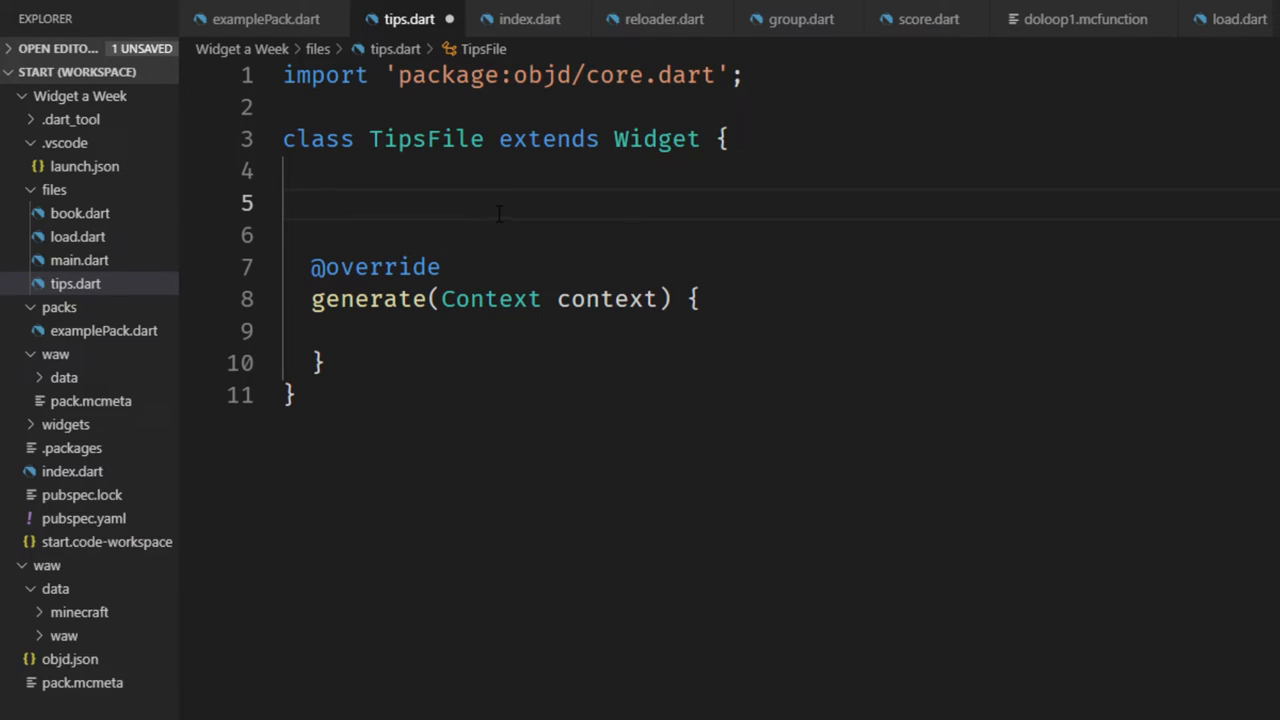
text(Score)
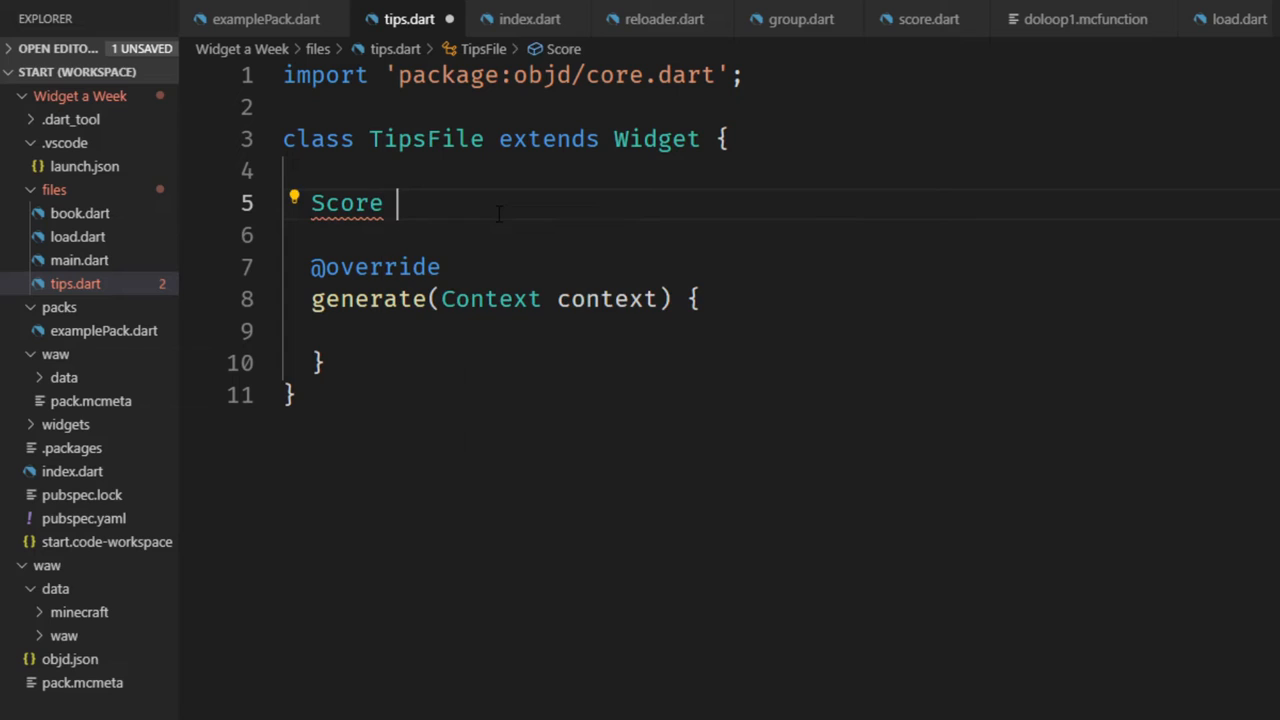
text(s1)
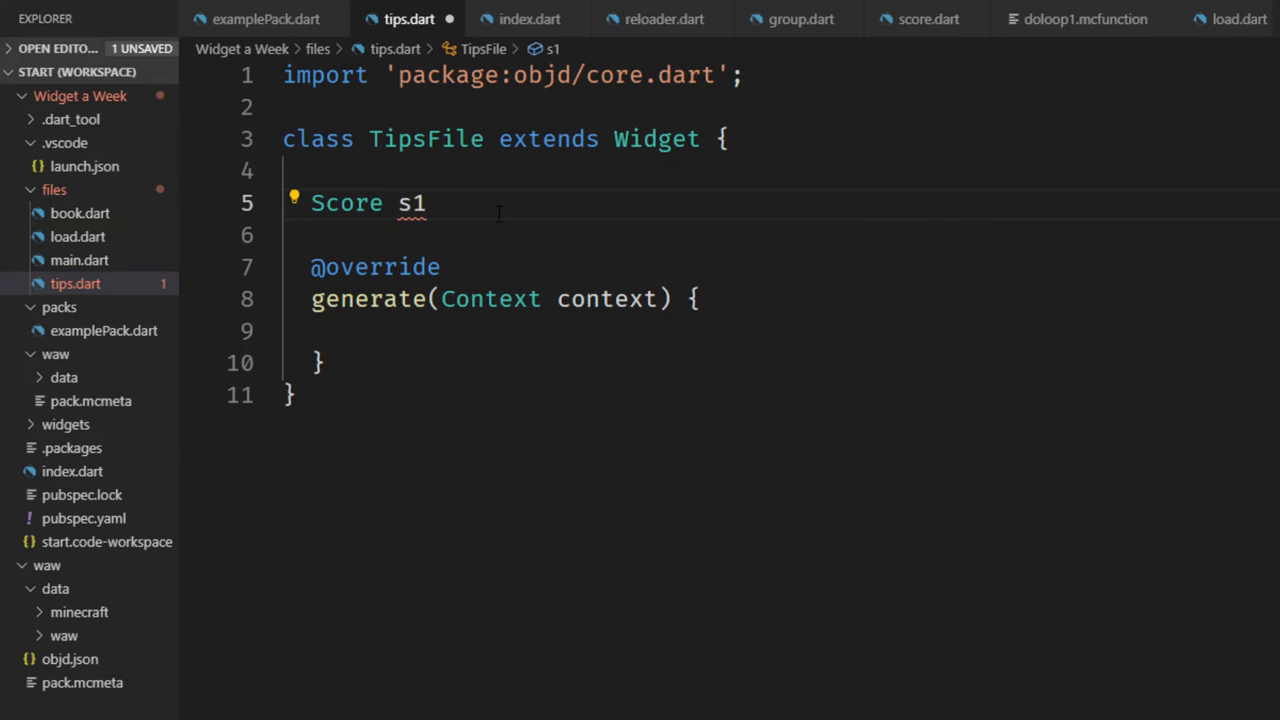
text(= Score(Entity.Self(),"test");)
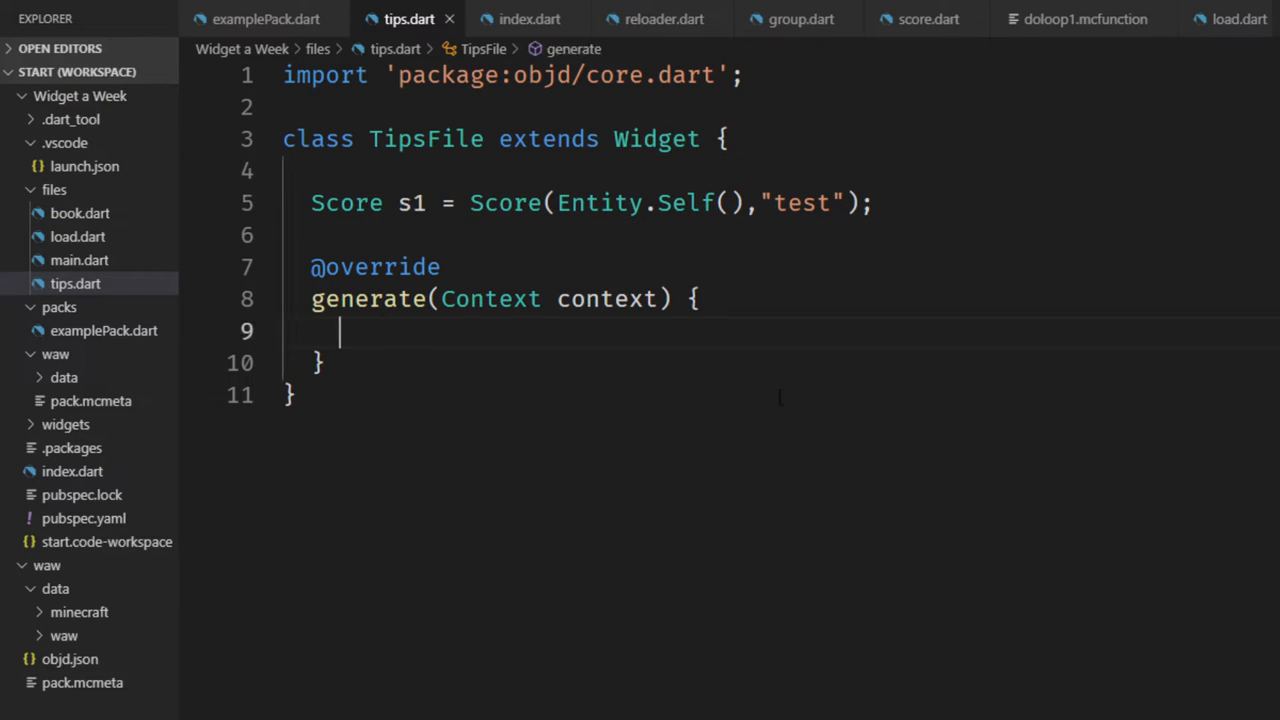
Step: Start generate's return For.of list with an If entry
text(return For.of([)
text(s1.set)
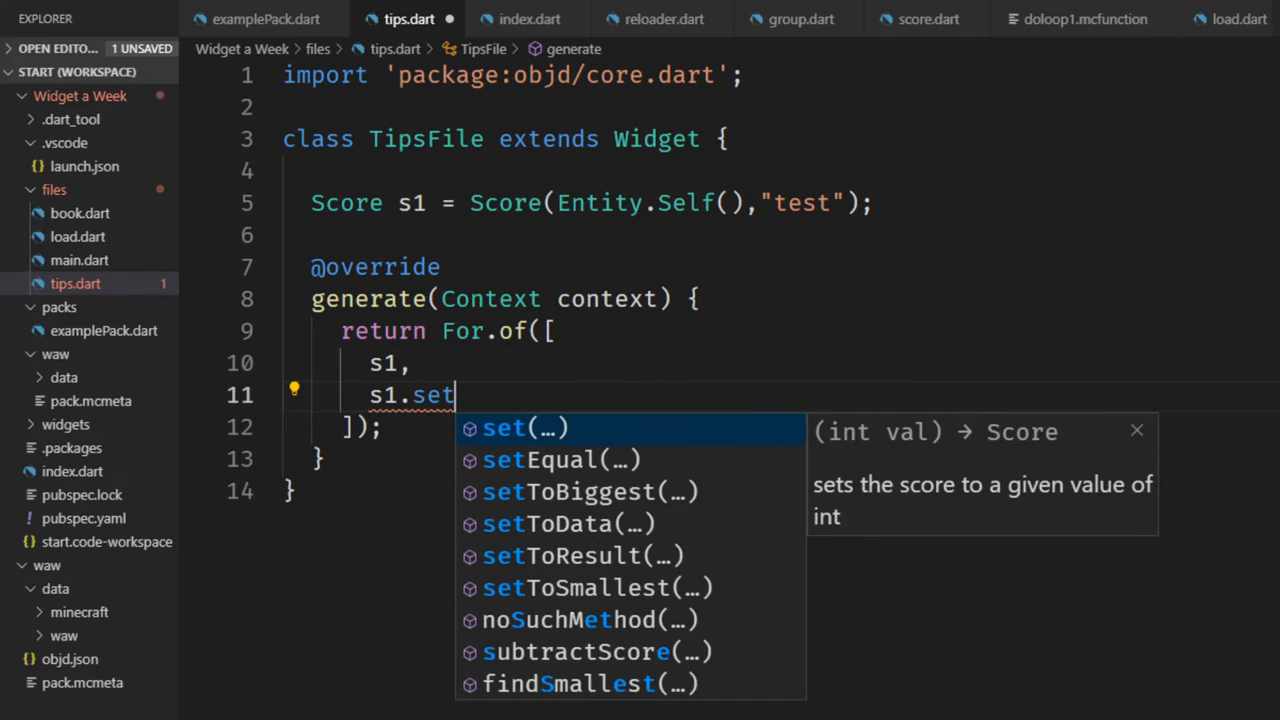
text((5),)
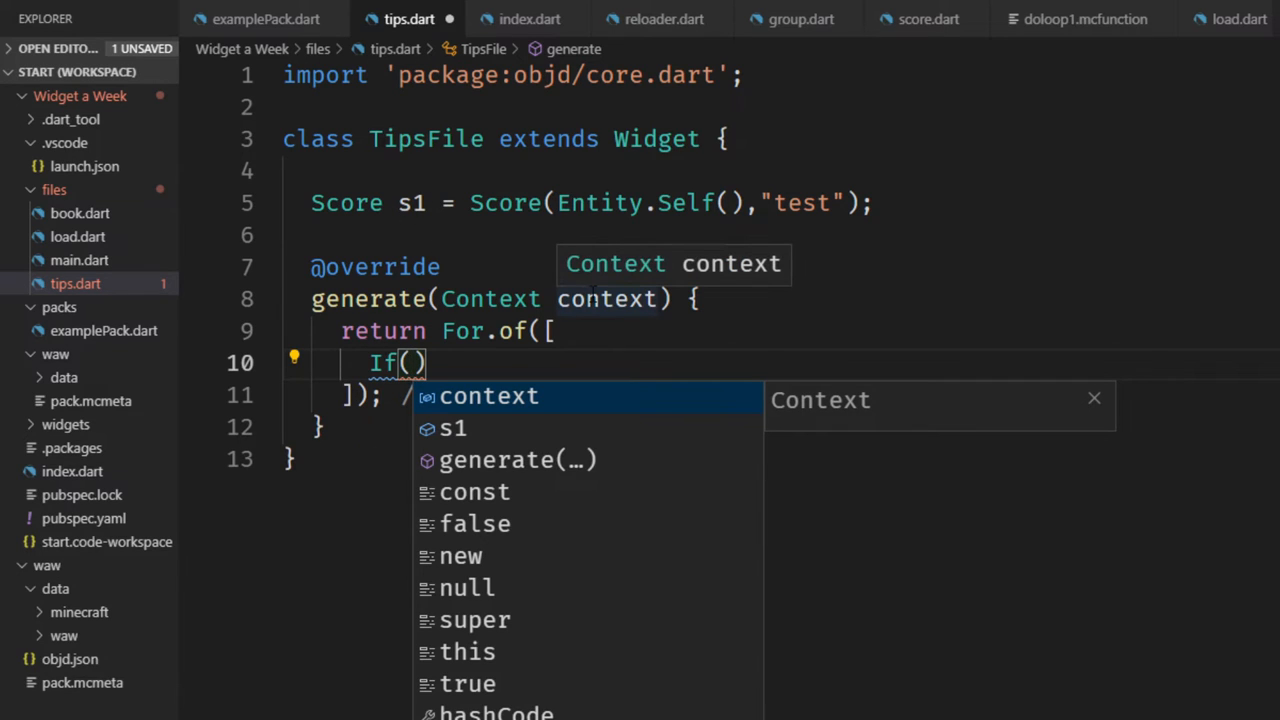
mouse_move(878, 444)
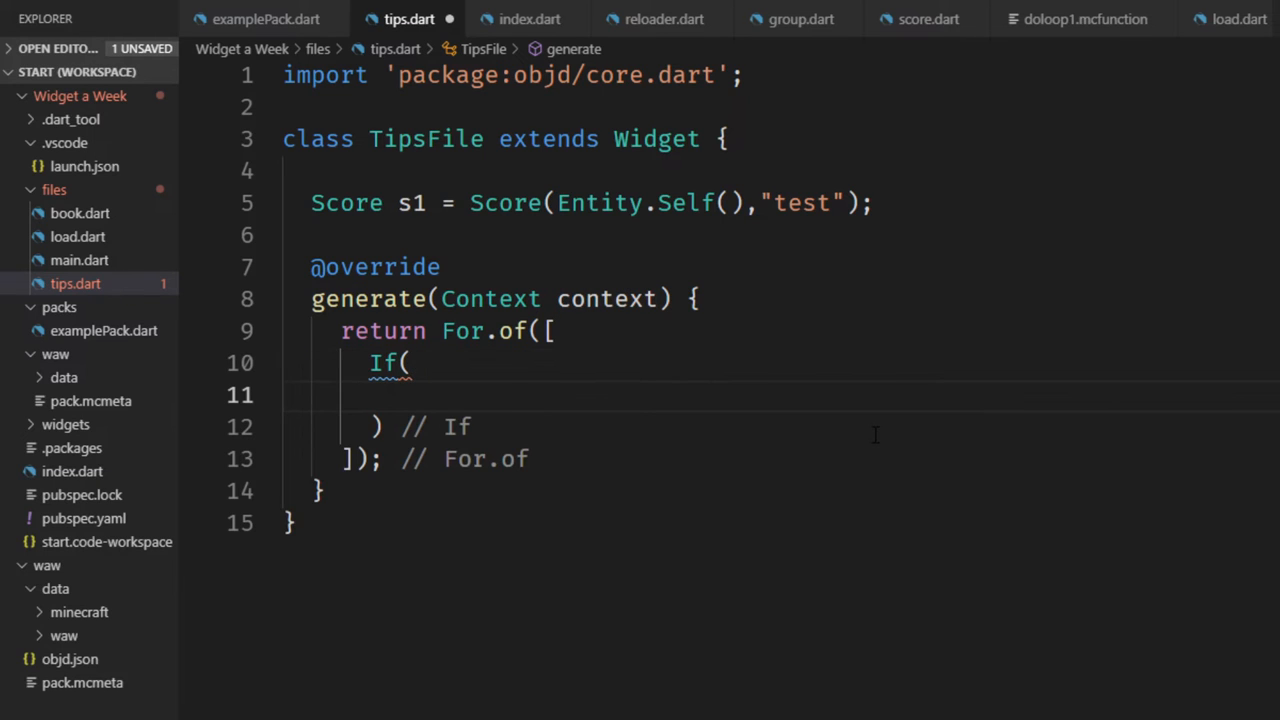
Step: Make the If test s1 against Range(from: 5) with an empty then list
text(s1)
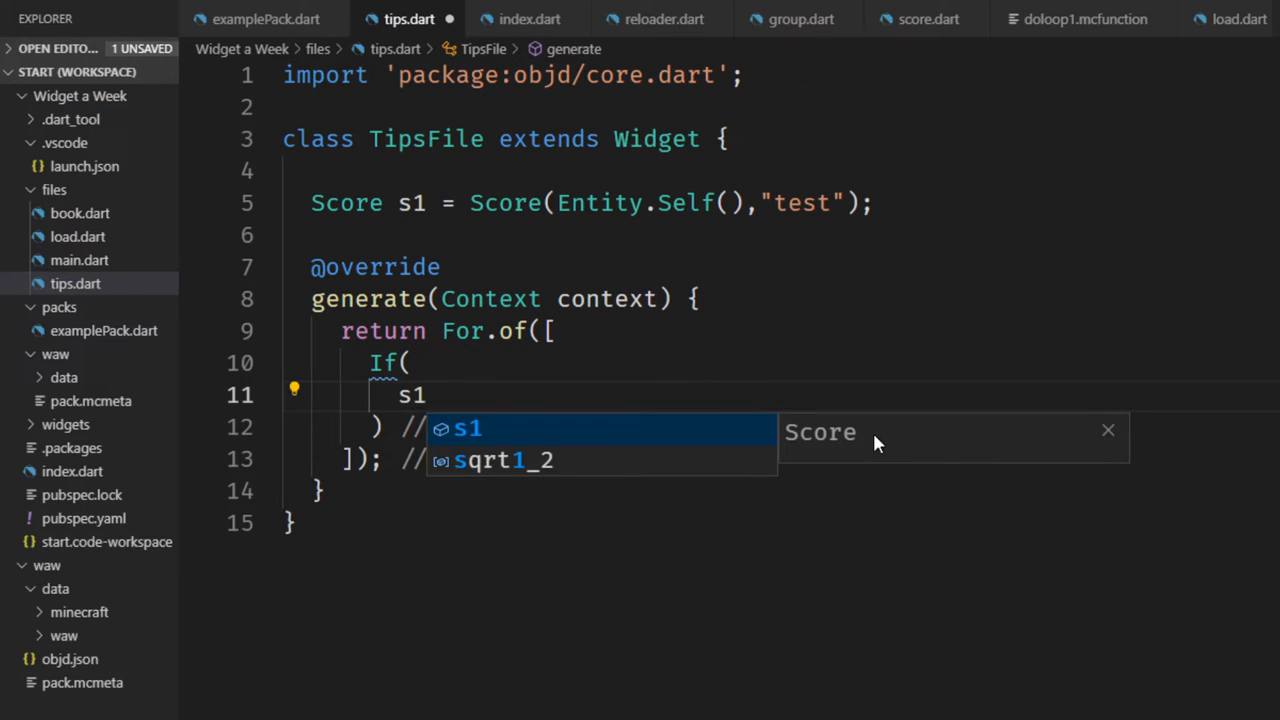
text(.matchesRange(range)
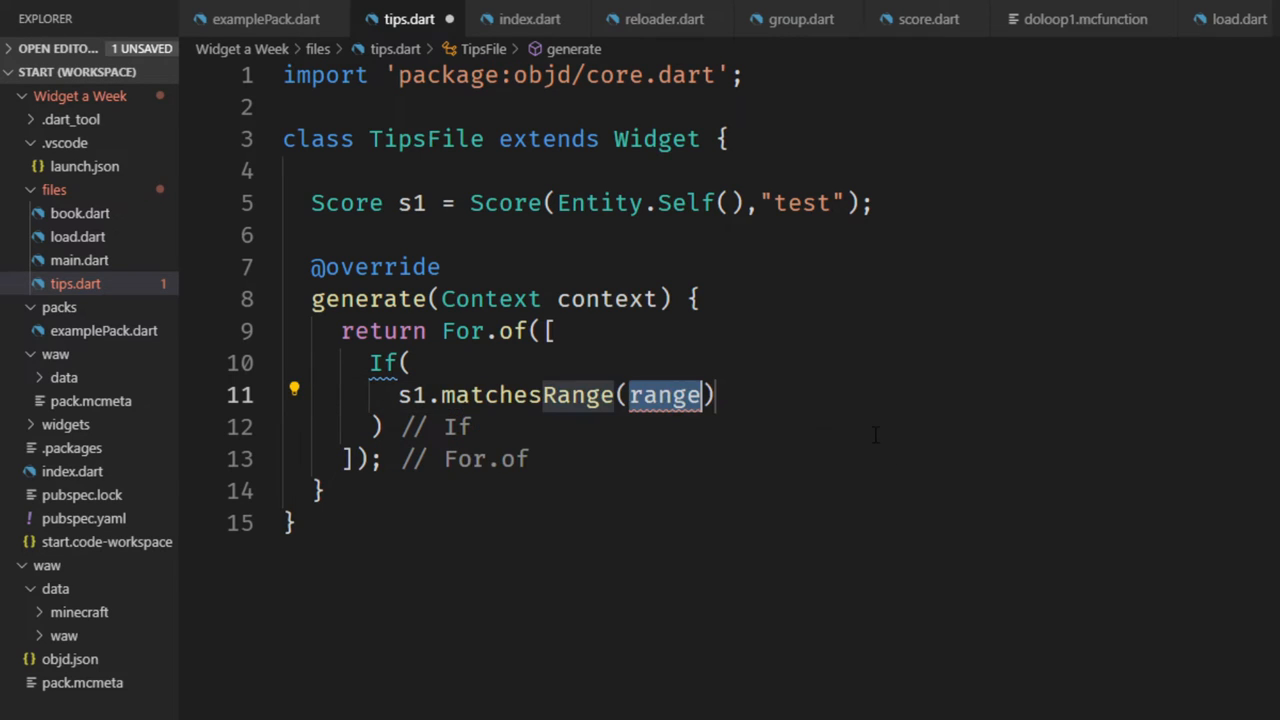
text(Range)
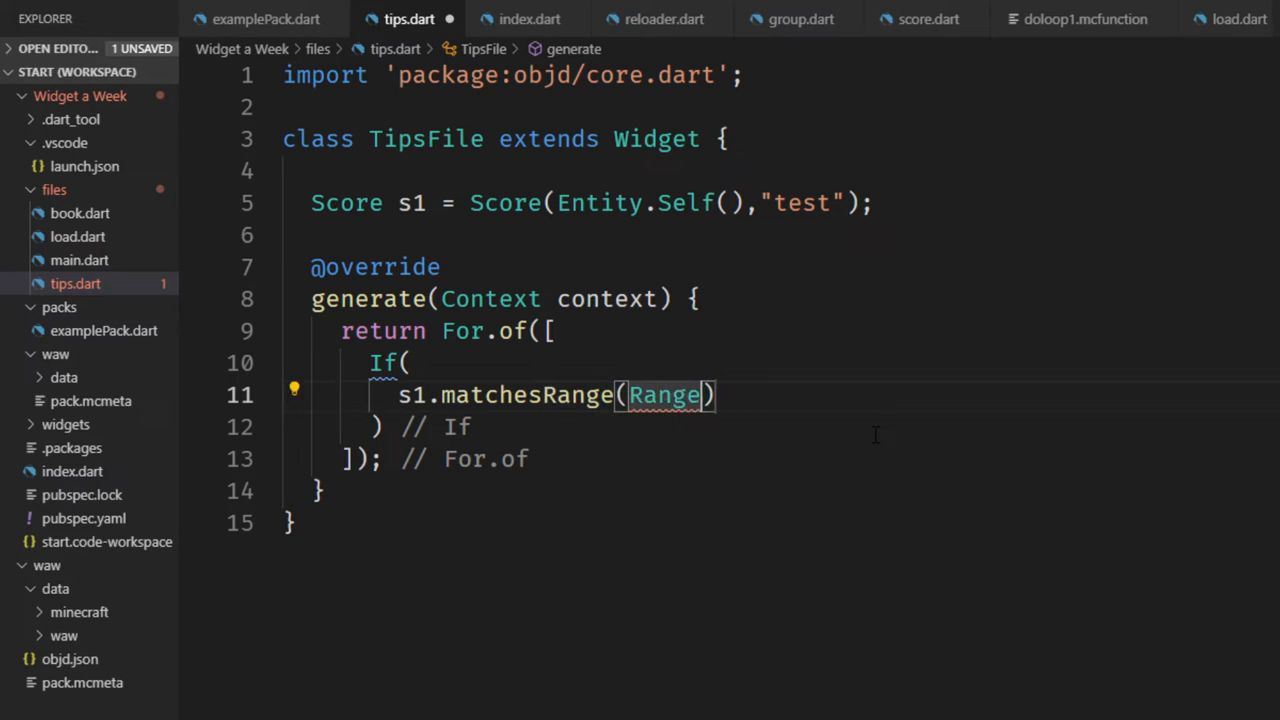
text((from:)
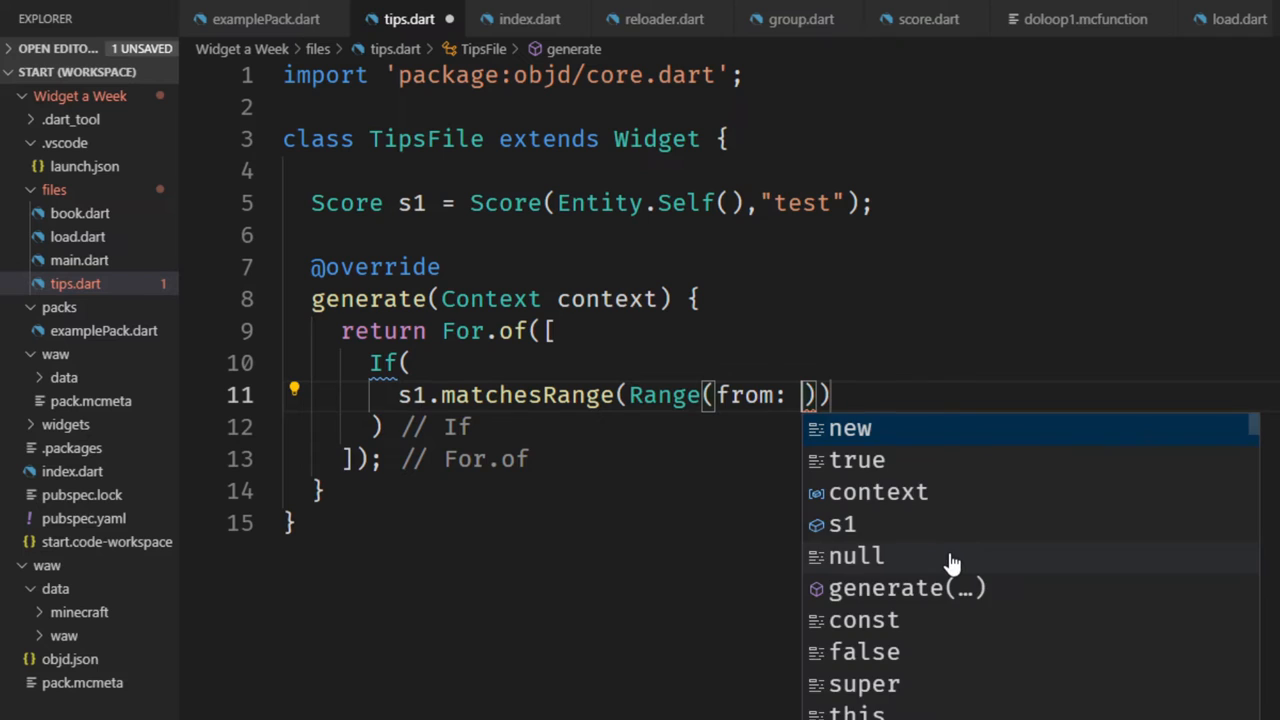
text(5)
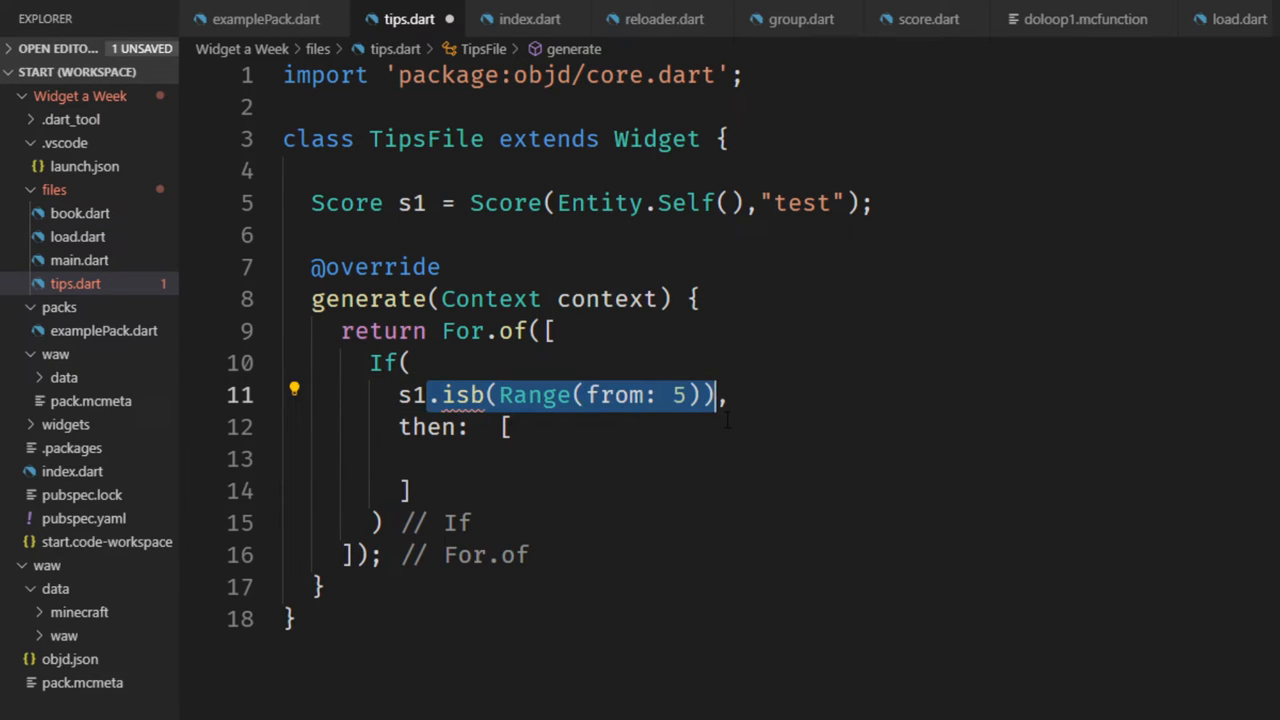
Step: Rewrite the If condition as s1 > 2, trying the Score & Range operators along the way
key(Delete)
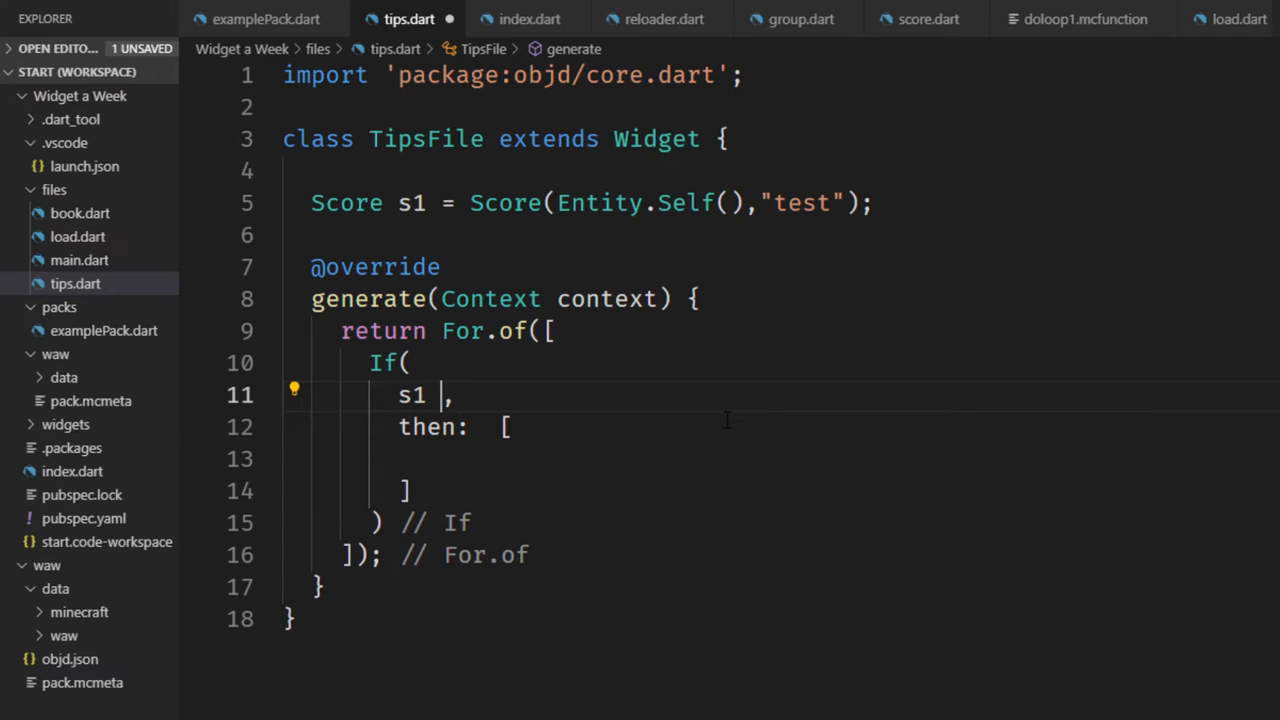
text(<)
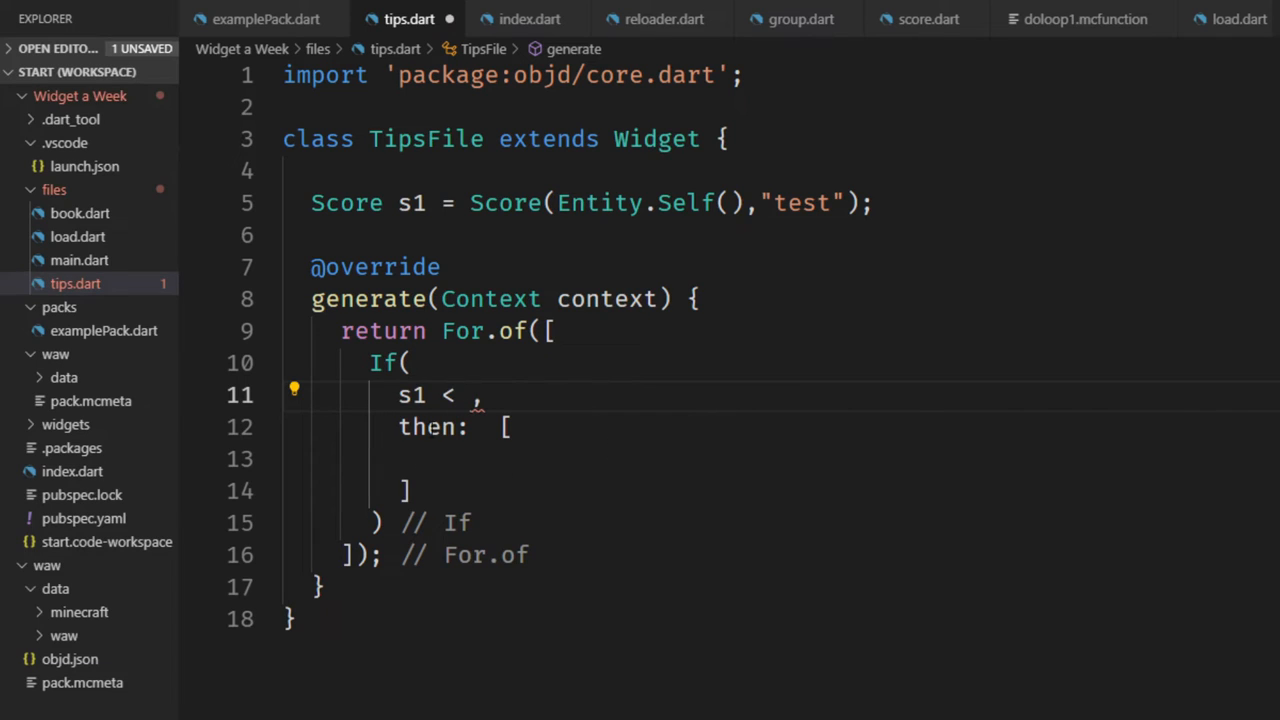
text(&)
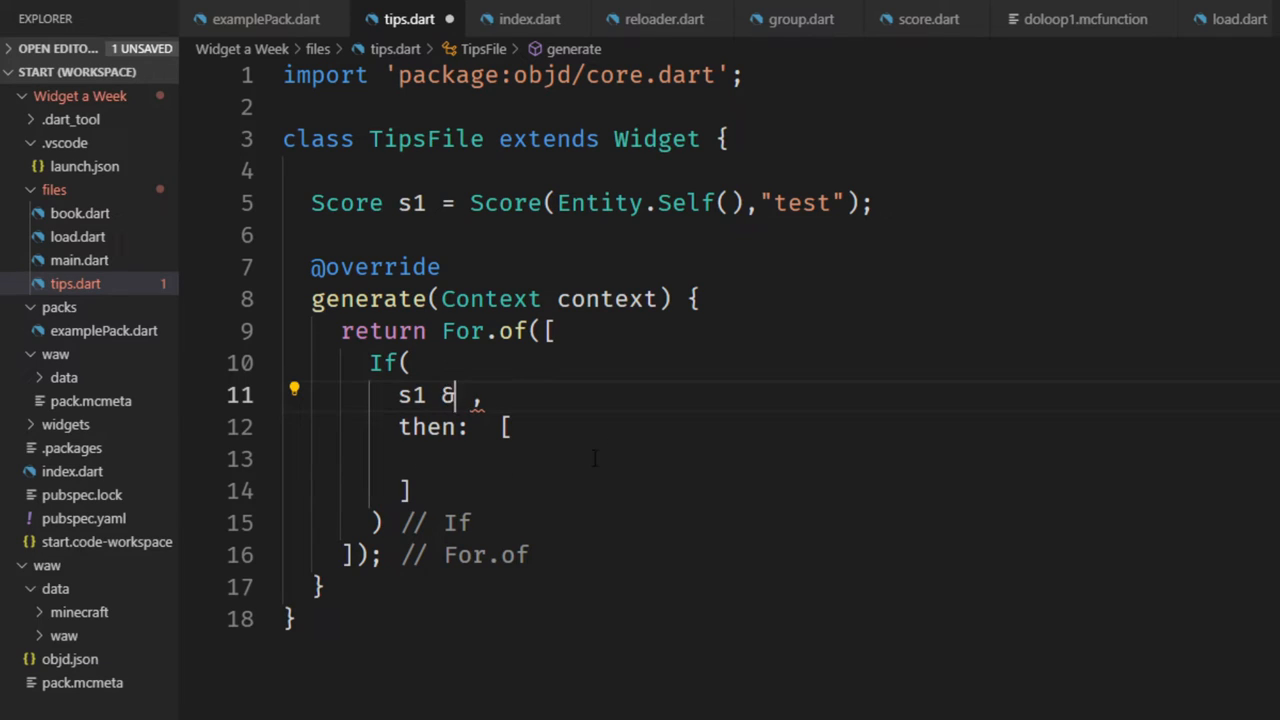
key(Backspace)
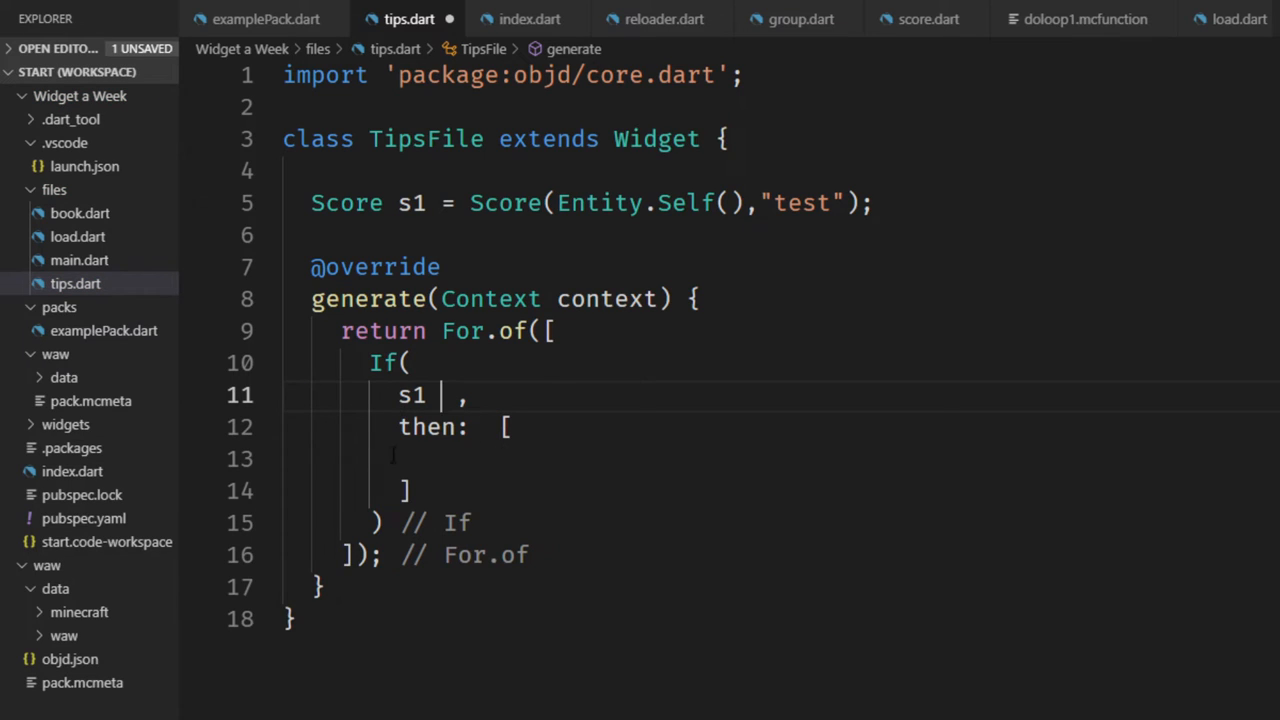
text(> 2)
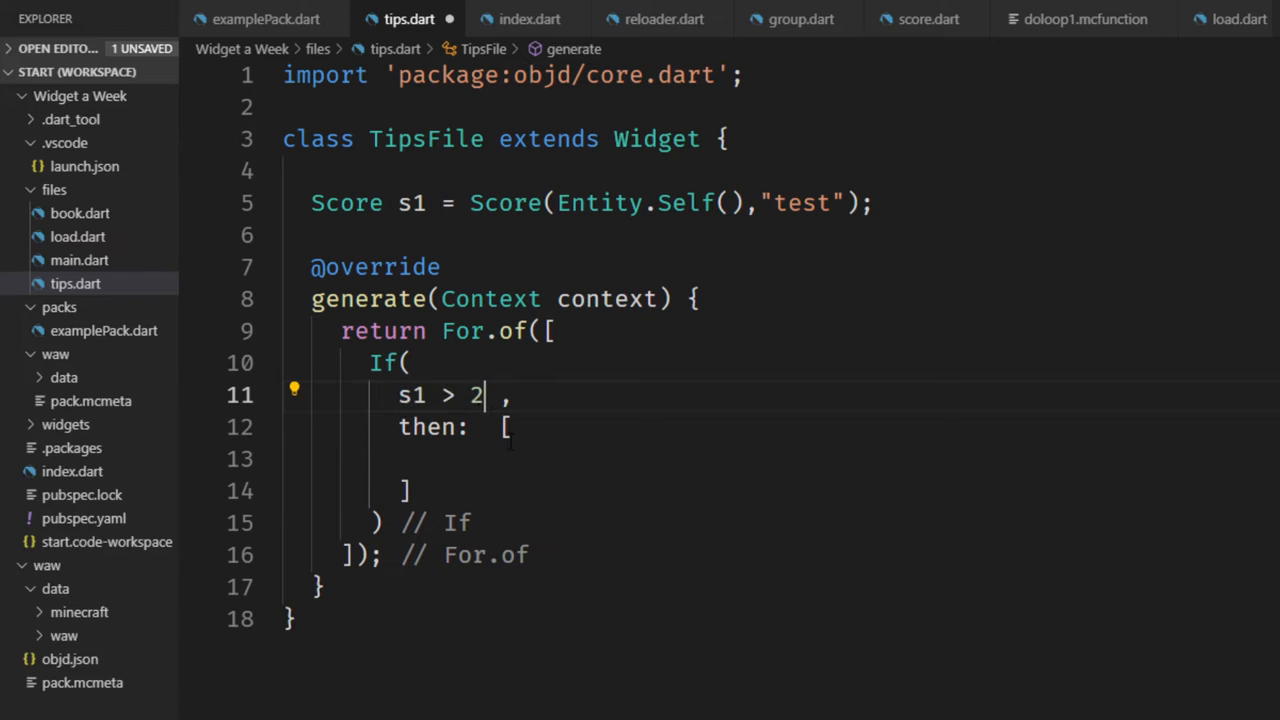
text(Scor)
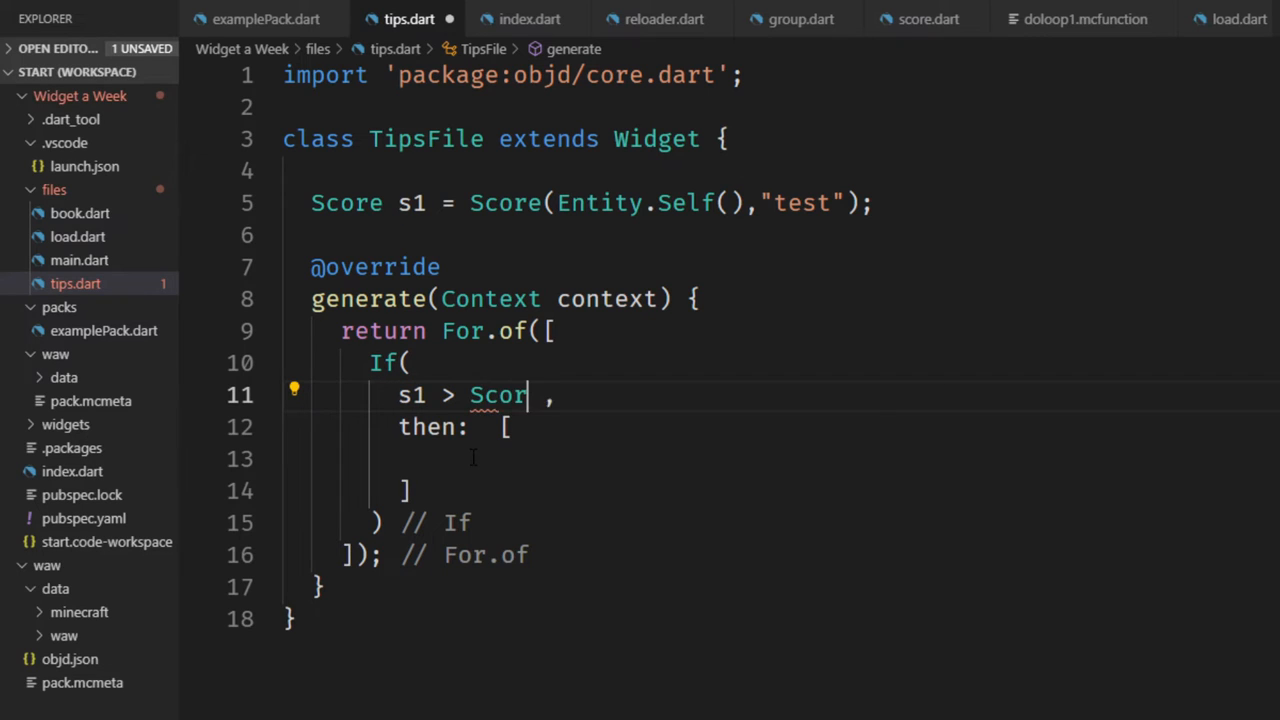
text(e())
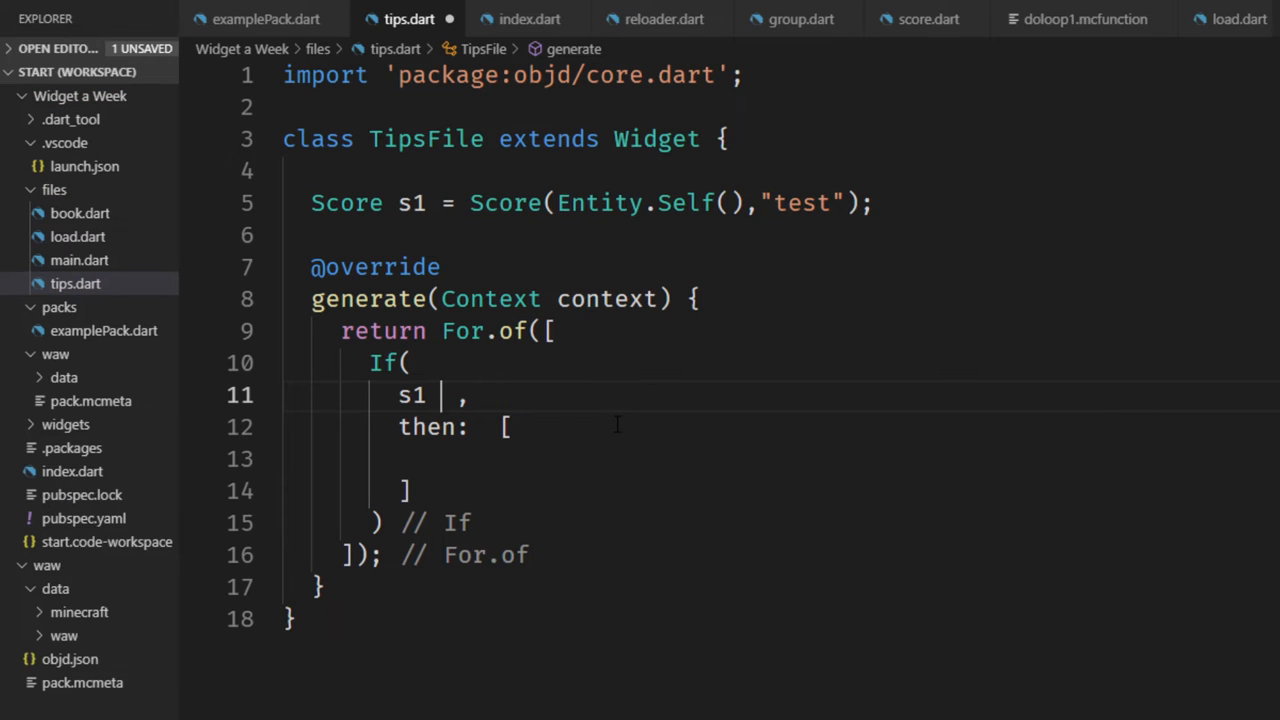
text(&)
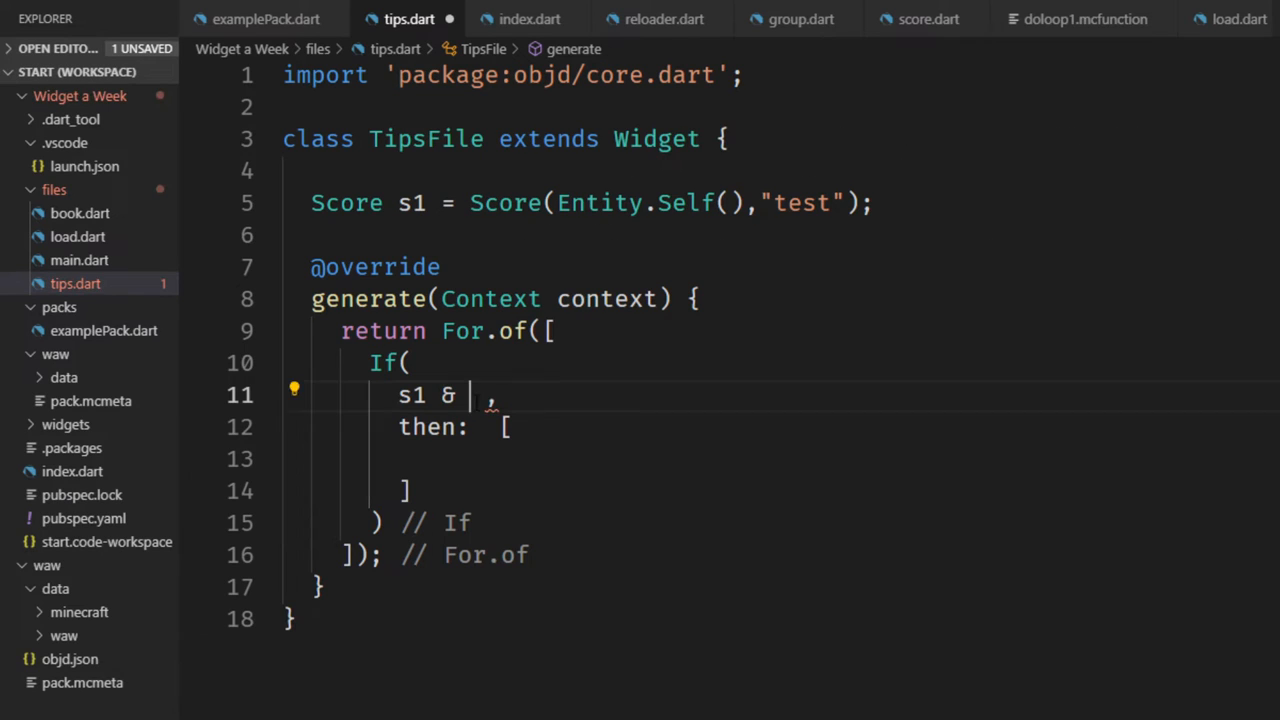
text(Range()
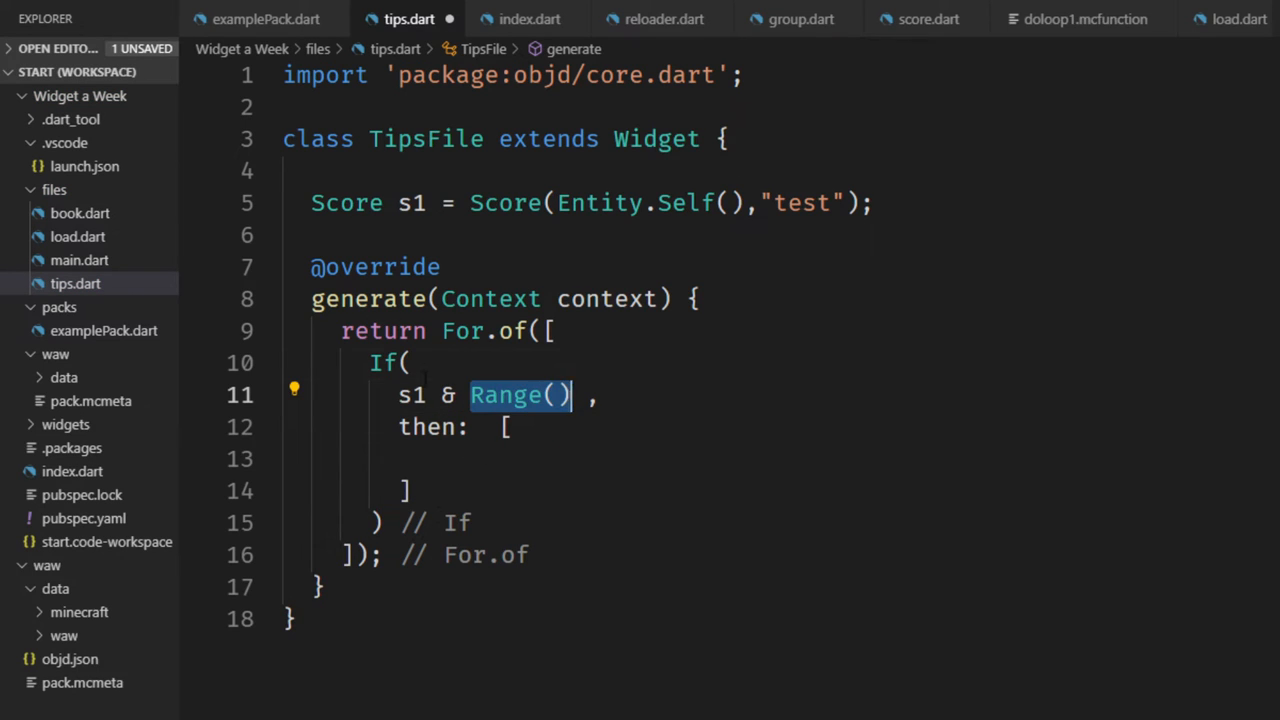
Step: Add an s1 >> 5 entry to the For.of list, then remove that line again
text(s1 +)
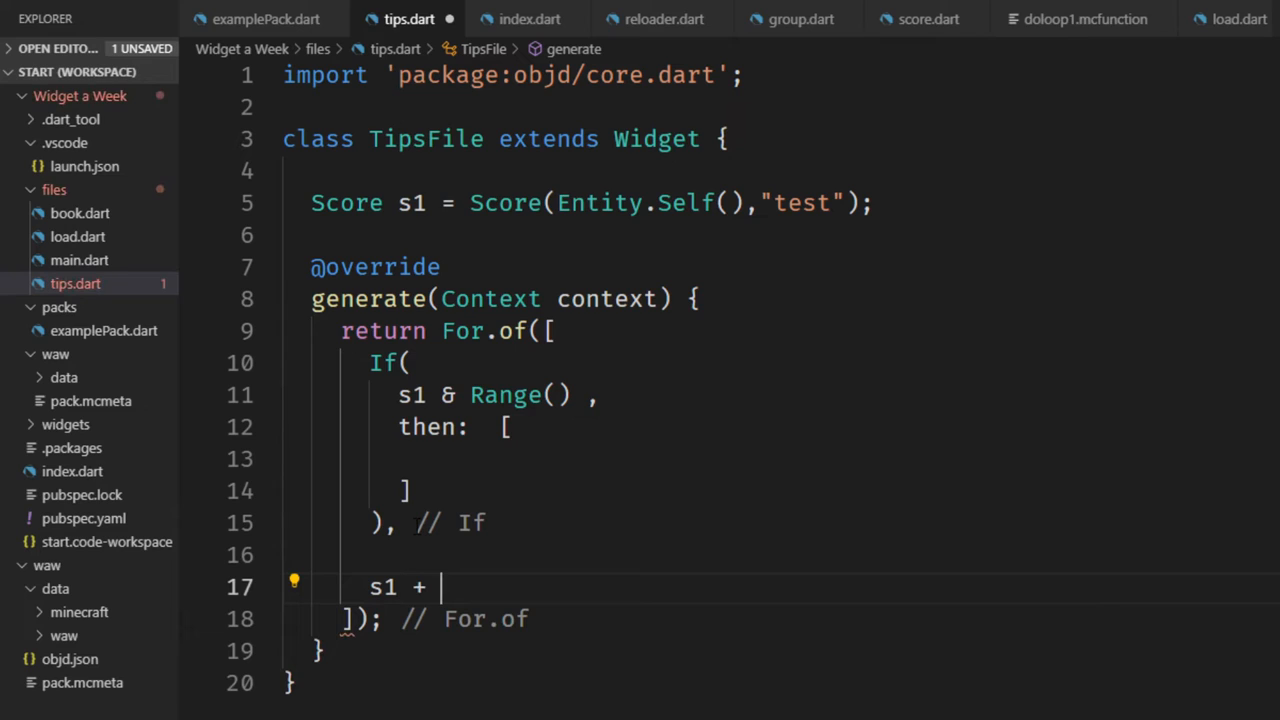
text(1)
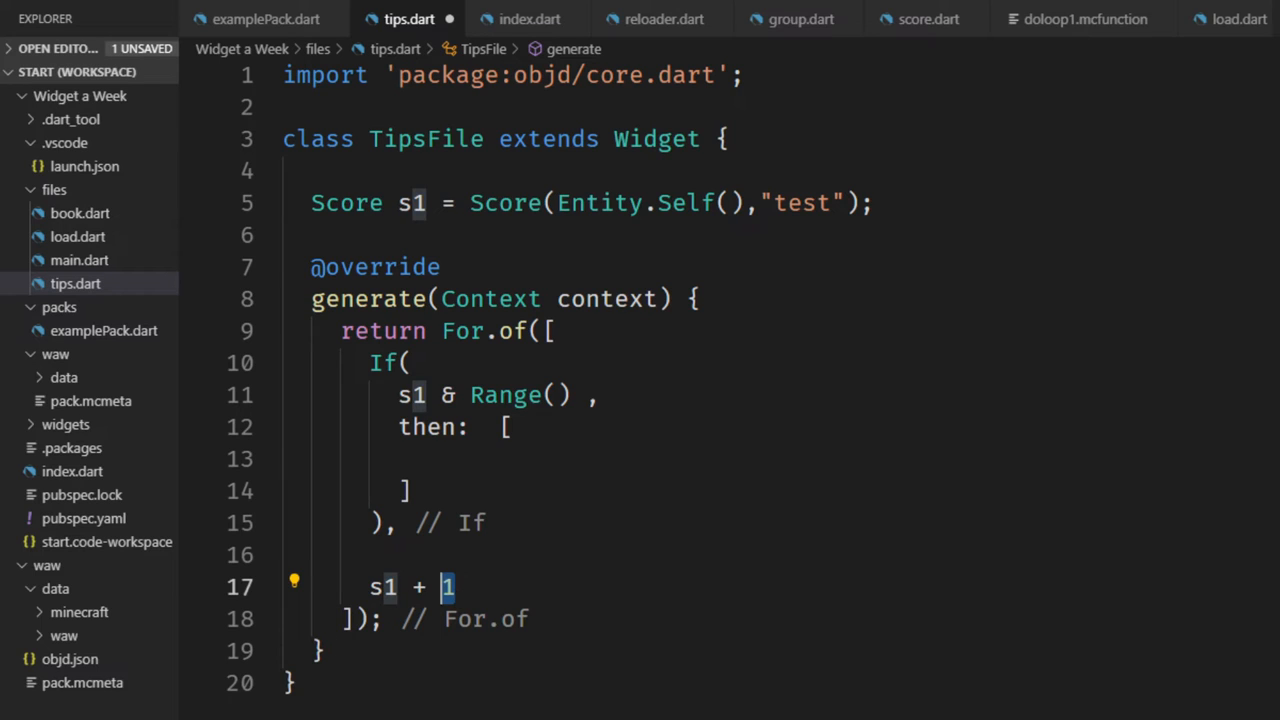
text(>)
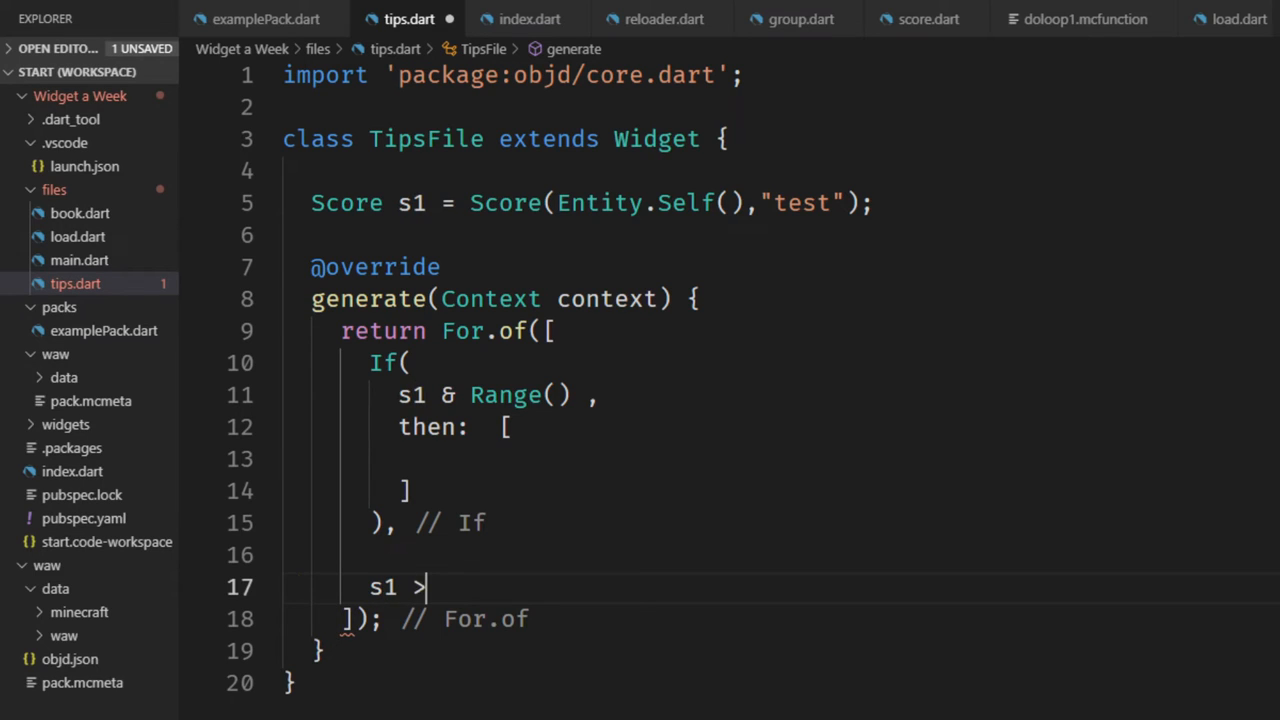
text(> 5,)
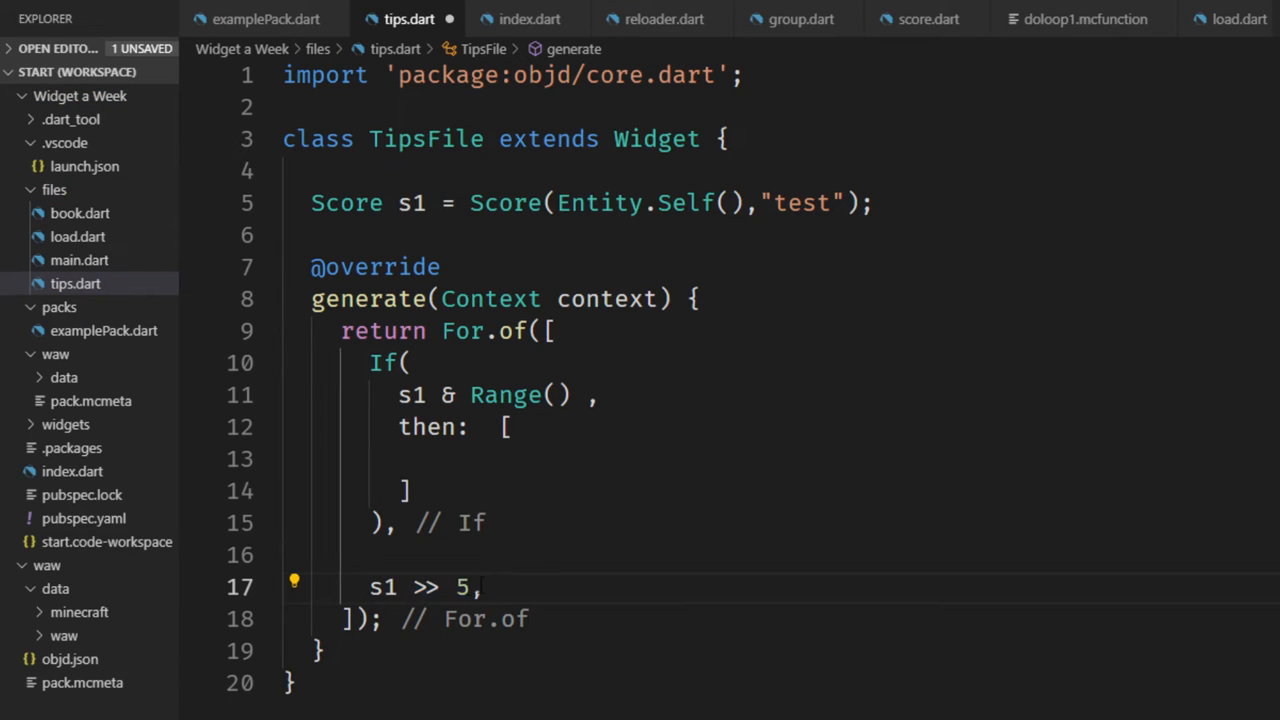
triple_click(420, 588)
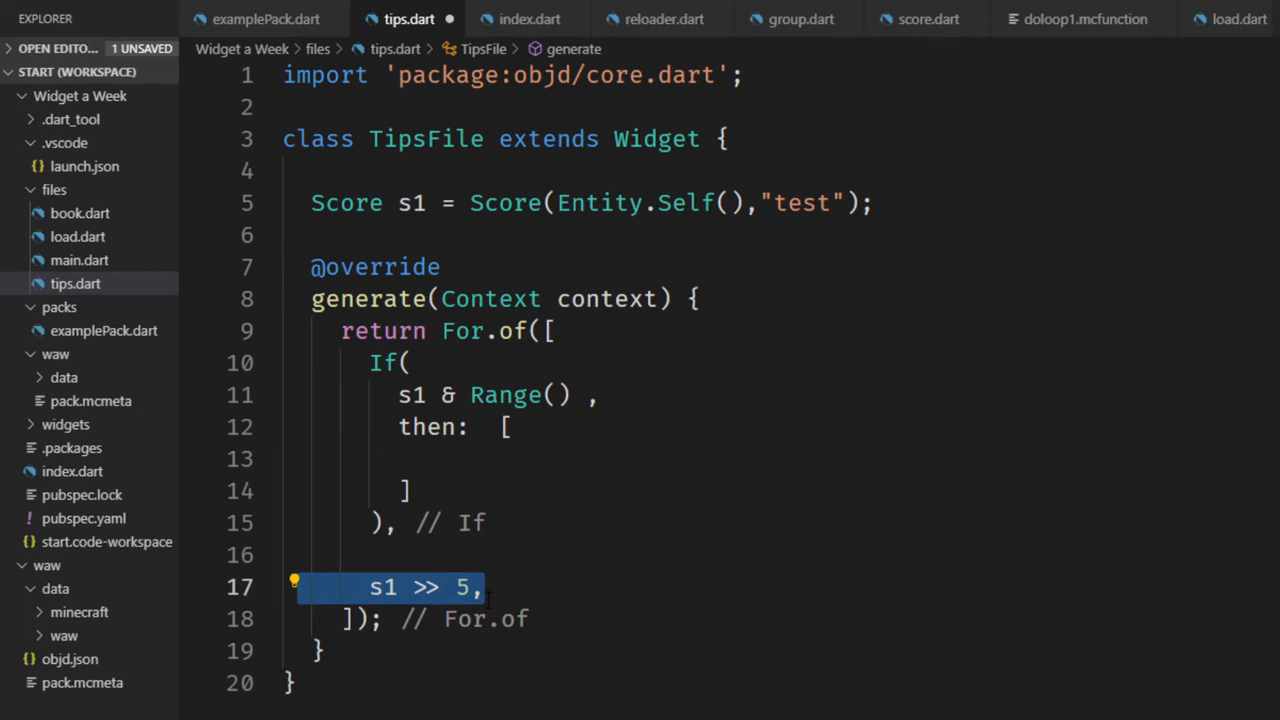
key(Delete)
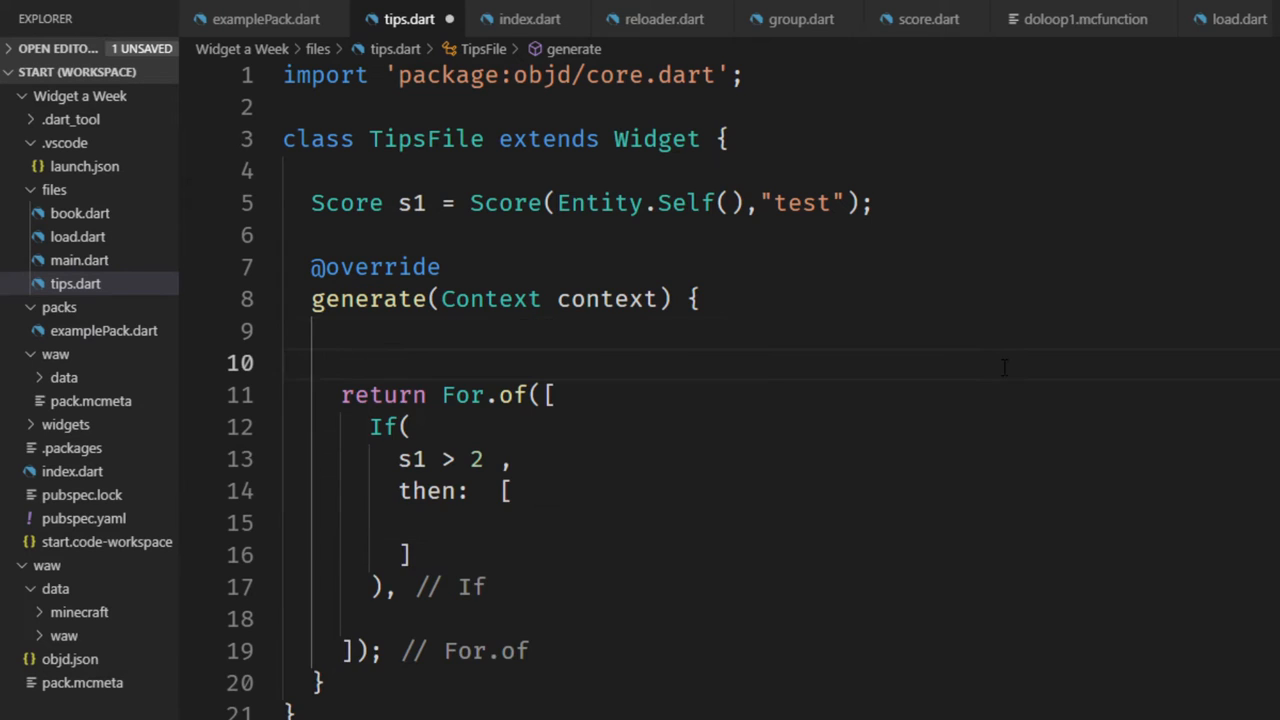
Step: Declare bool b = true and add if(b) Log("true") inside the then list
text(bool b = true;)
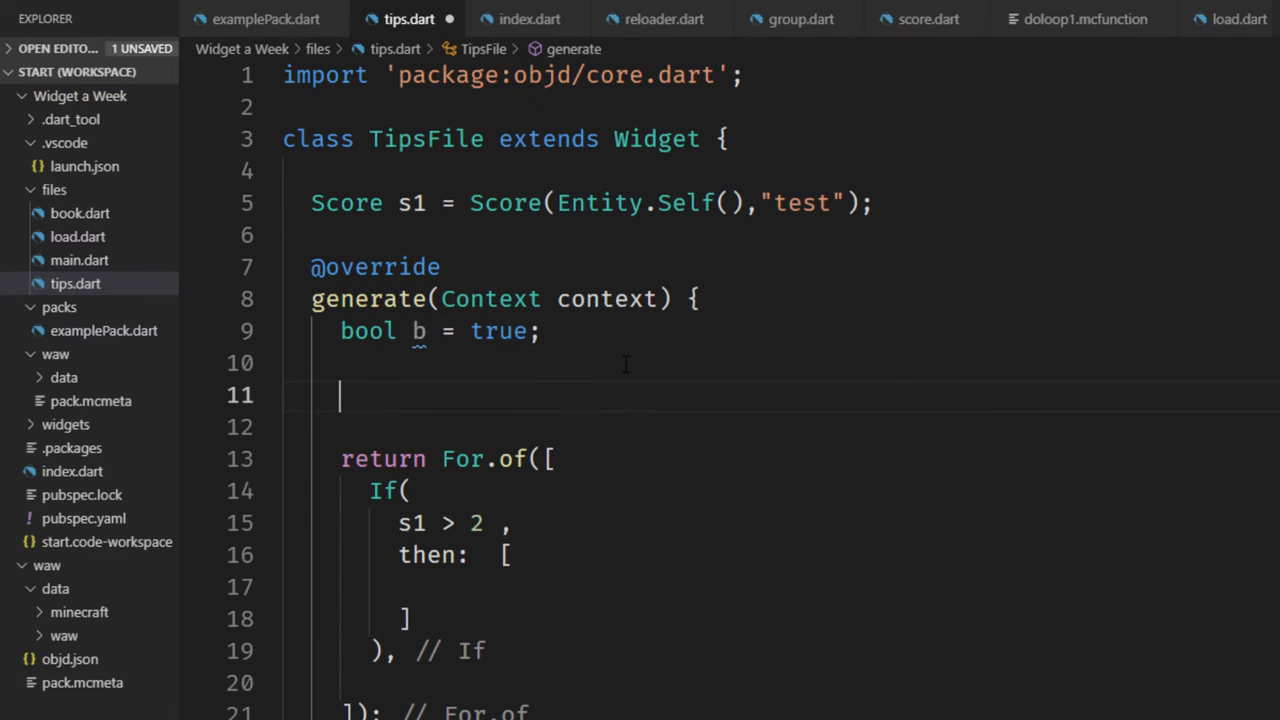
text(if)
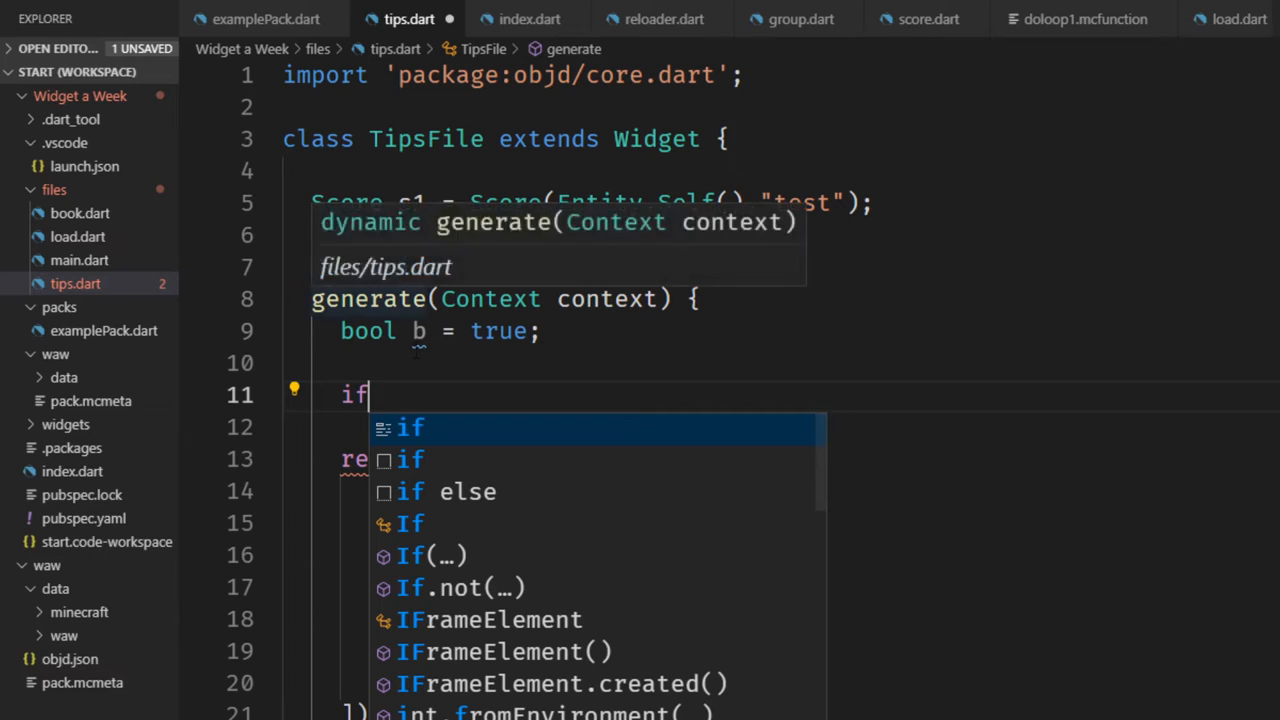
text((b))
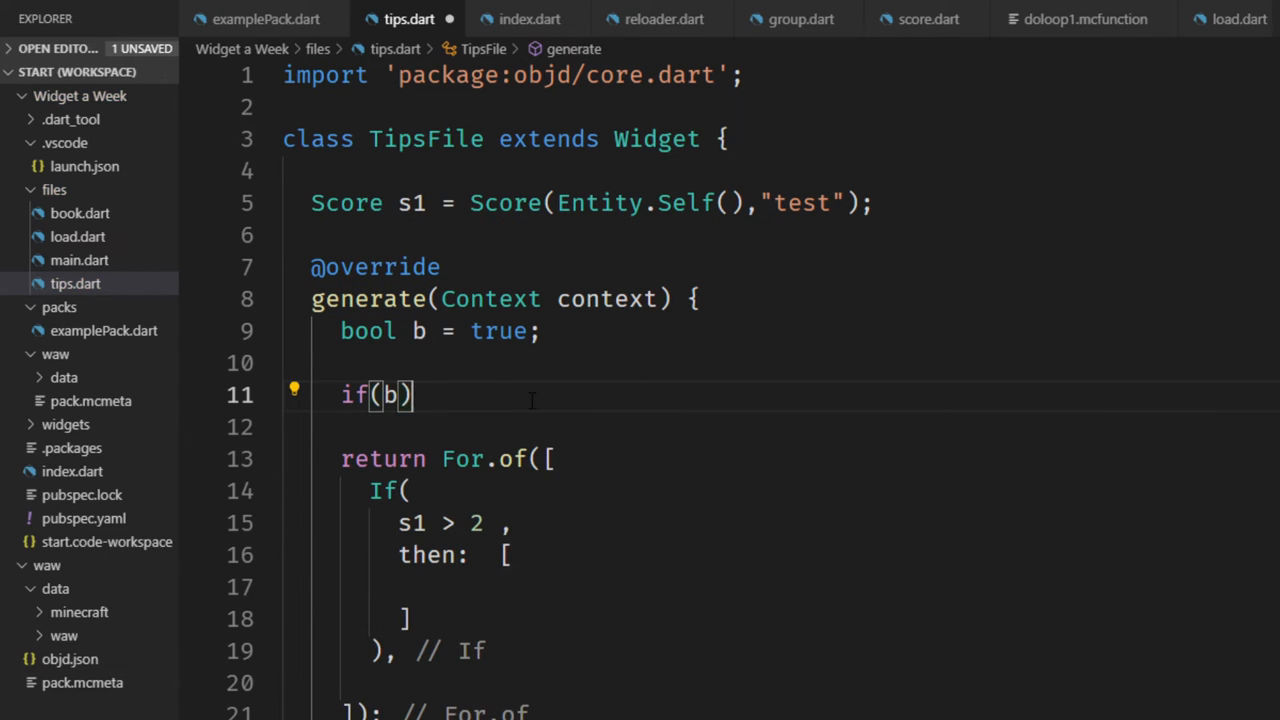
text(re)
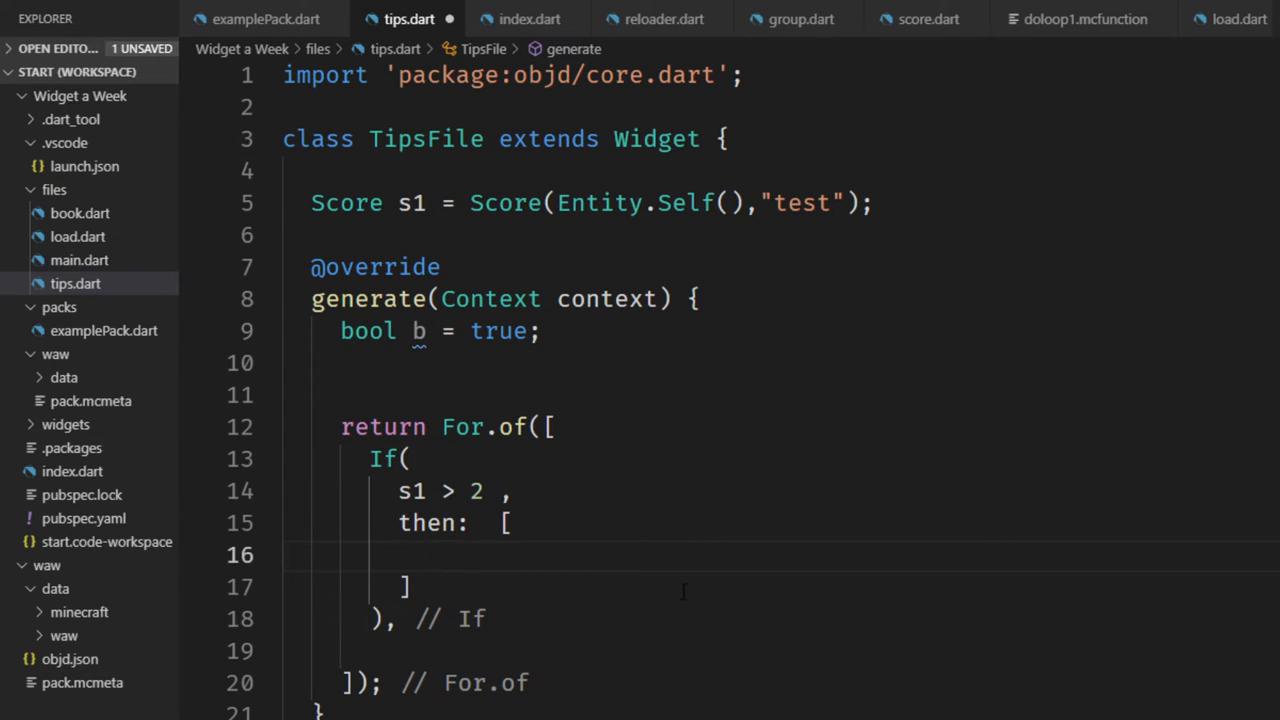
text(if)
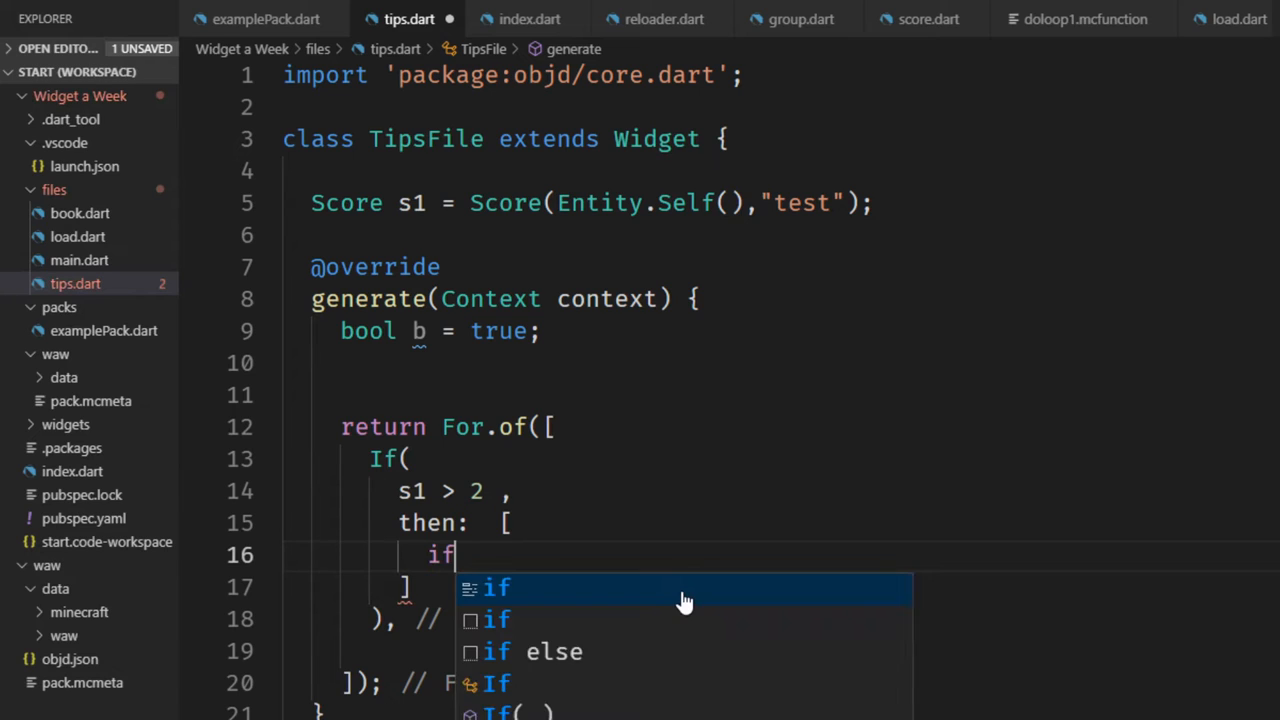
click(496, 588)
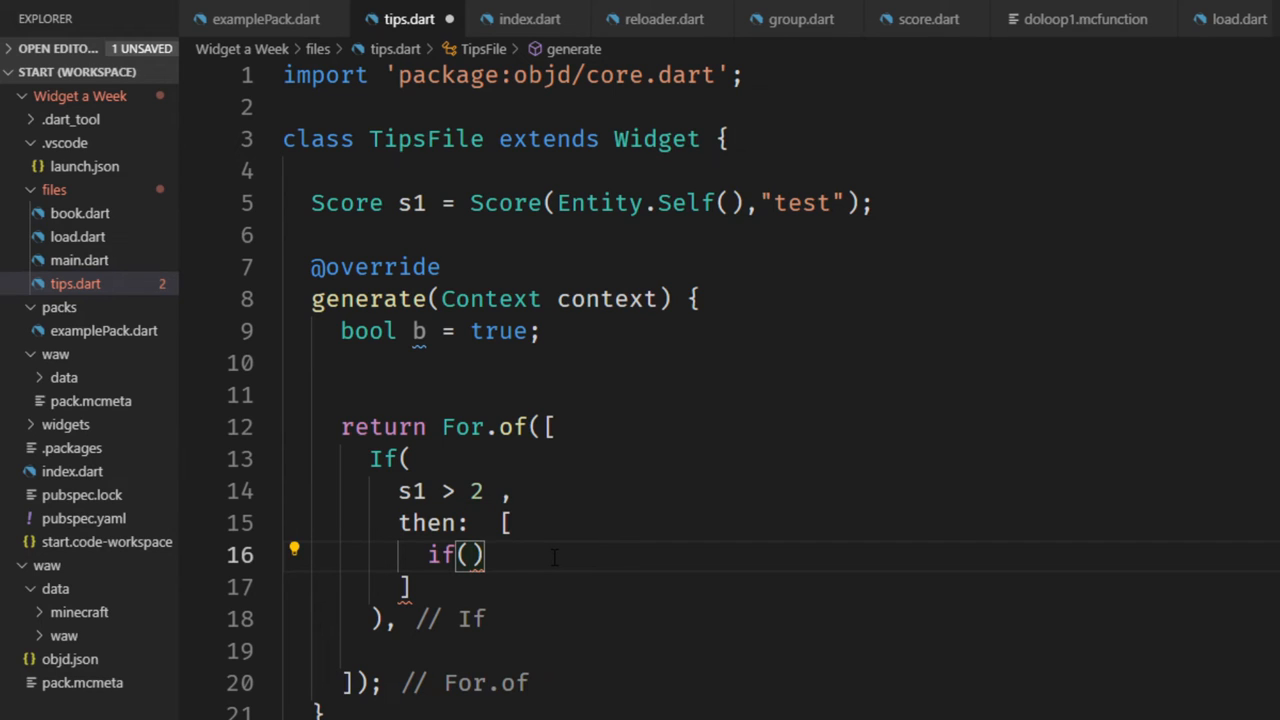
text(b)
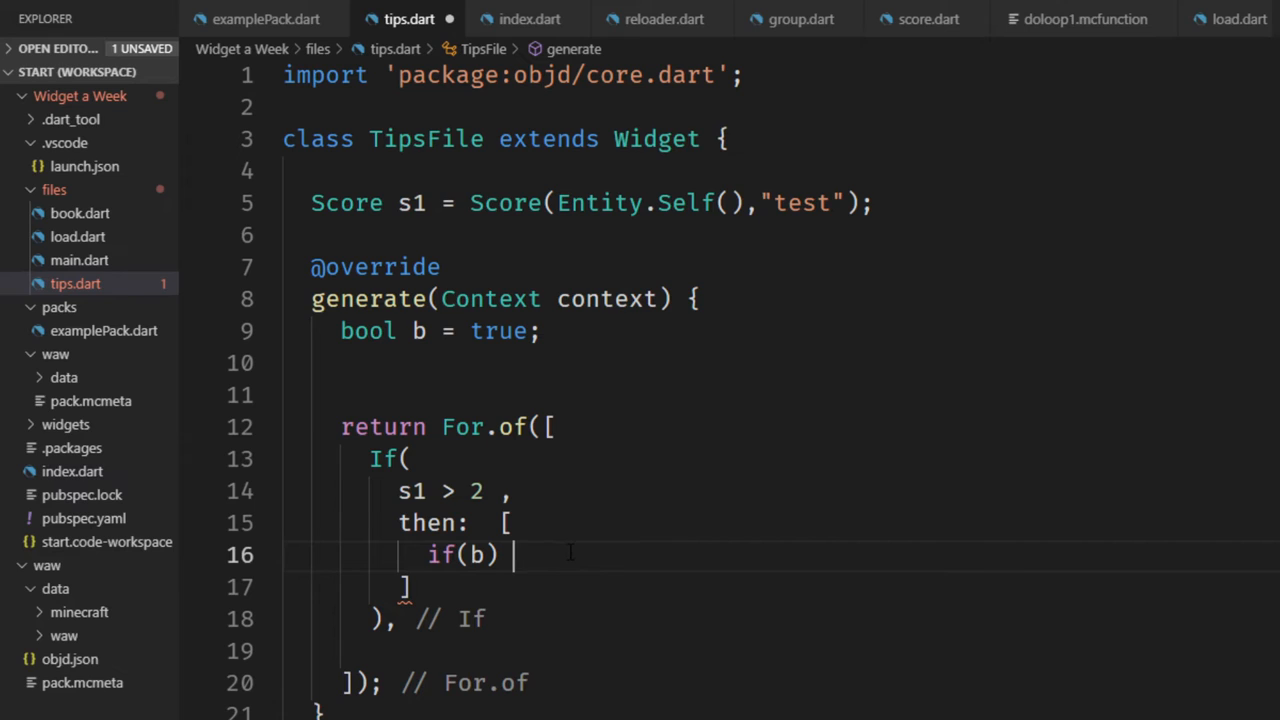
mouse_move(552, 552)
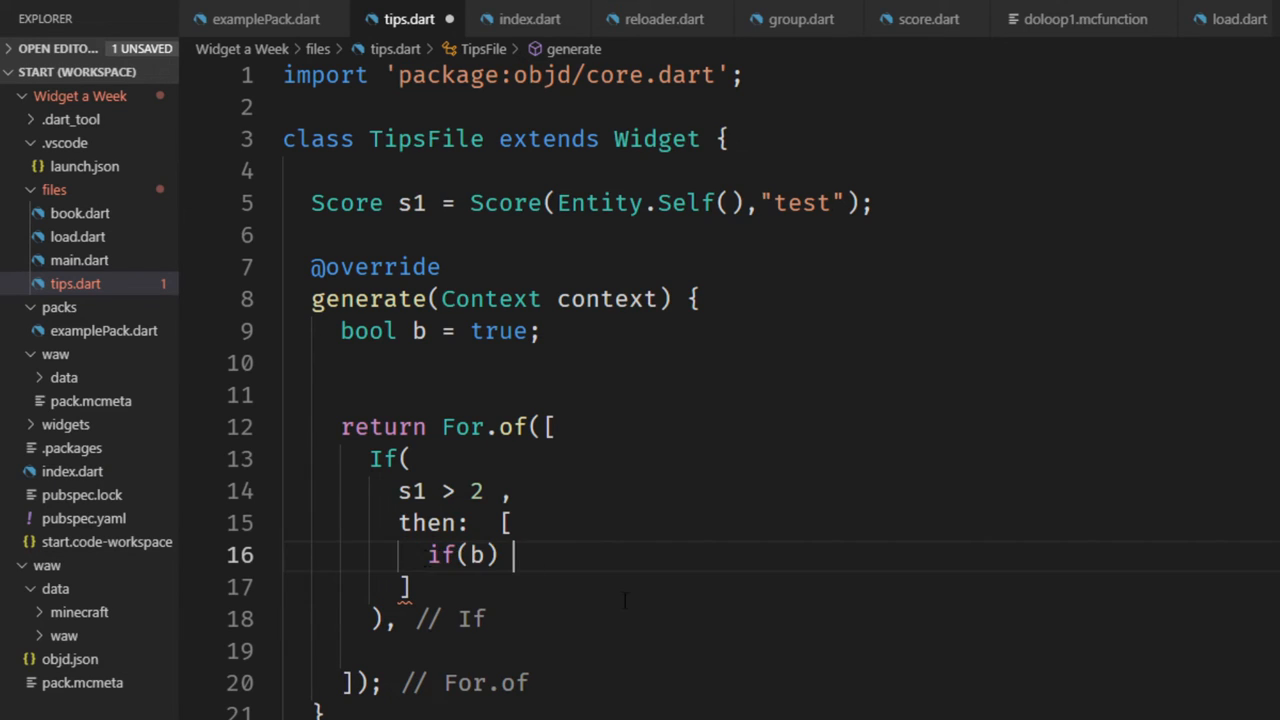
text(Log(""))
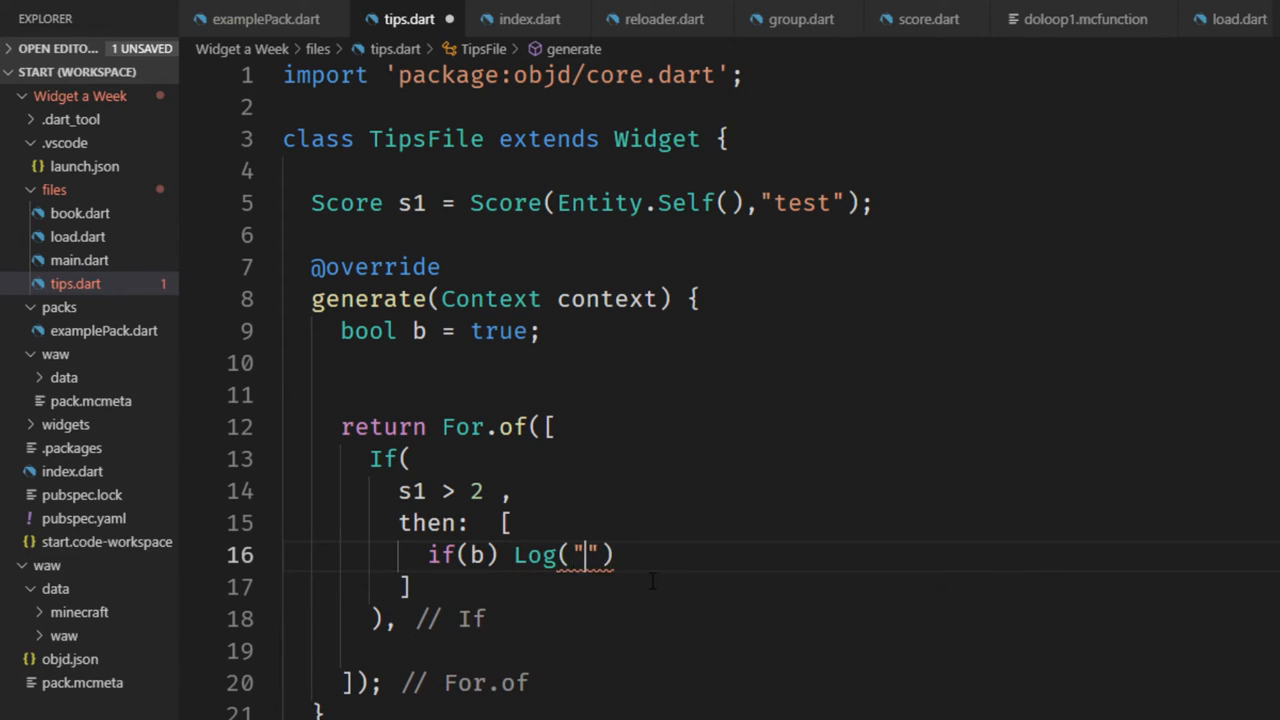
text(true)
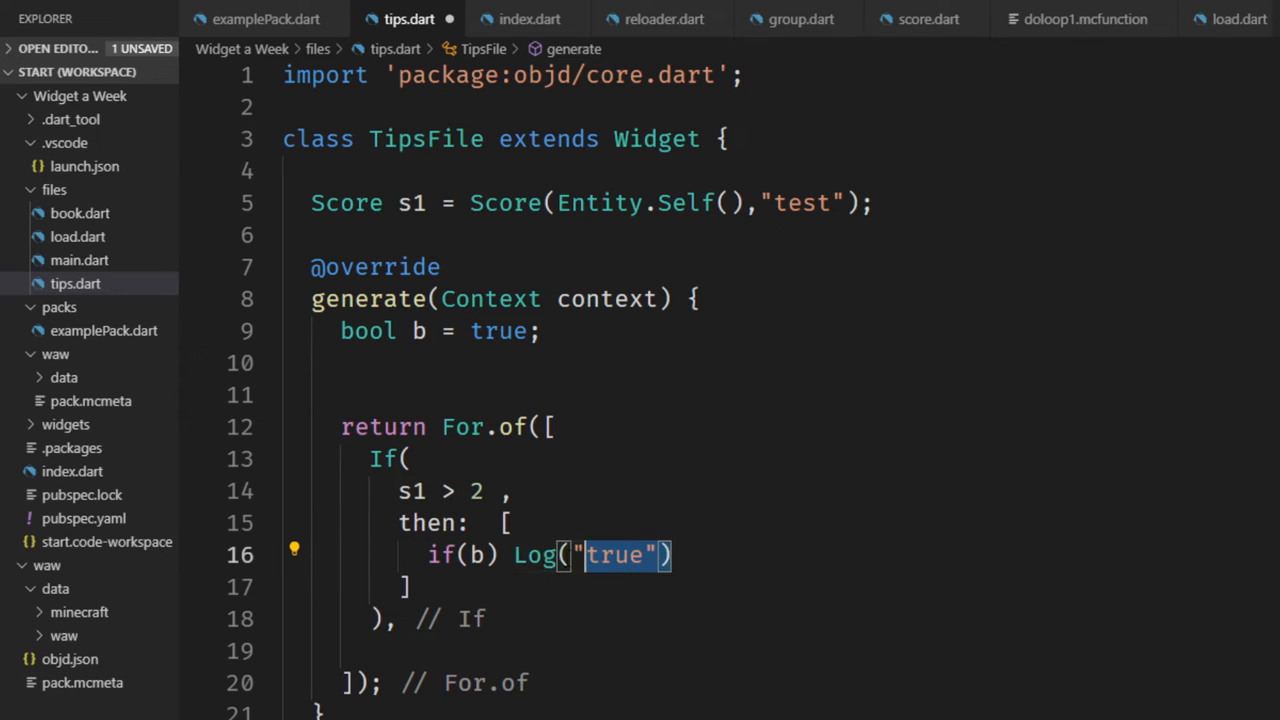
Step: Add a ten-step for loop logging i inside the then list
text(for)
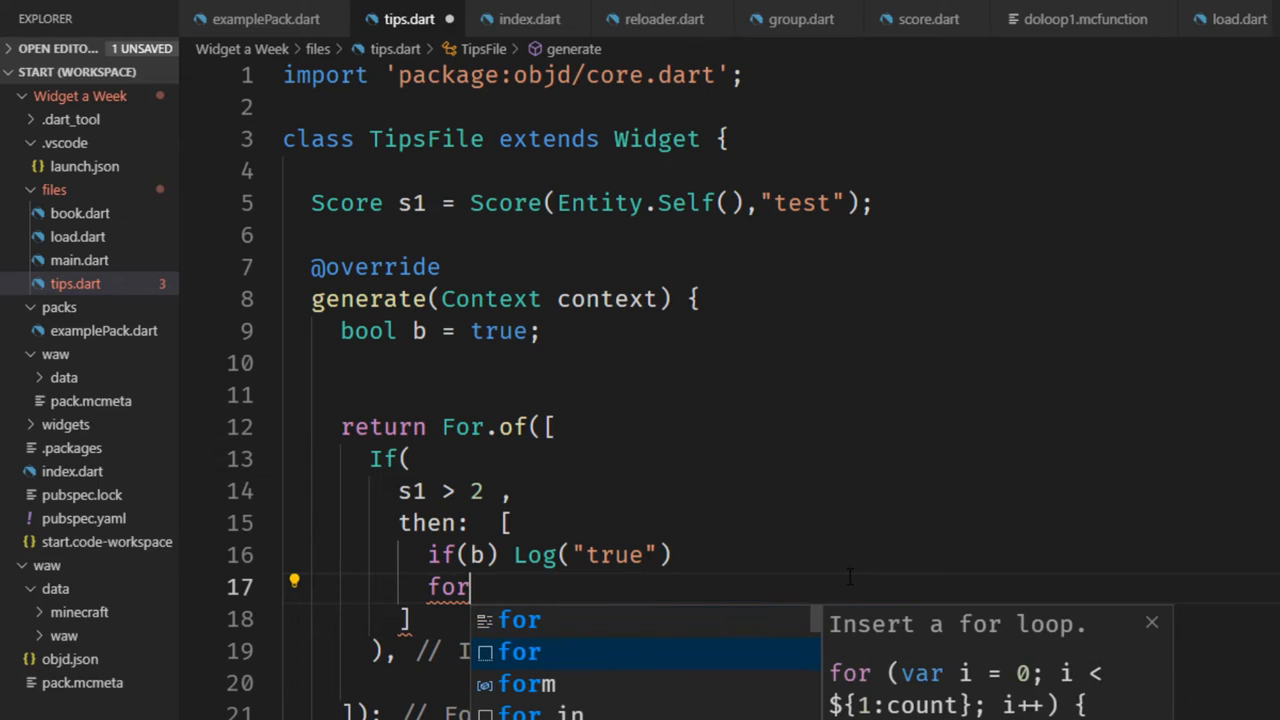
key(Tab)
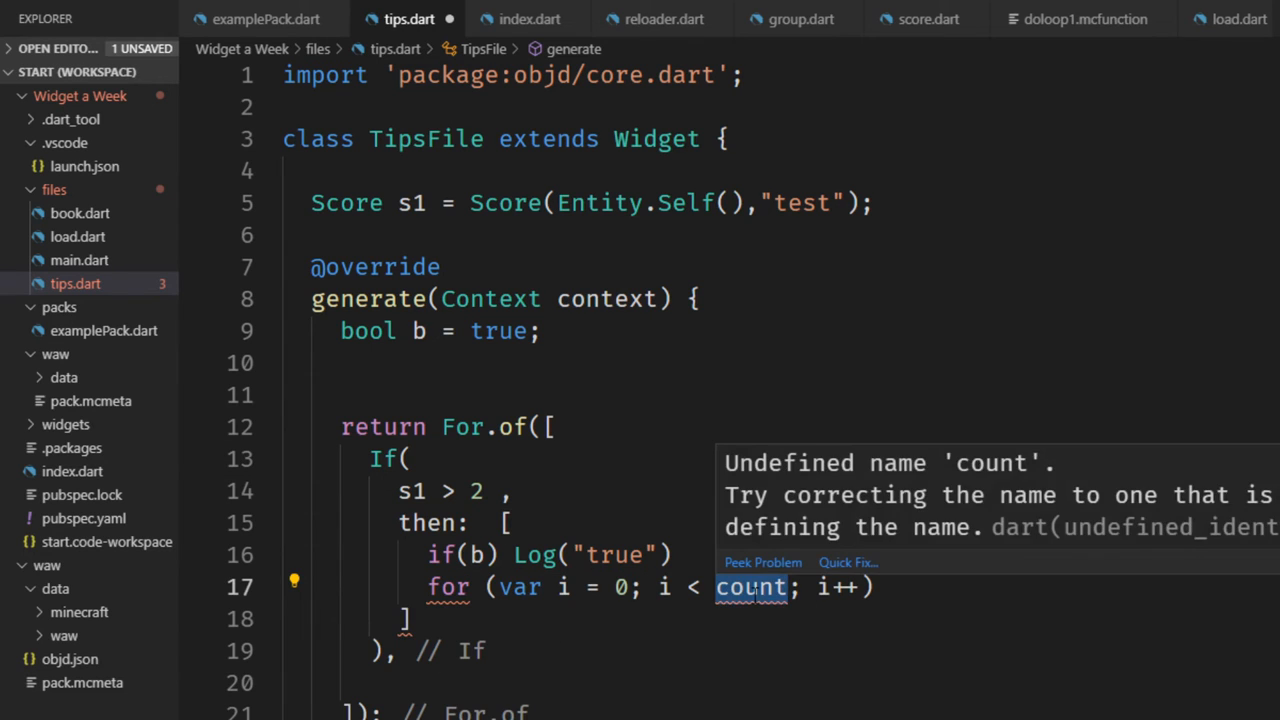
text(10)
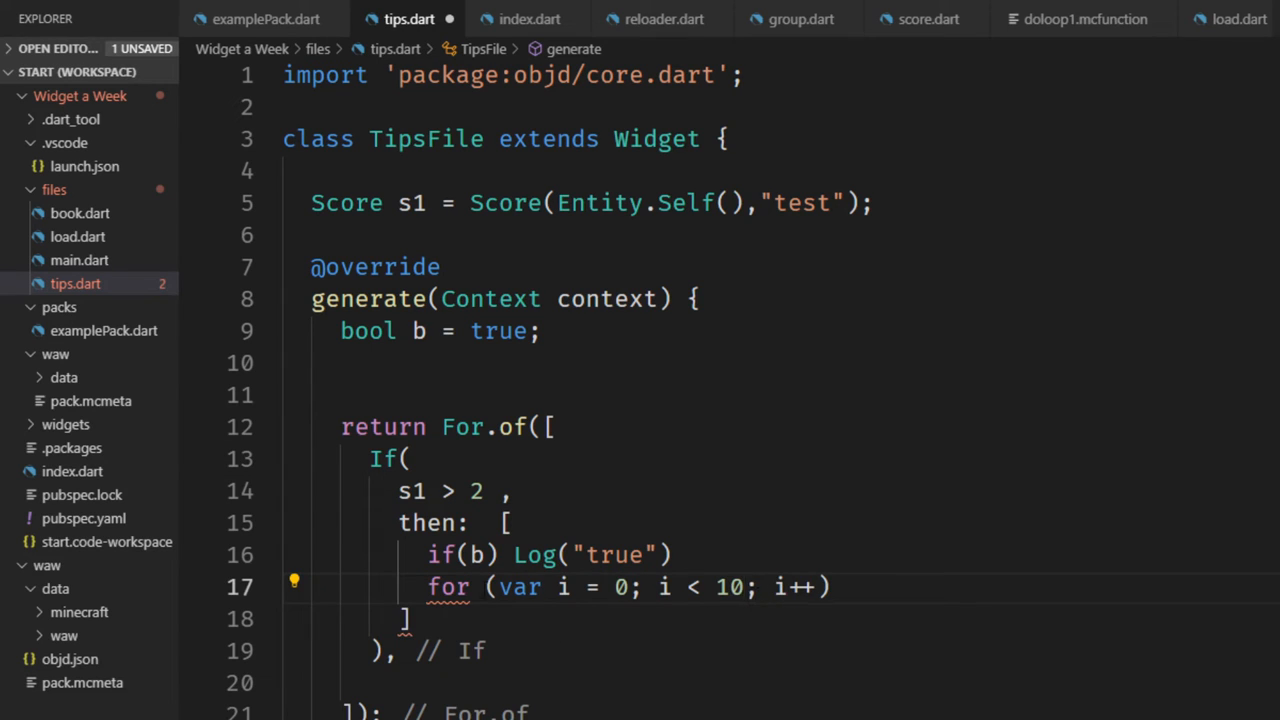
text(Log)
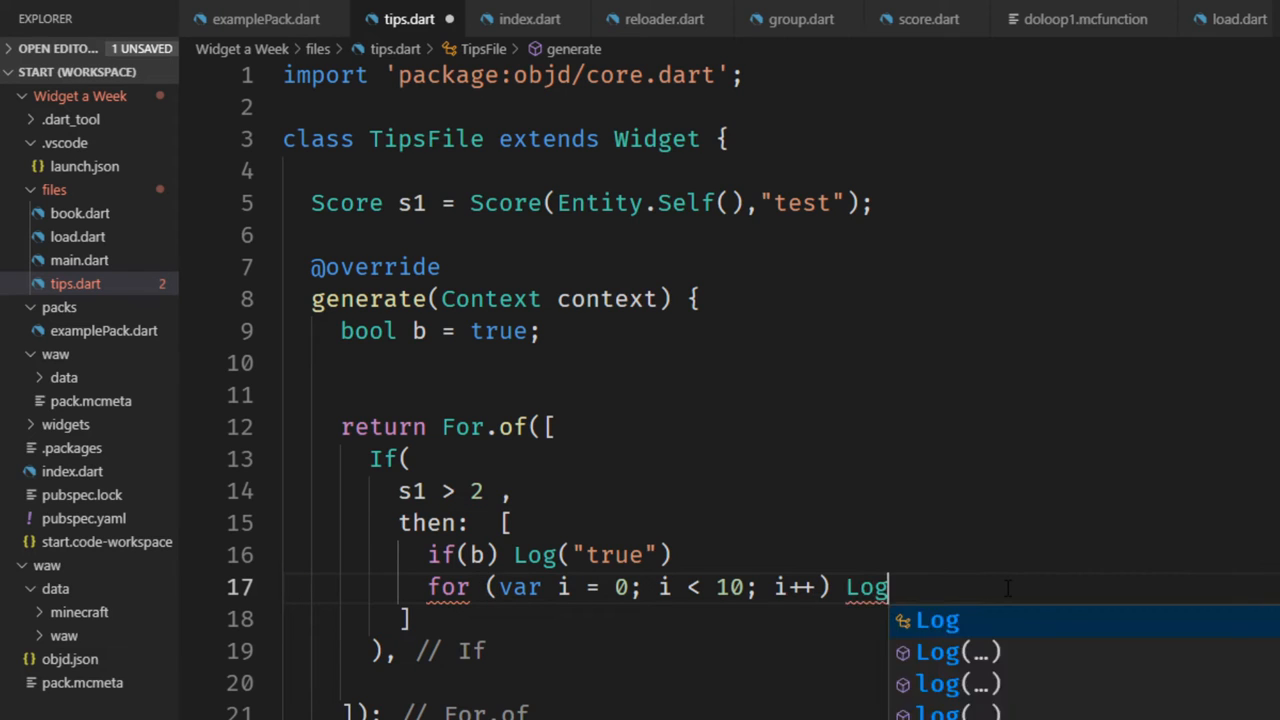
text((i))
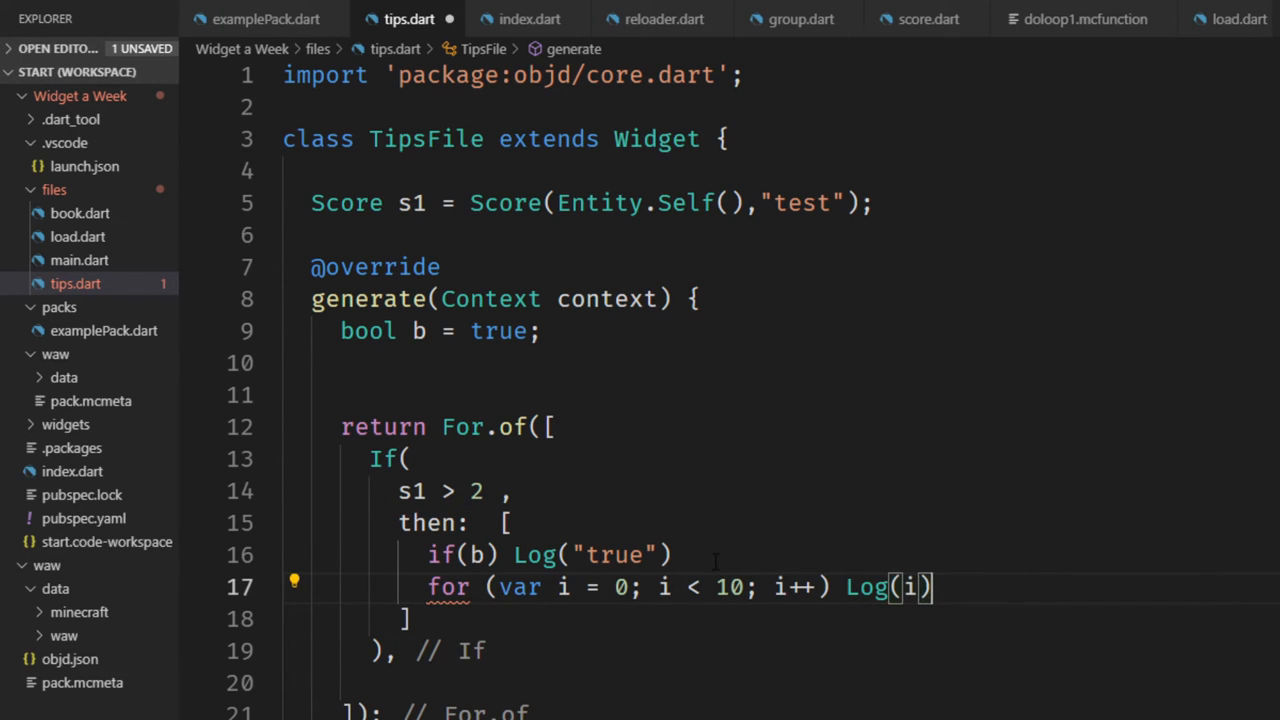
text(,)
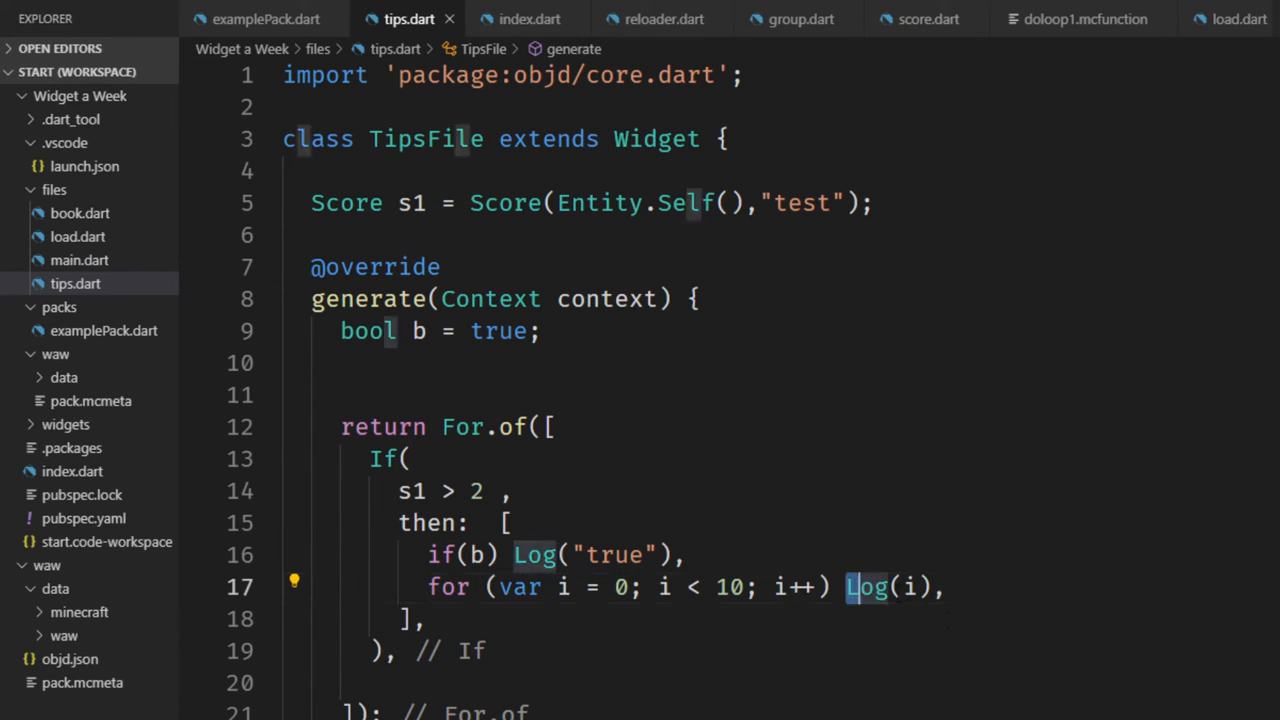
double_click(866, 588)
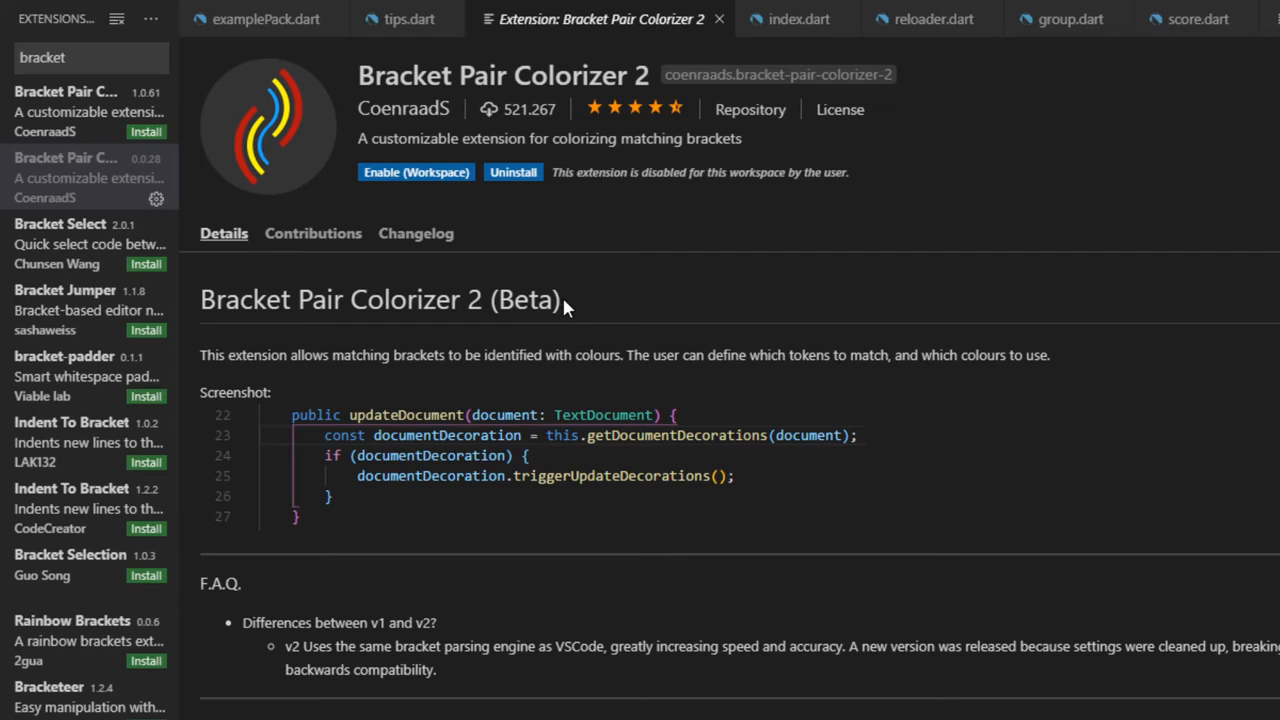
Step: Enable Bracket Pair Colorizer 2 for this workspace
click(22, 224)
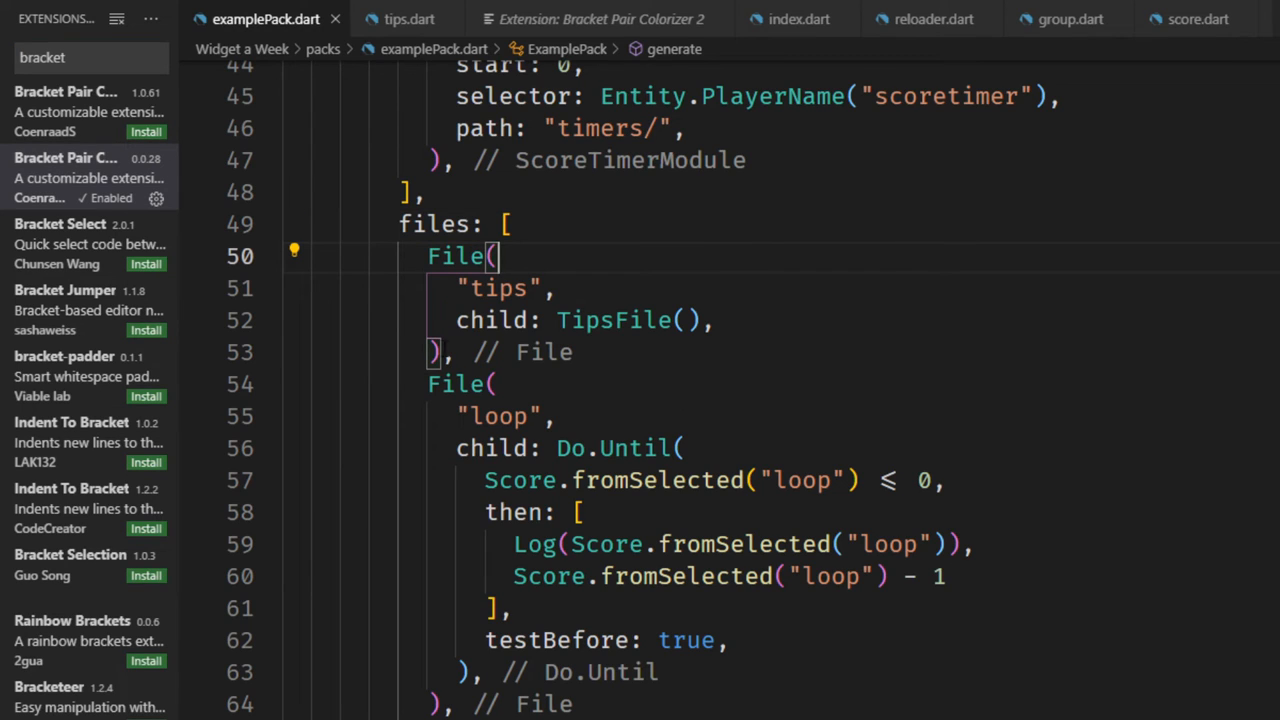
Step: Reopen the Bracket Pair Colorizer 2 details page, now showing it enabled for the workspace
scroll(down, 3)
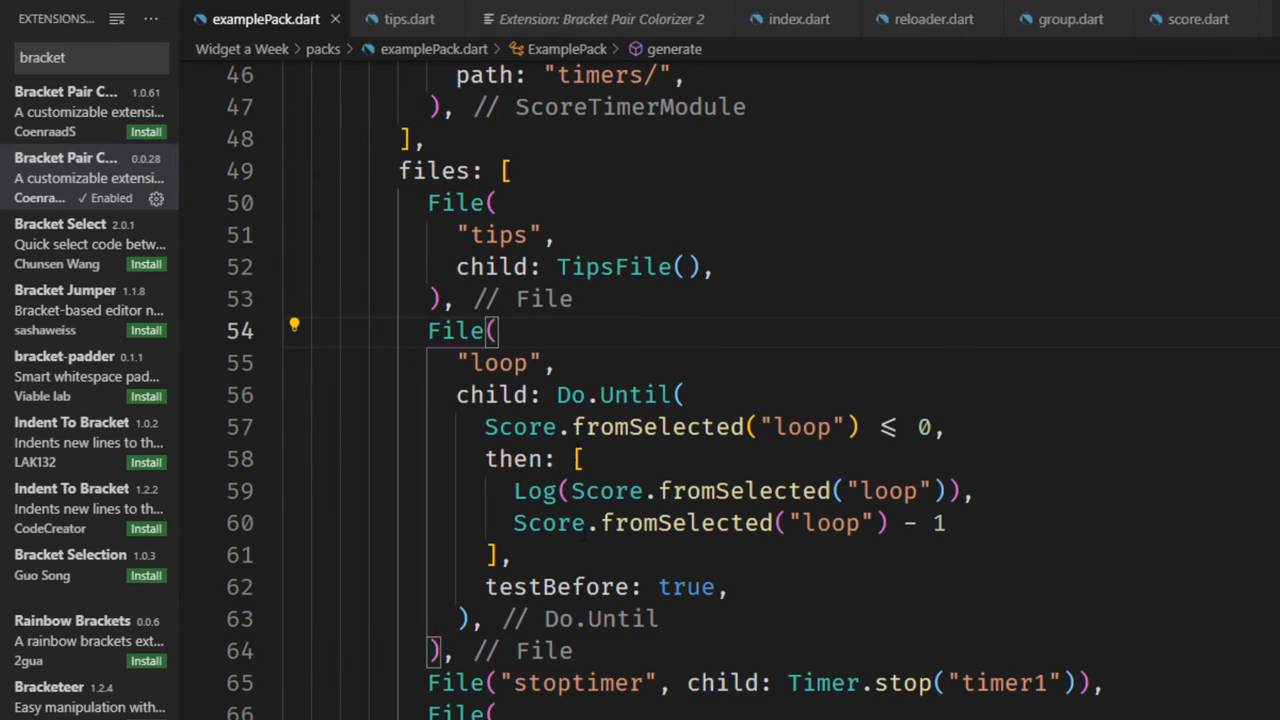
click(600, 18)
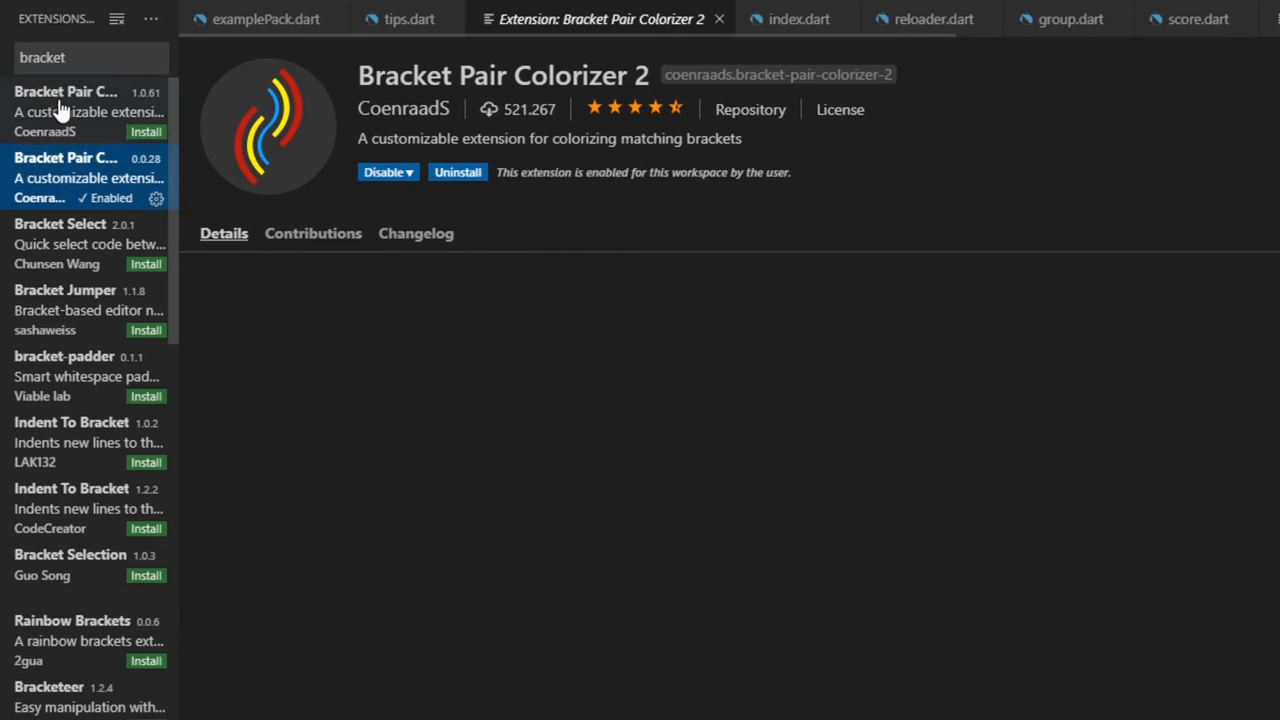
scroll(down, 3)
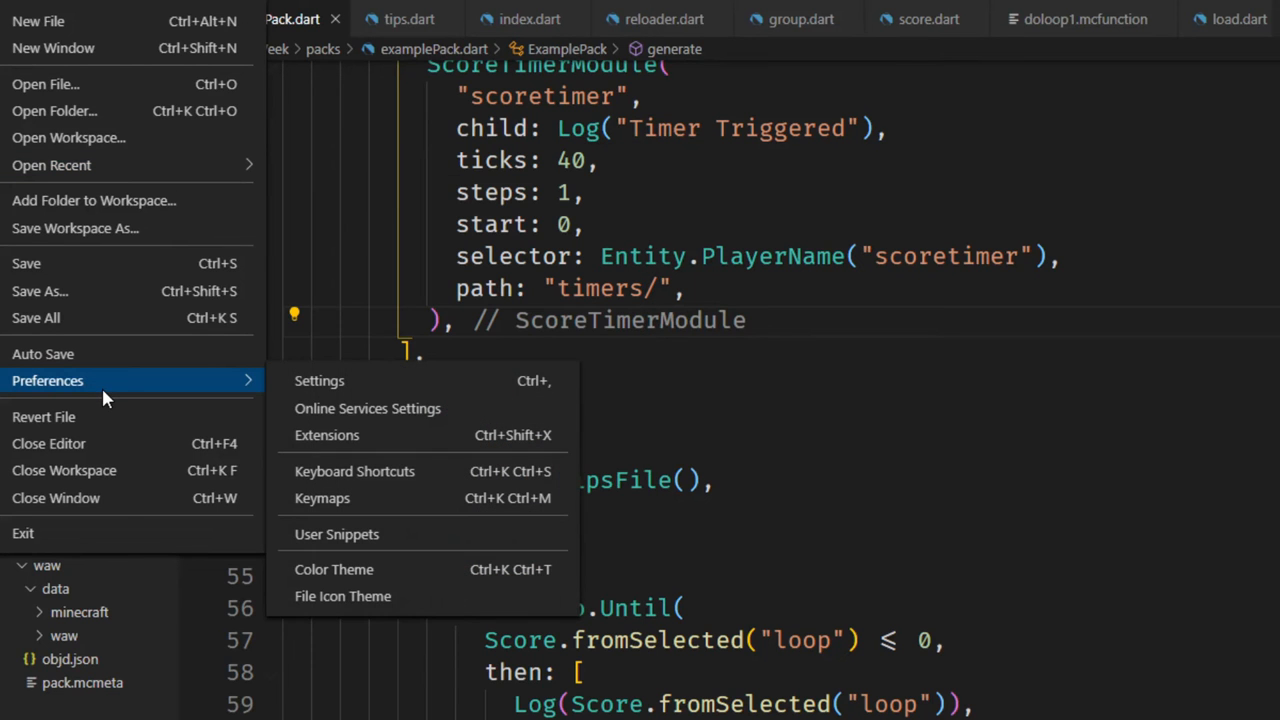
mouse_move(320, 380)
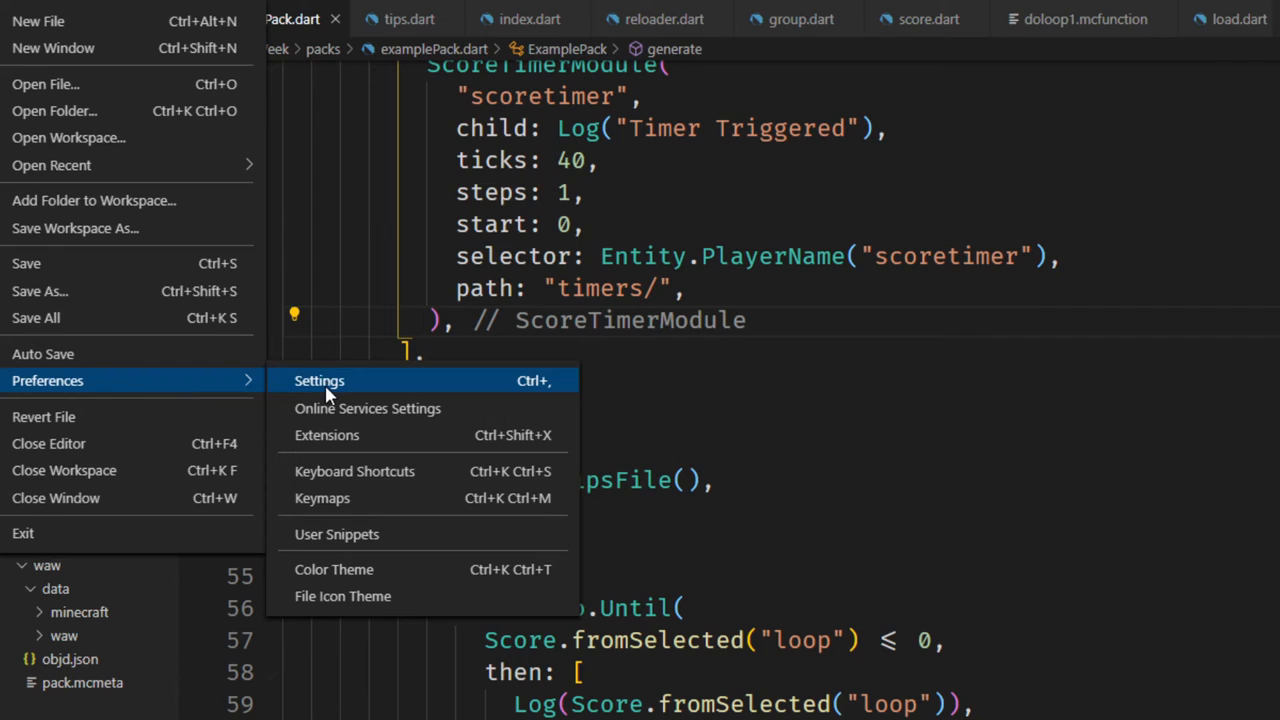
Step: Open the Settings editor, then return to examplePack.dart and review its // File closing labels
click(320, 380)
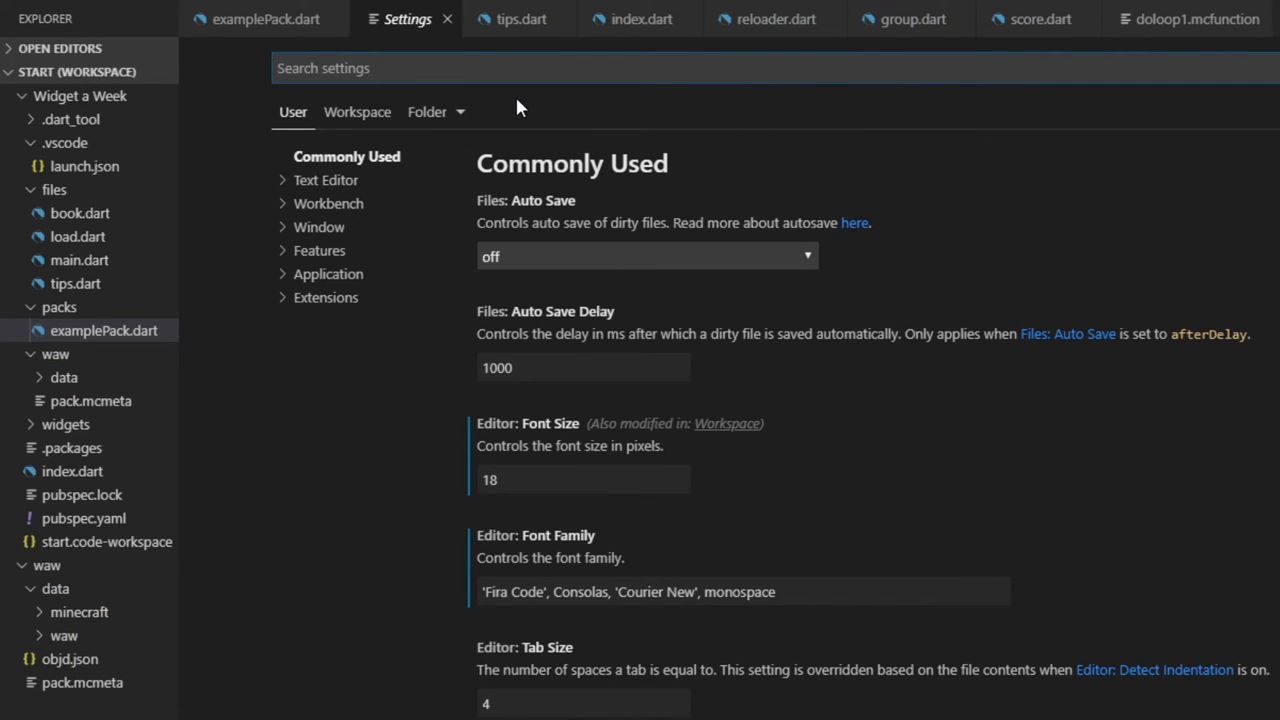
click(264, 18)
text(F)
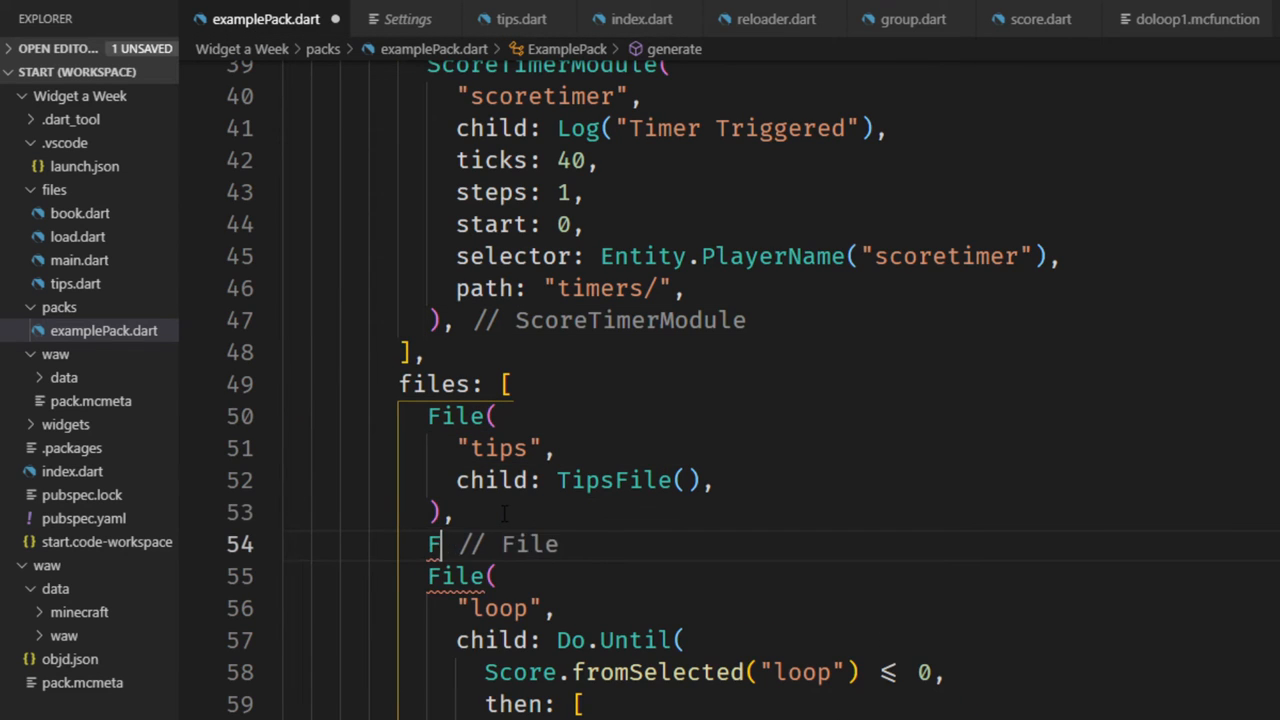
text(i)
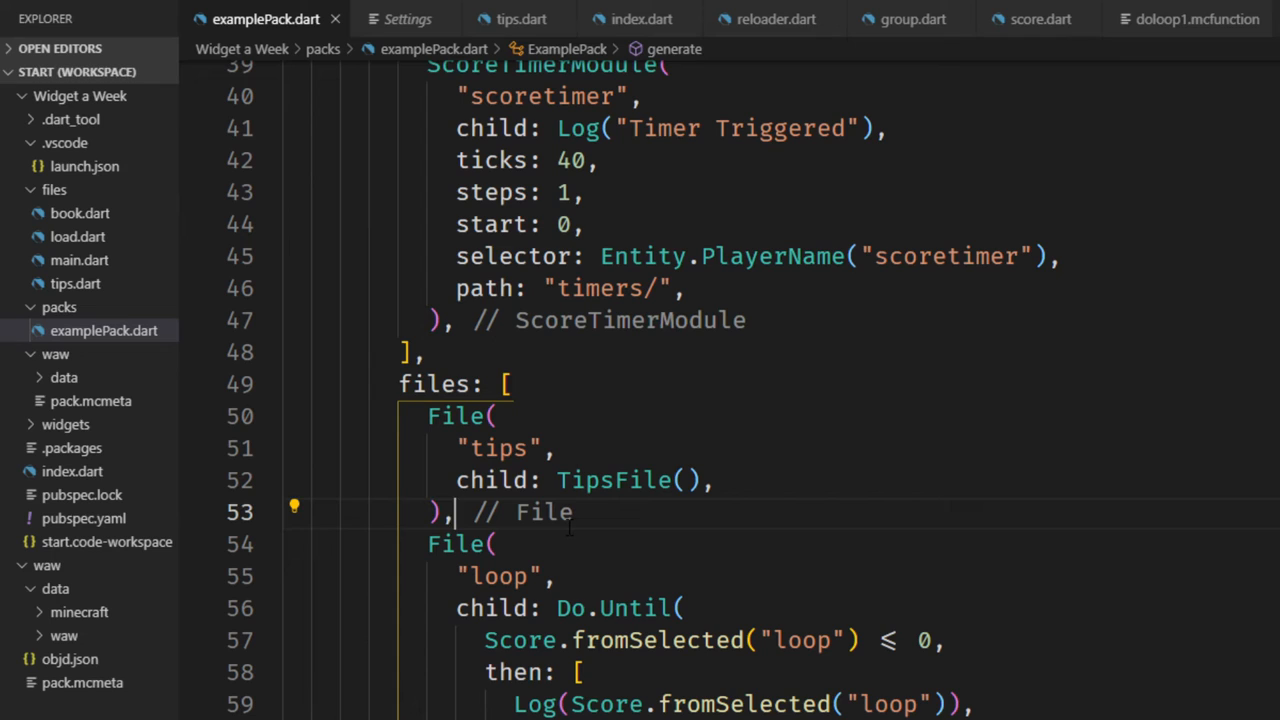
scroll(down, 3)
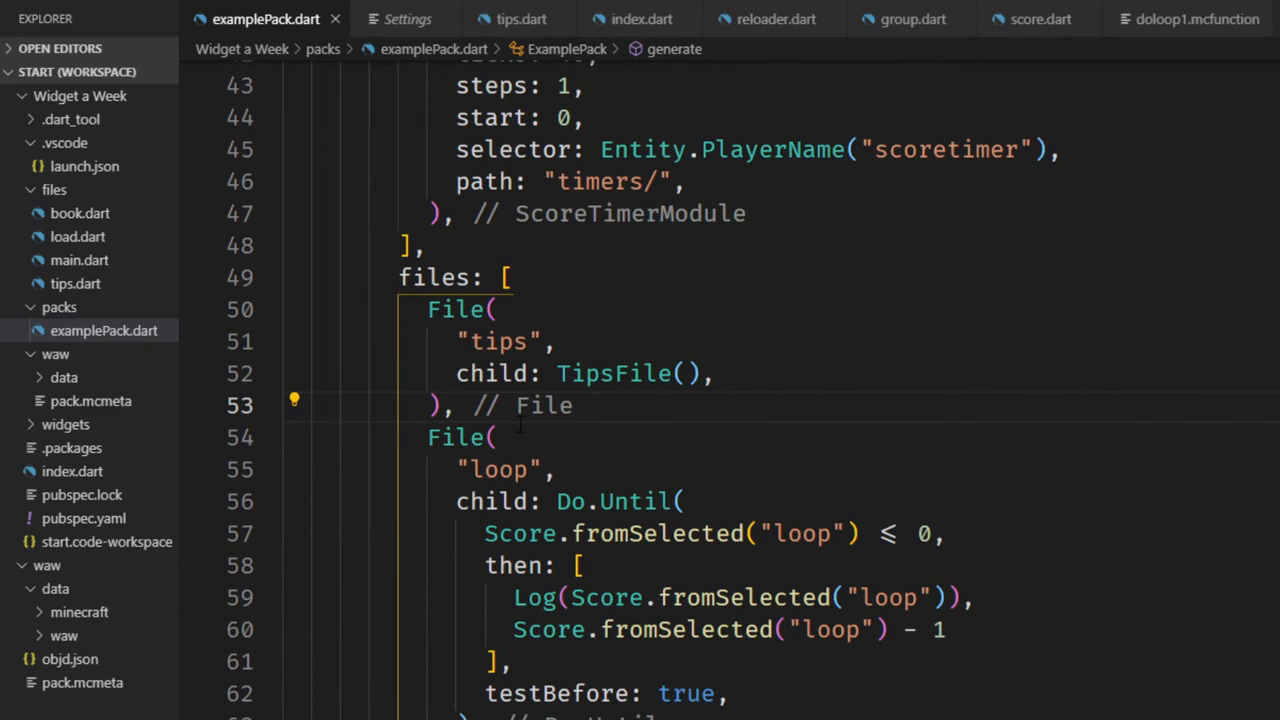
scroll(down, 3)
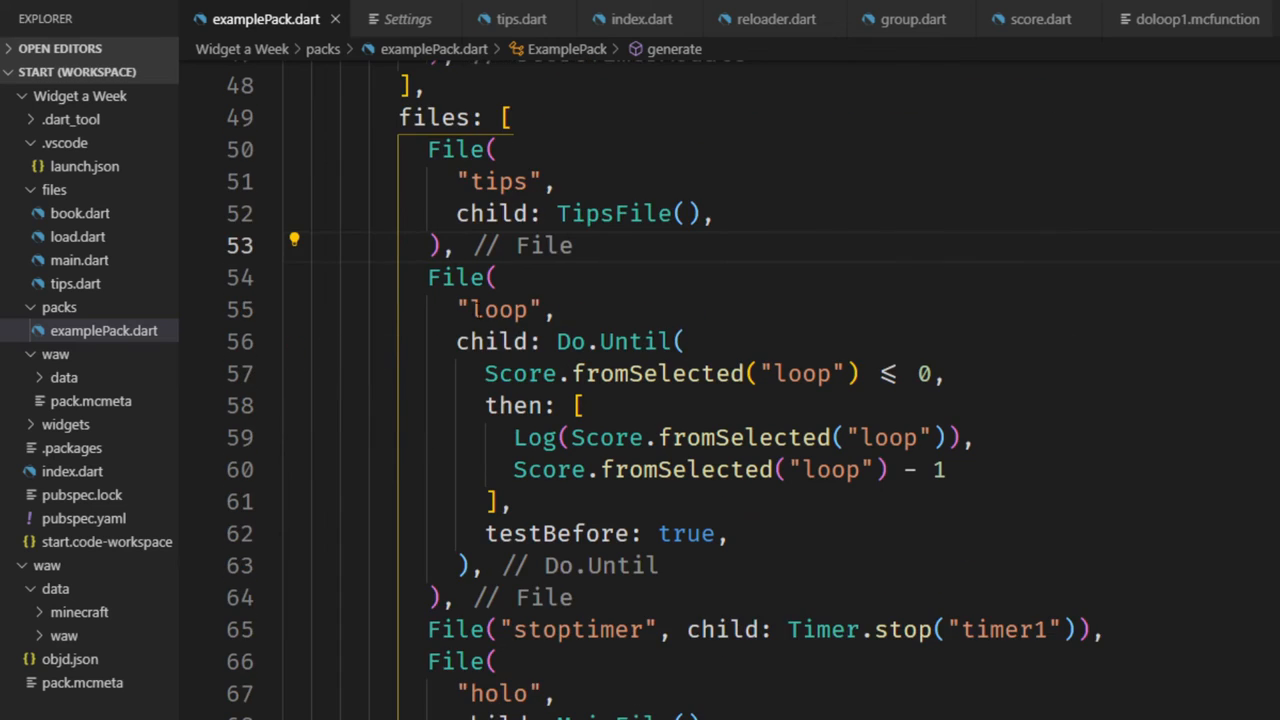
Step: Add --enable-completion-model to Dart: Analyzer Additional Args under the Dart & Flutter settings
click(406, 18)
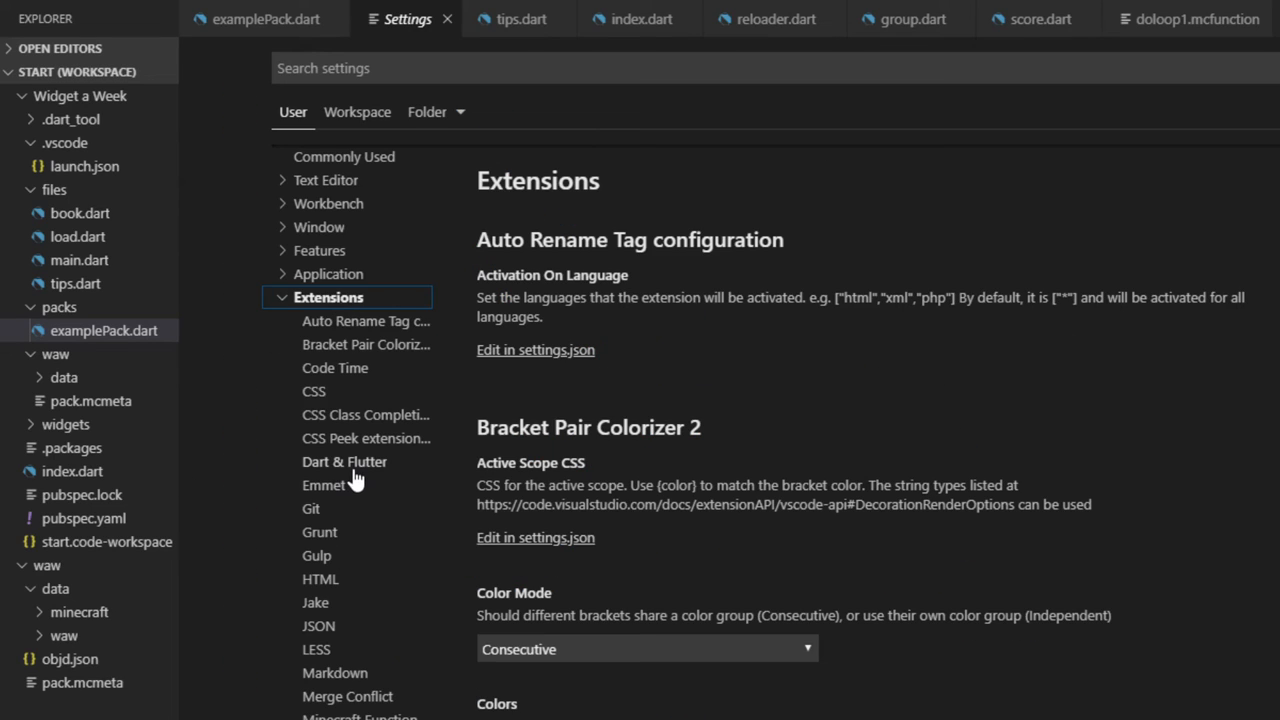
click(344, 460)
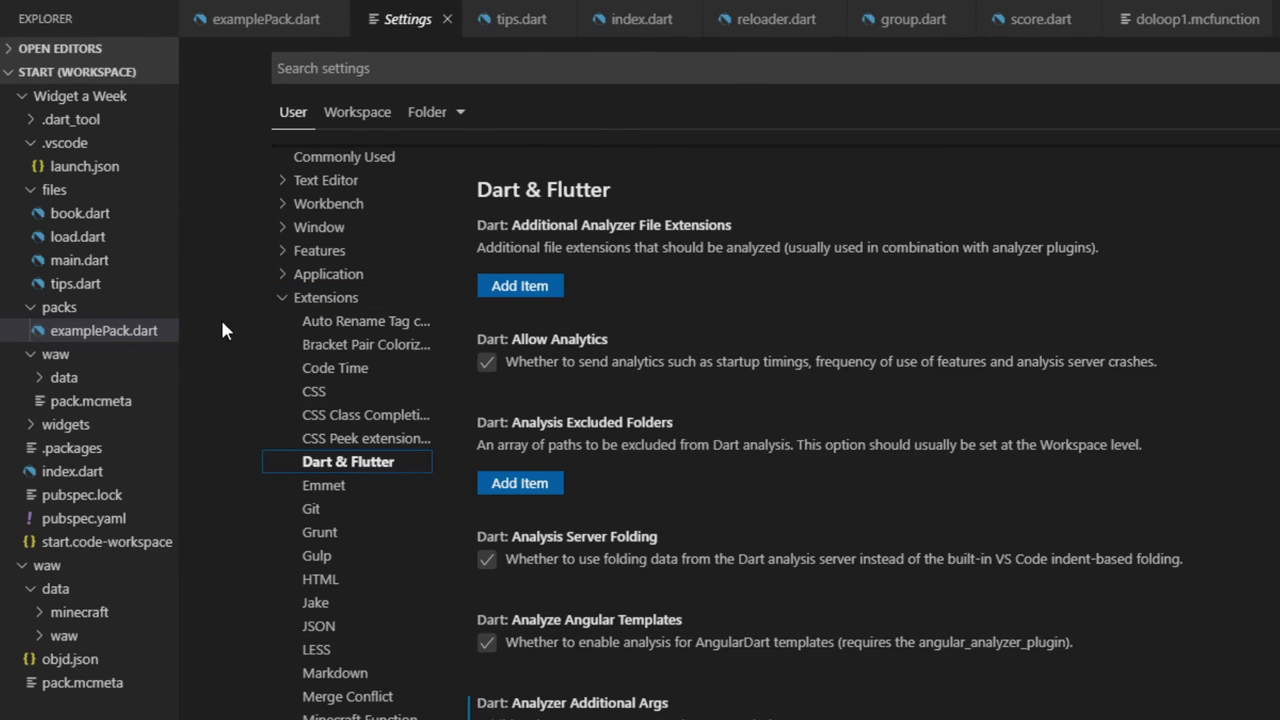
scroll(down, 3)
text(--enable-completion-model)
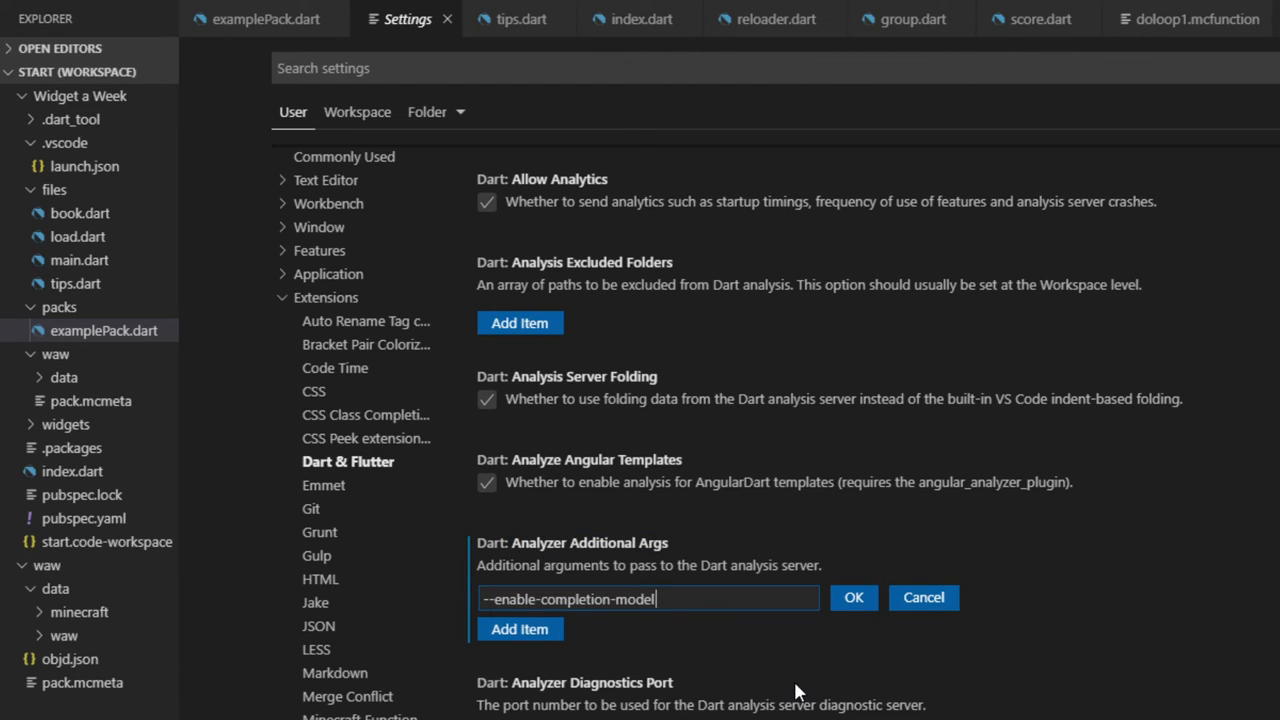
mouse_move(612, 634)
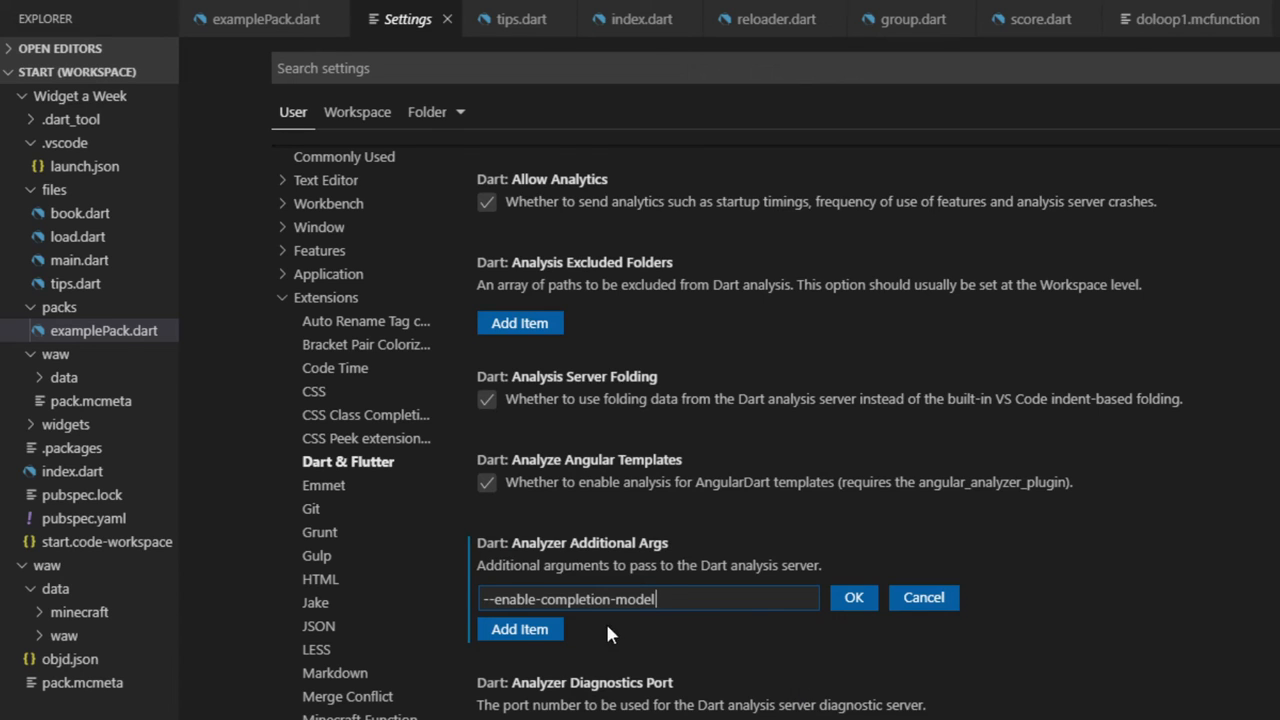
click(852, 596)
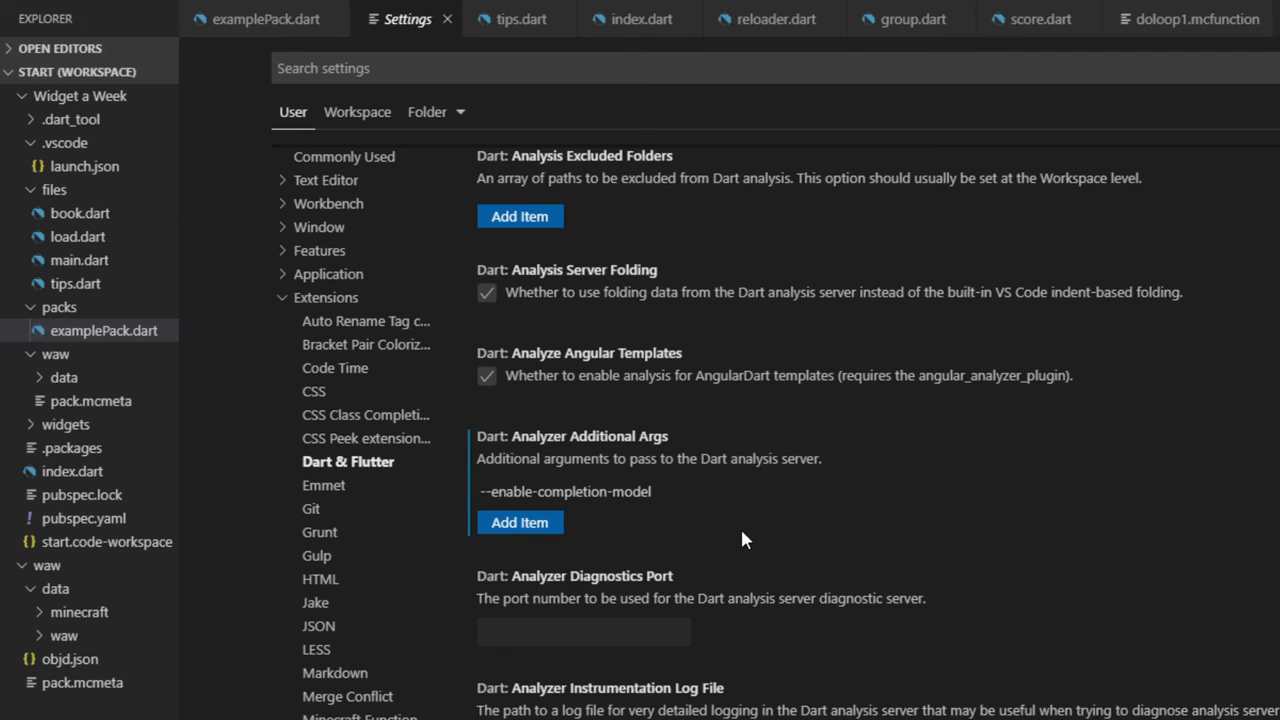
text(guide)
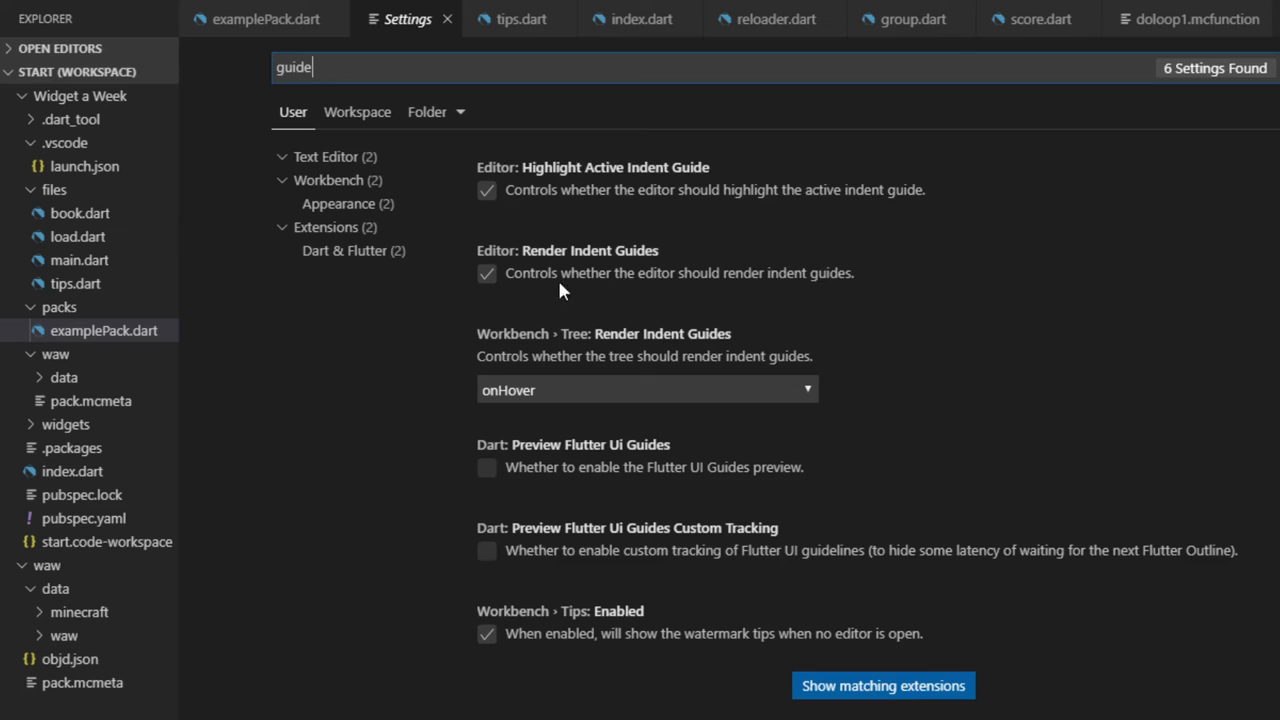
mouse_move(560, 290)
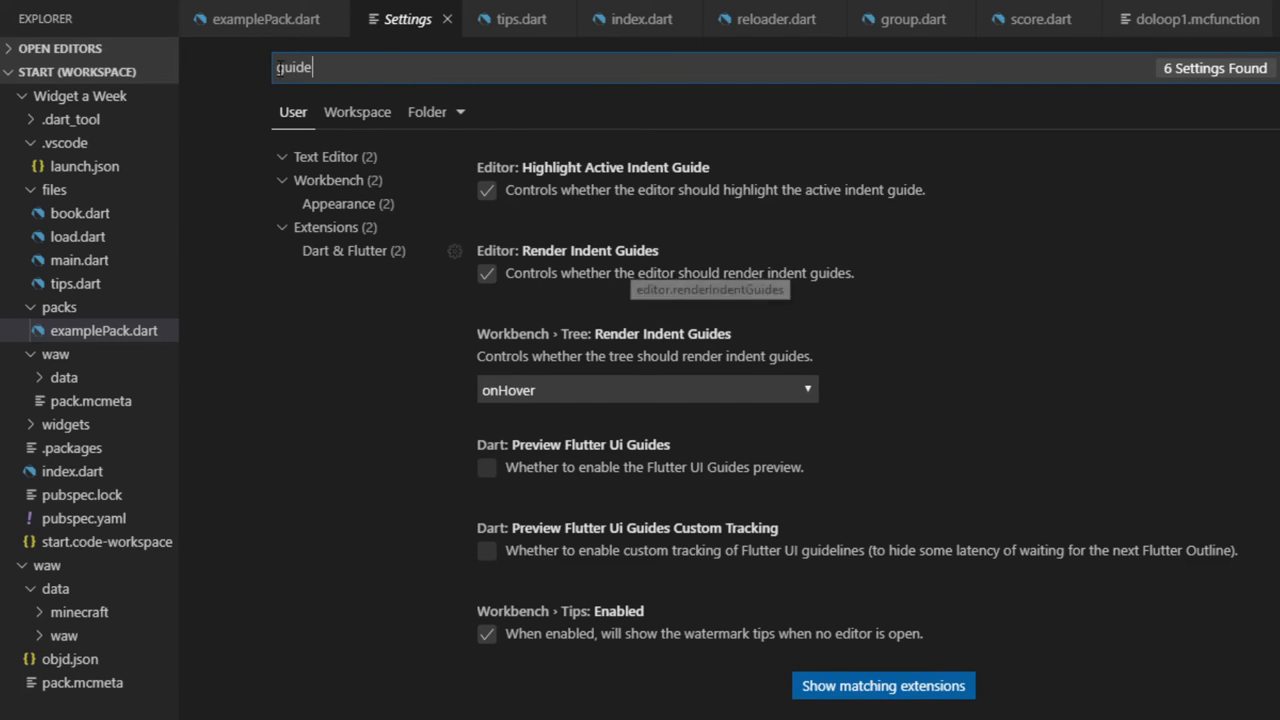
Step: View indent guides rendering in examplePack.dart, then return to the Settings search
click(264, 18)
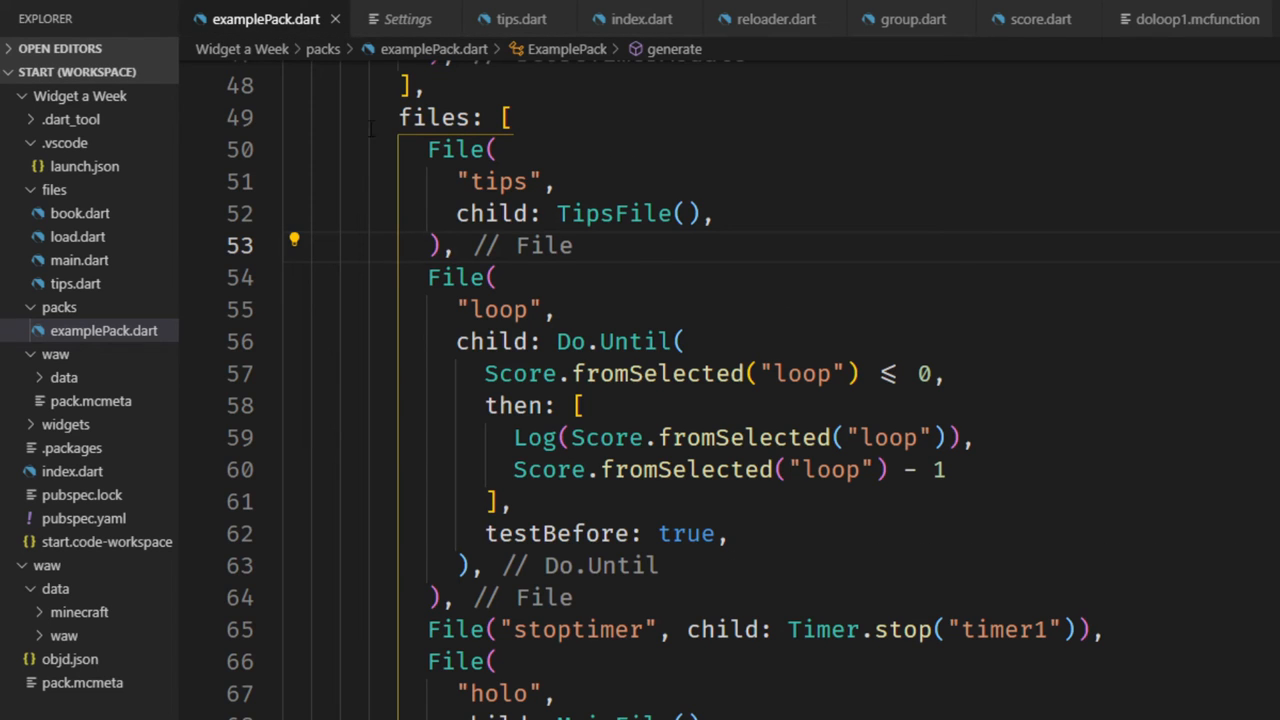
scroll(down, 3)
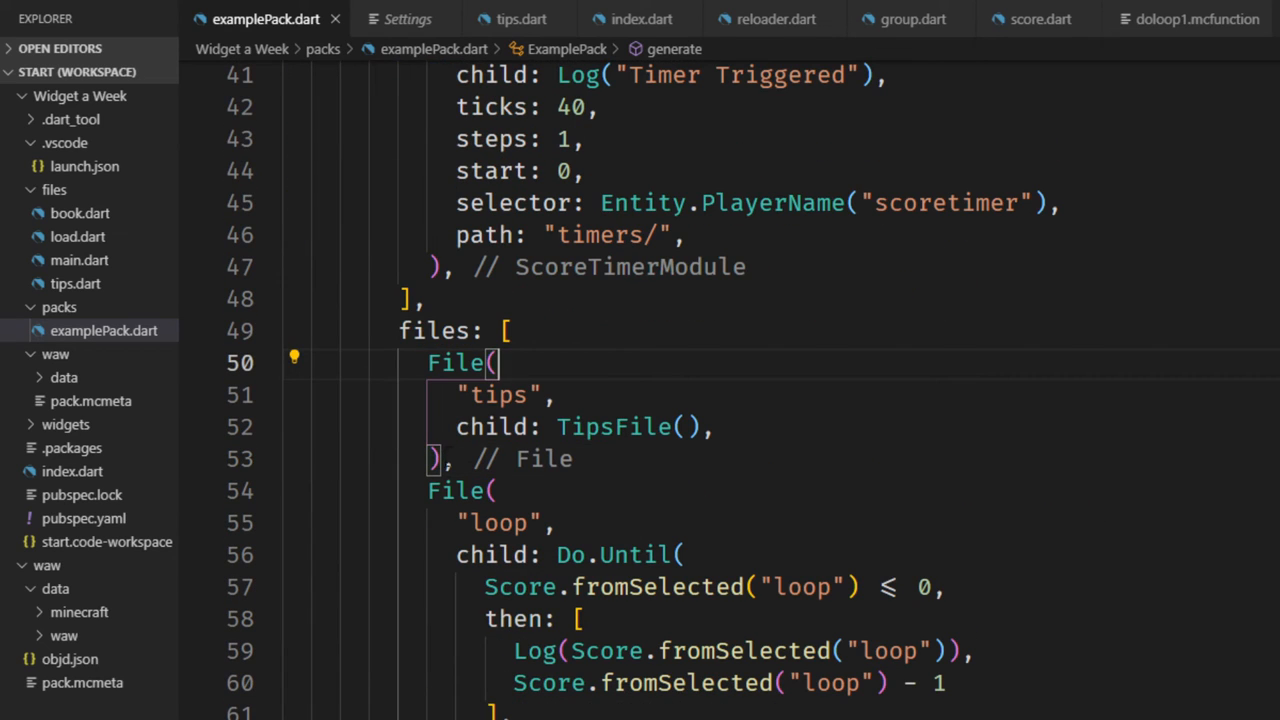
scroll(down, 3)
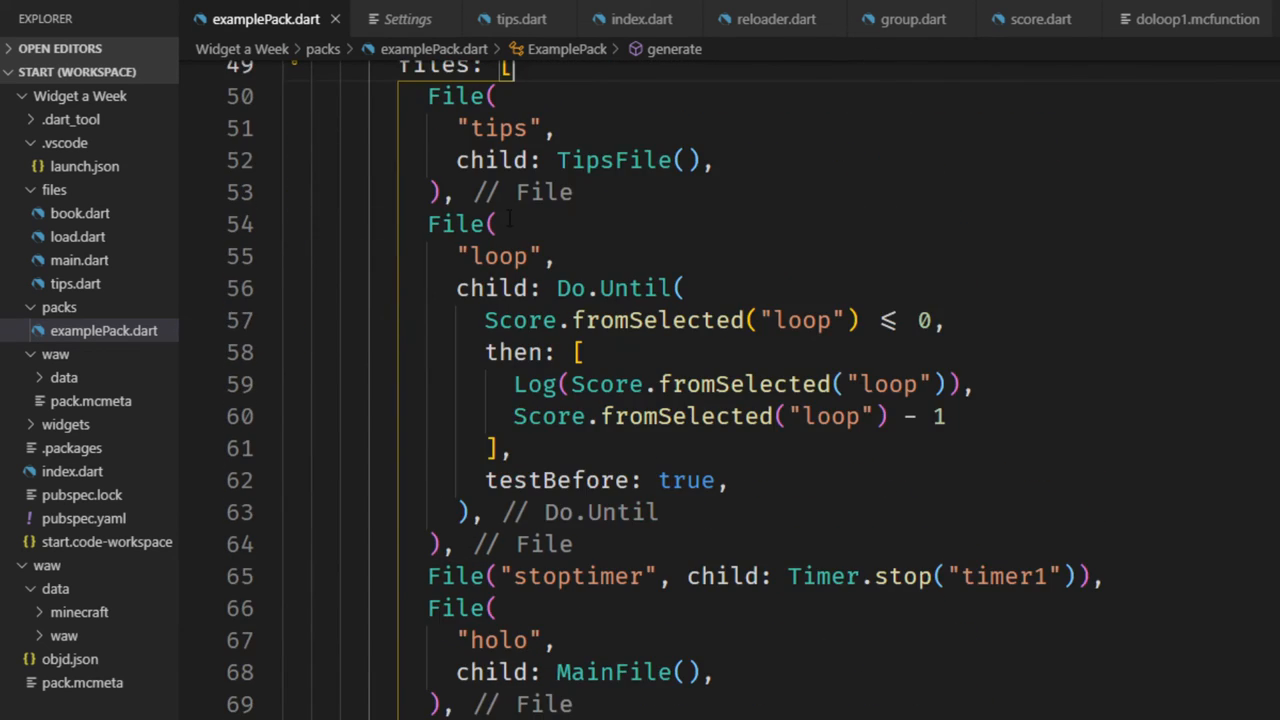
click(490, 224)
text(closi)
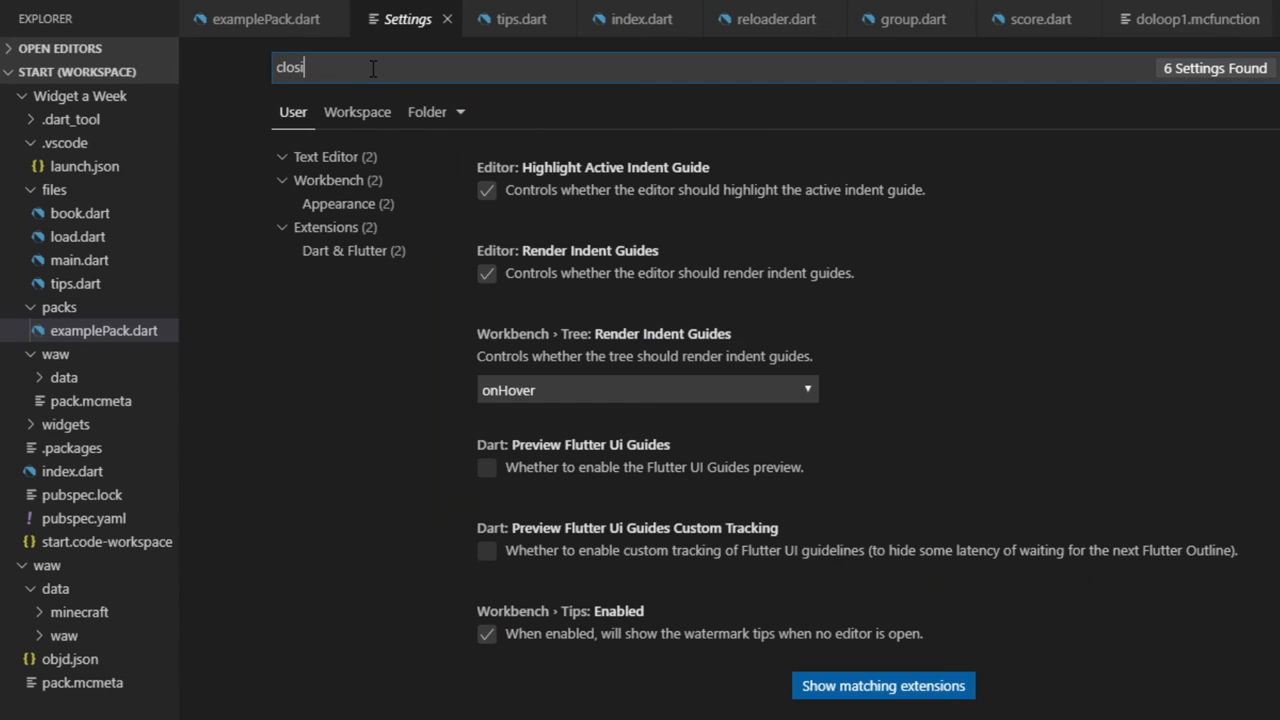
Step: Search settings for 'closing la' to find Dart: Closing Labels, then show the loop File label in examplePack.dart
text(ng)
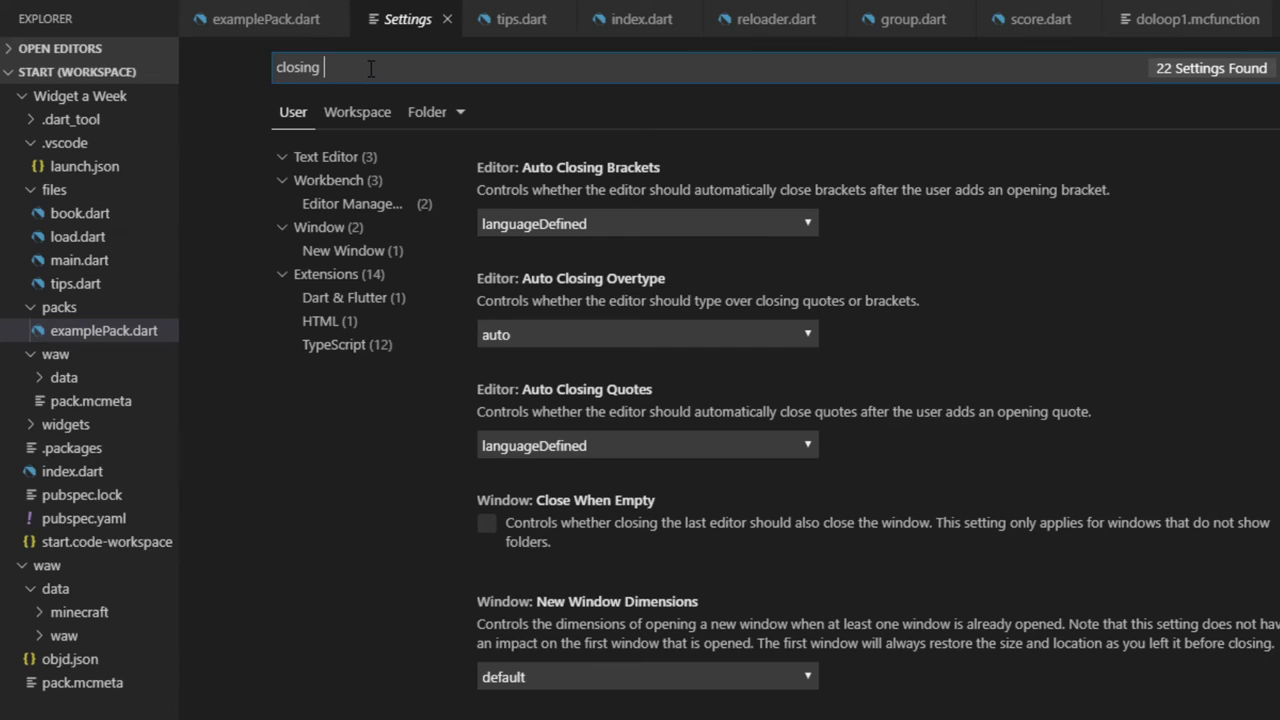
text(la)
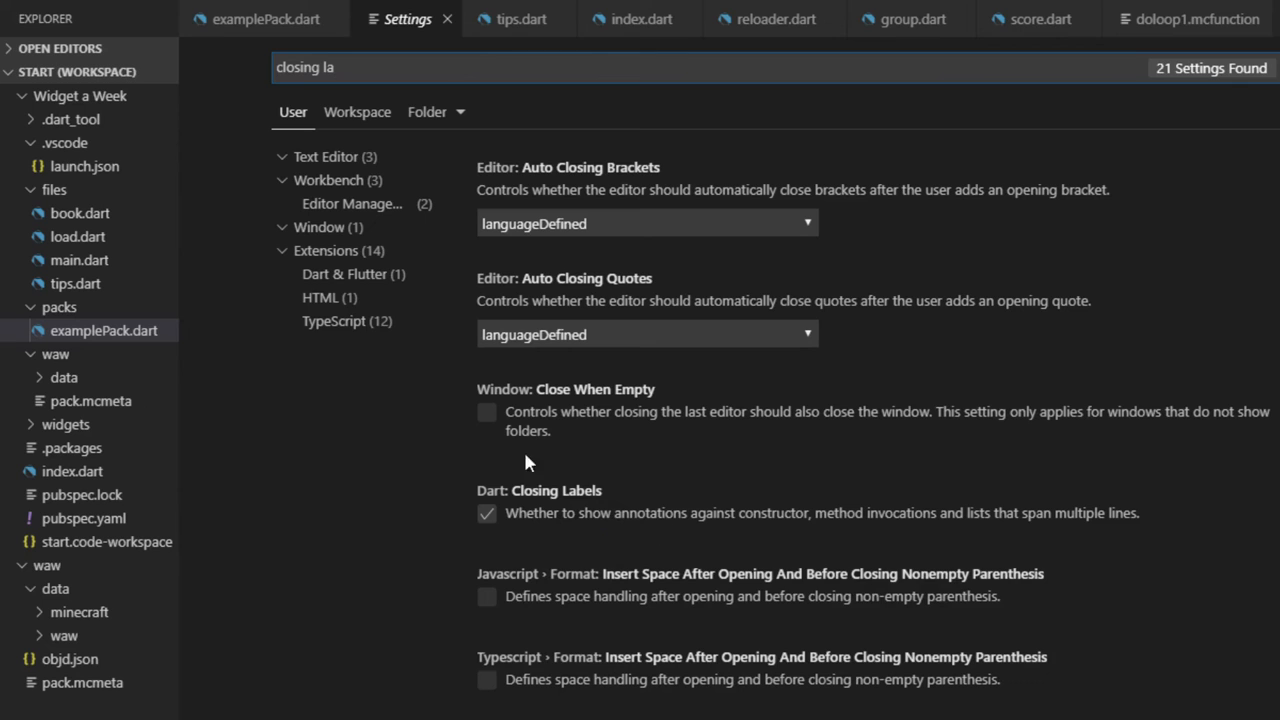
click(264, 20)
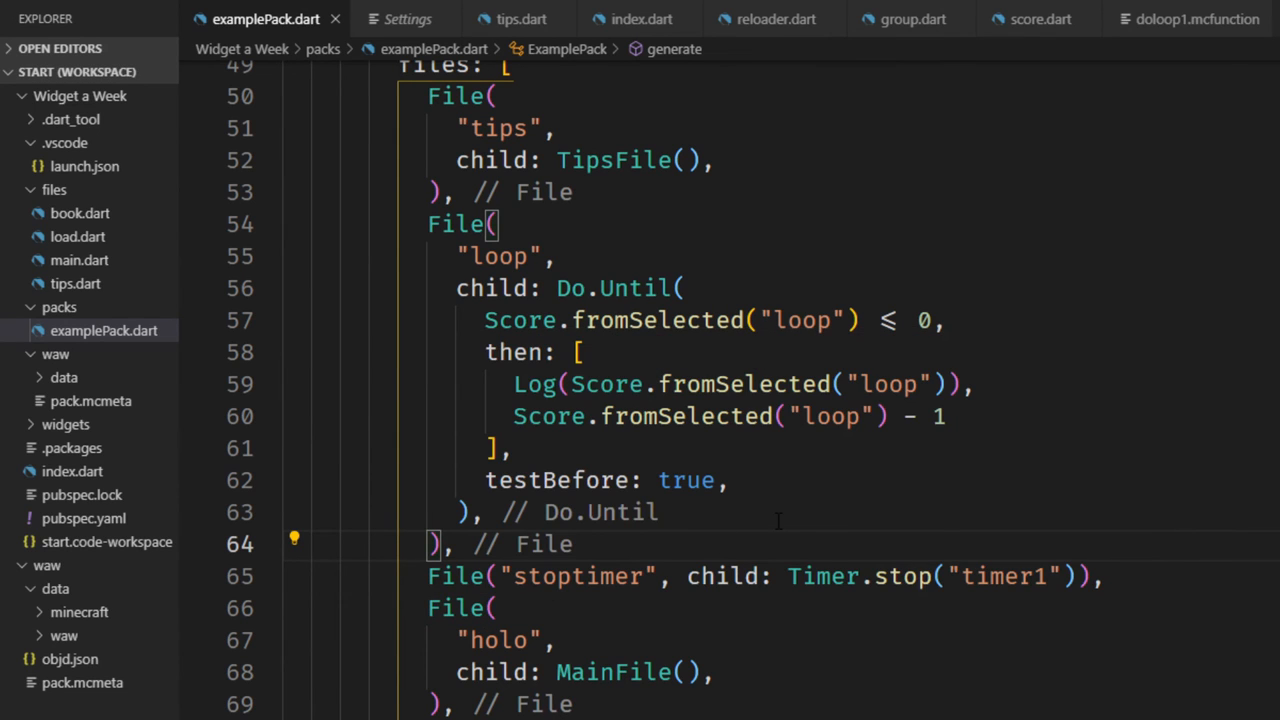
click(520, 18)
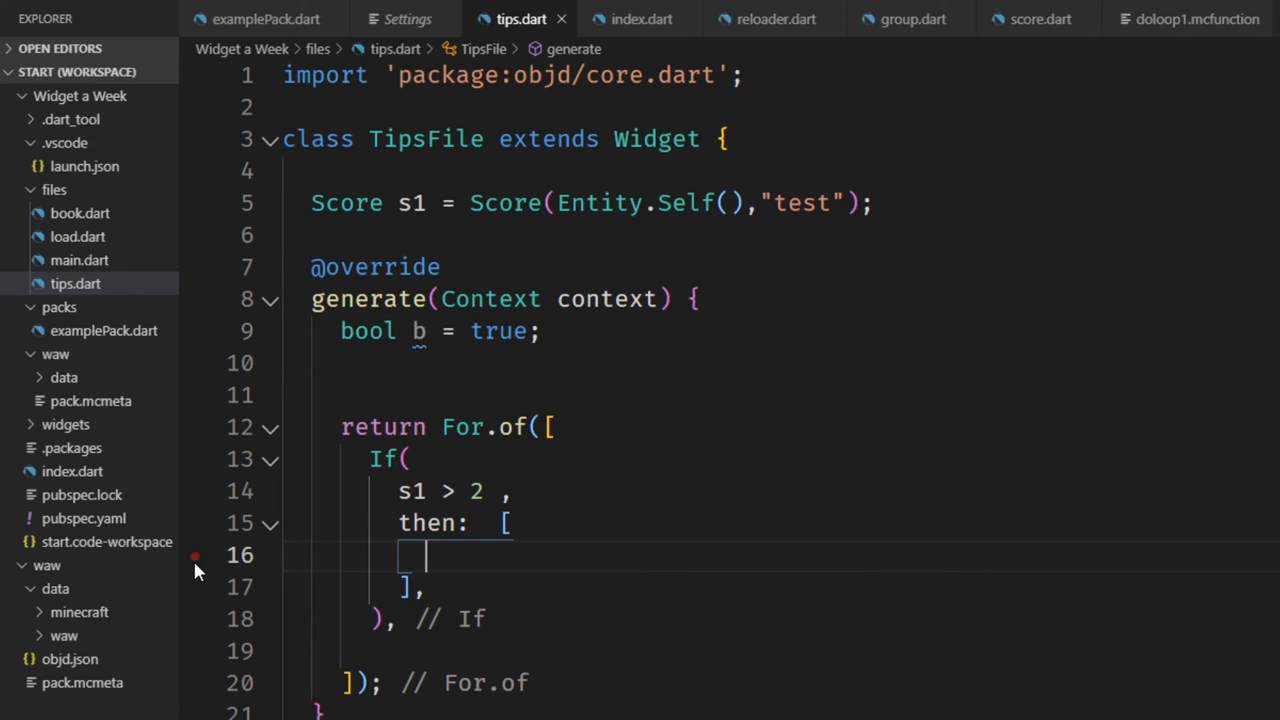
mouse_move(196, 504)
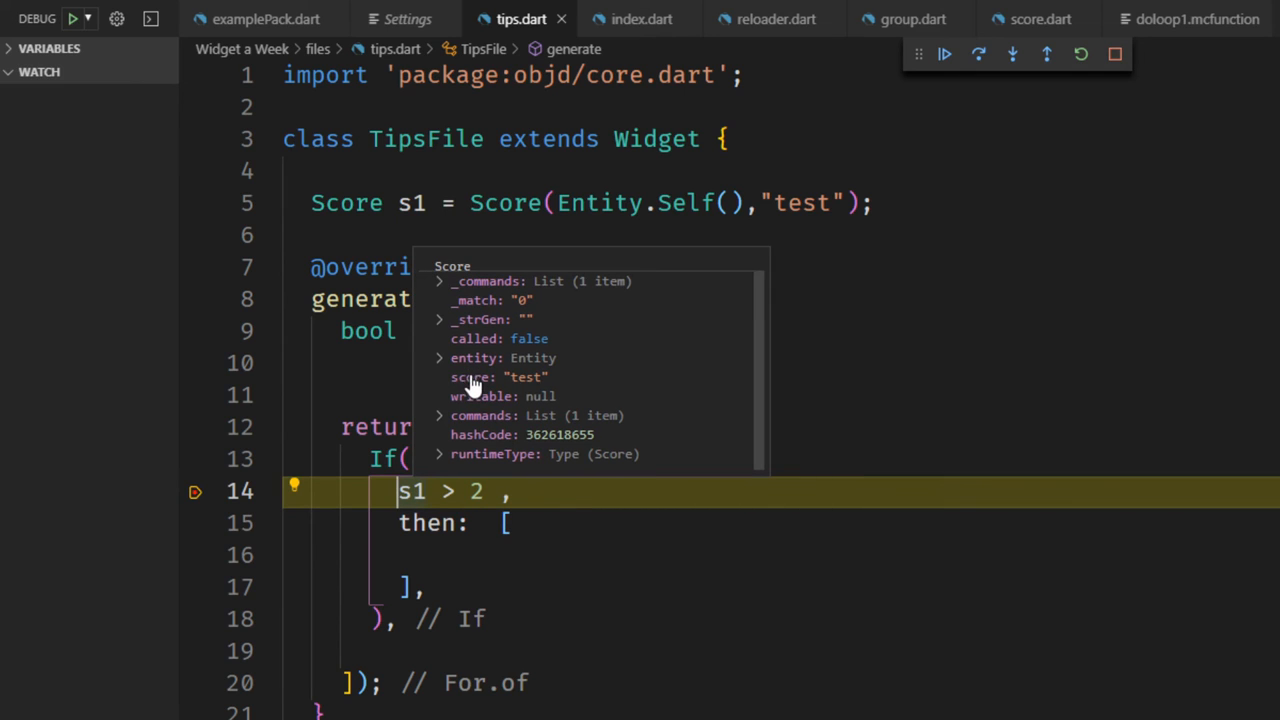
mouse_move(484, 376)
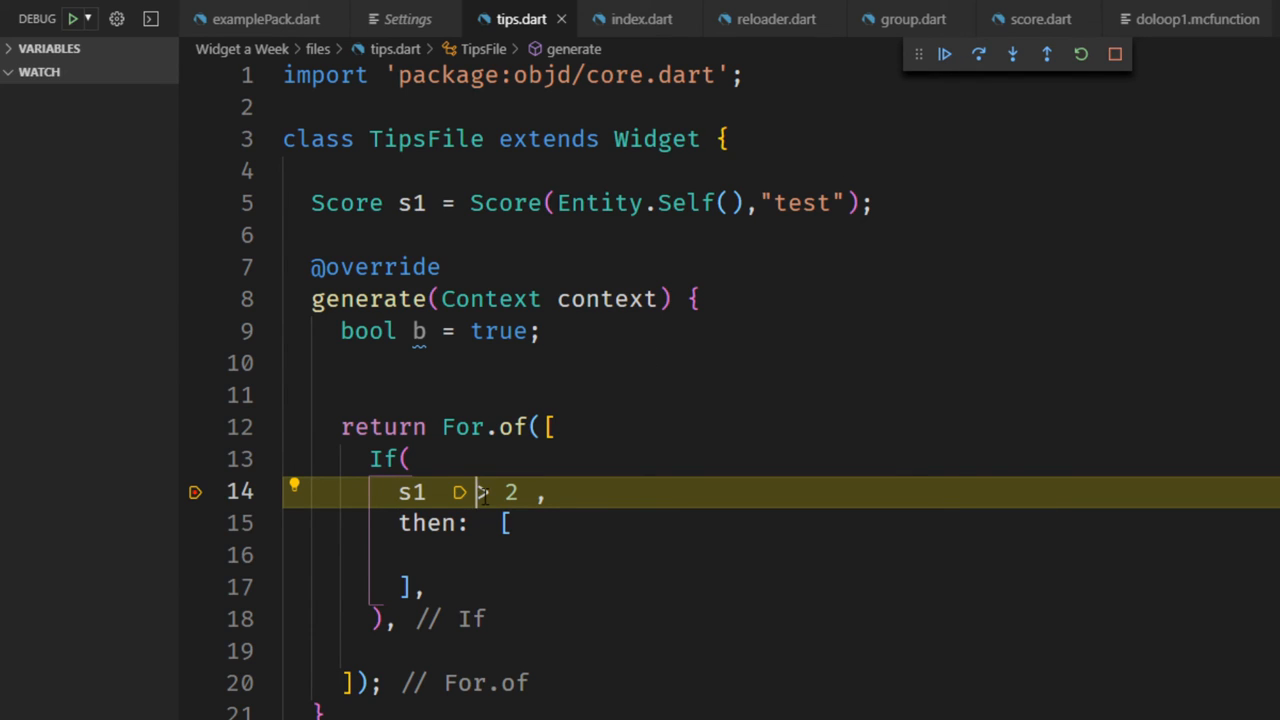
Step: Resume the debugger paused at the If condition in tips.dart after inspecting s1's Score fields
click(978, 54)
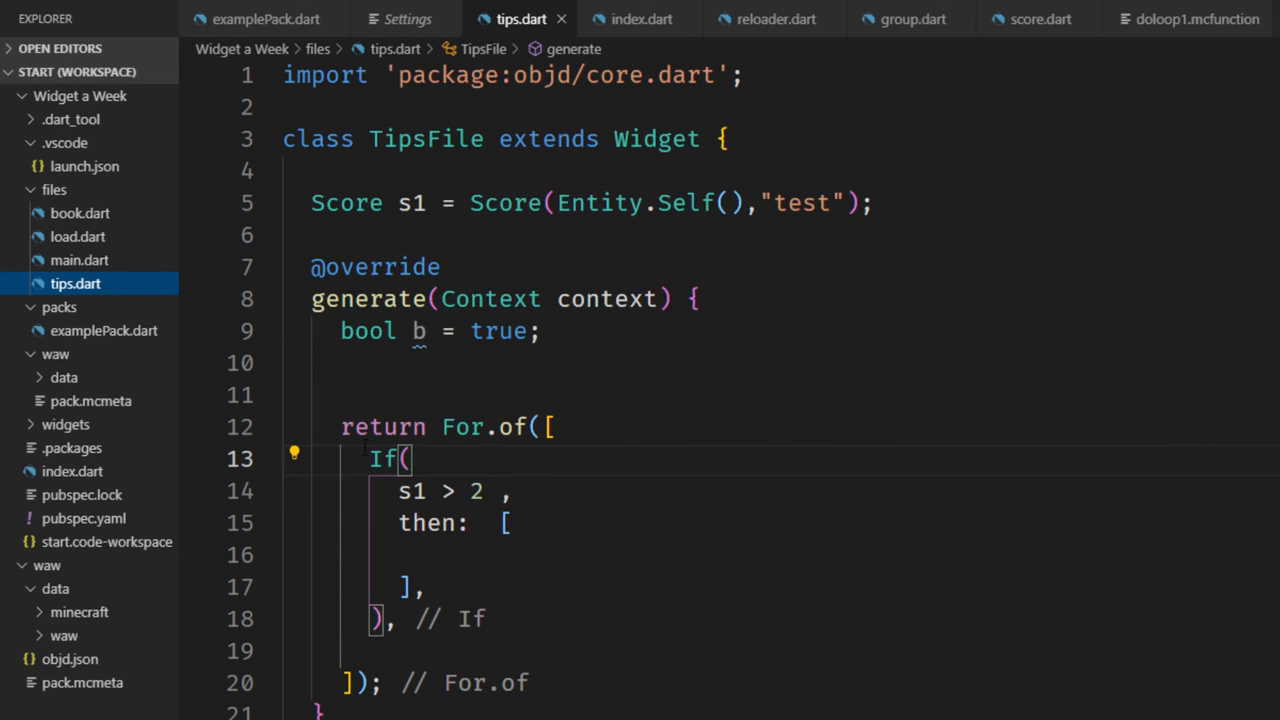
mouse_move(384, 458)
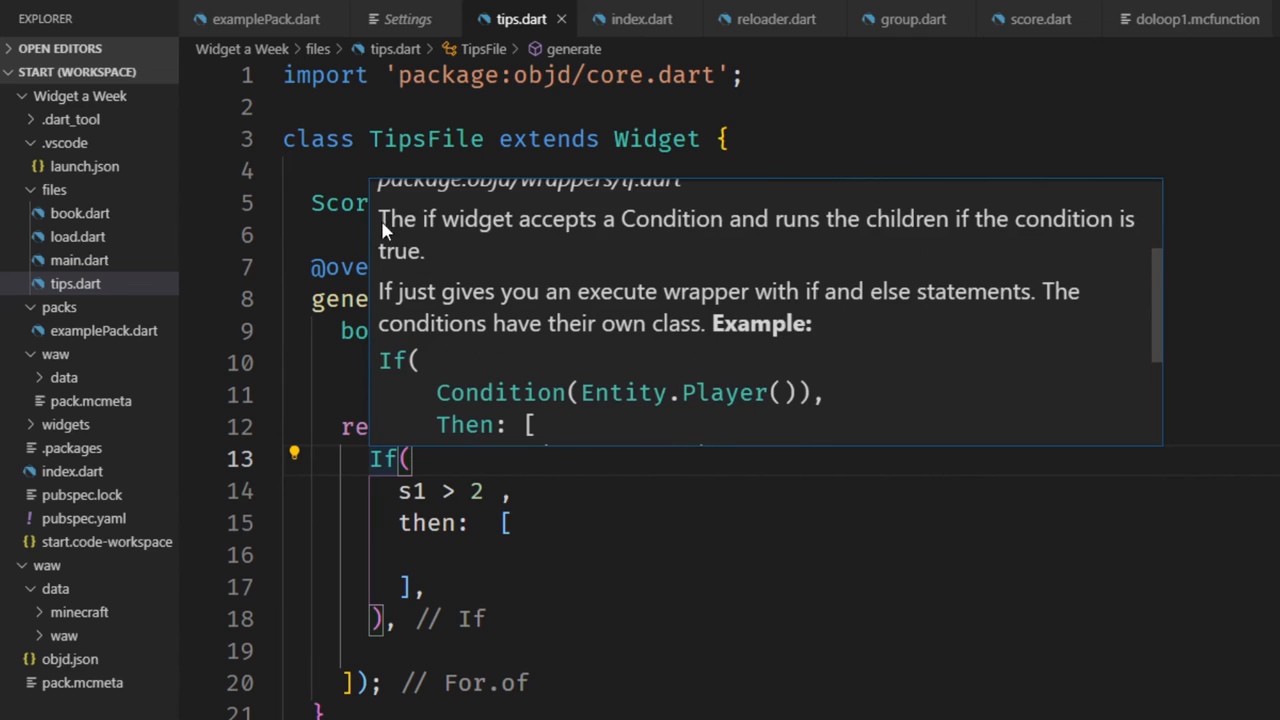
Step: Select the If widget in tips.dart to reveal its documentation and constructor signature
double_click(888, 292)
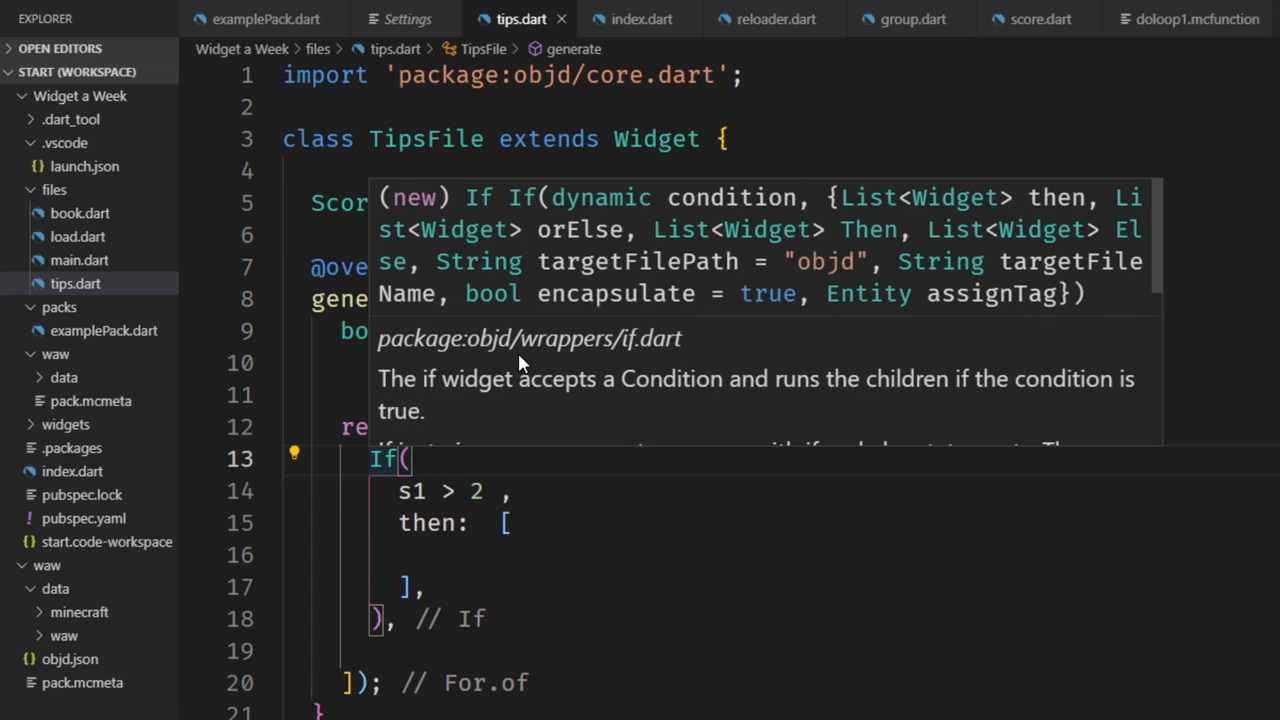
double_click(1040, 228)
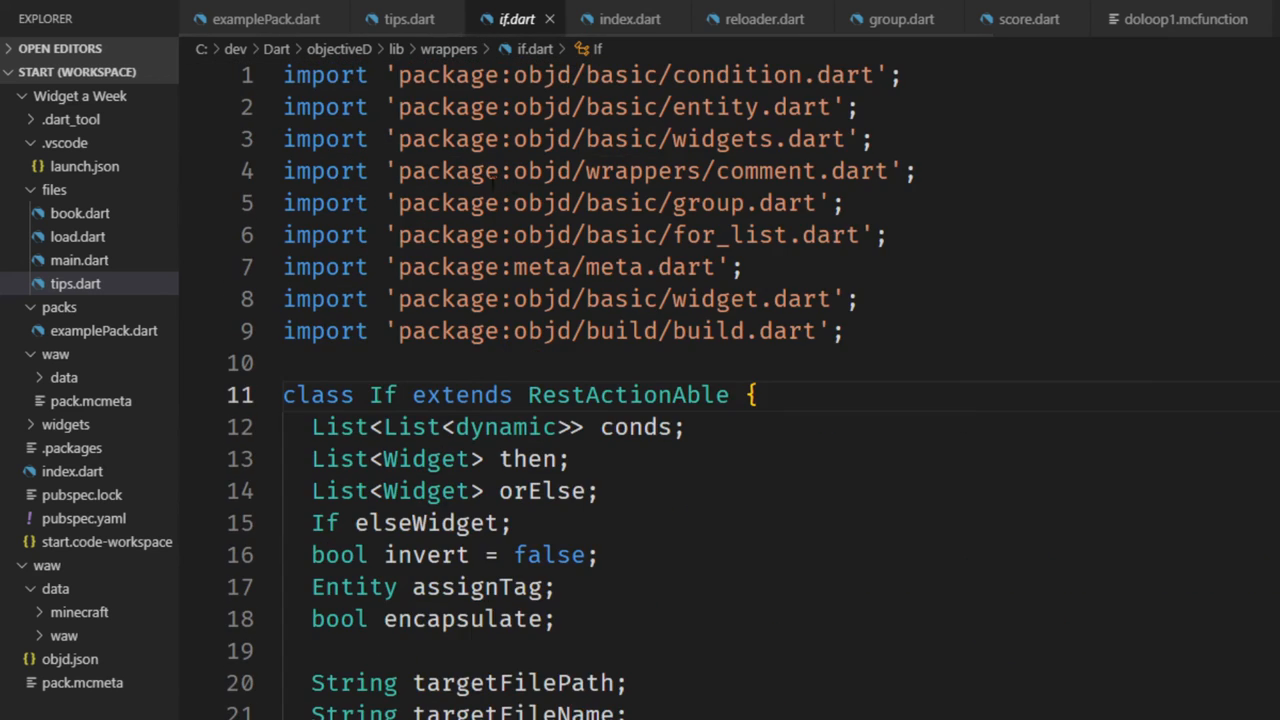
Step: Select the If constructor's parameter list in if.dart and scroll down to its generate method
scroll(down, 3)
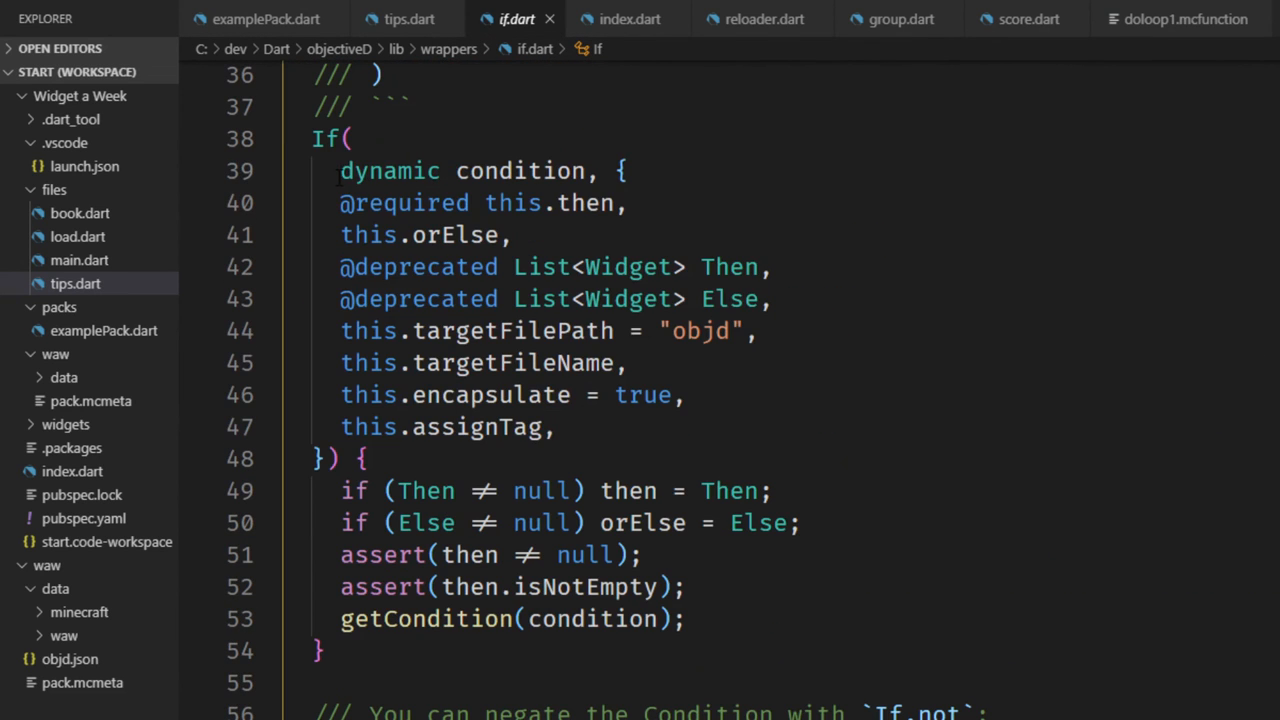
drag(340, 170, 556, 428)
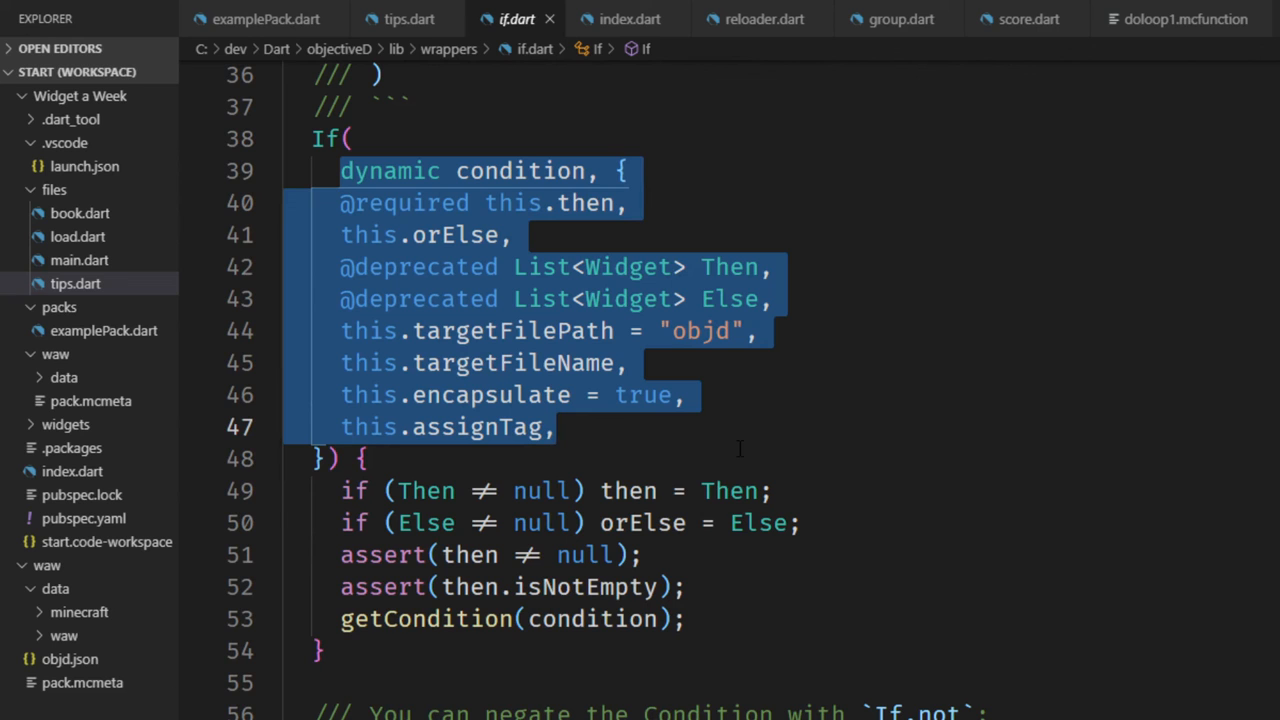
scroll(down, 3)
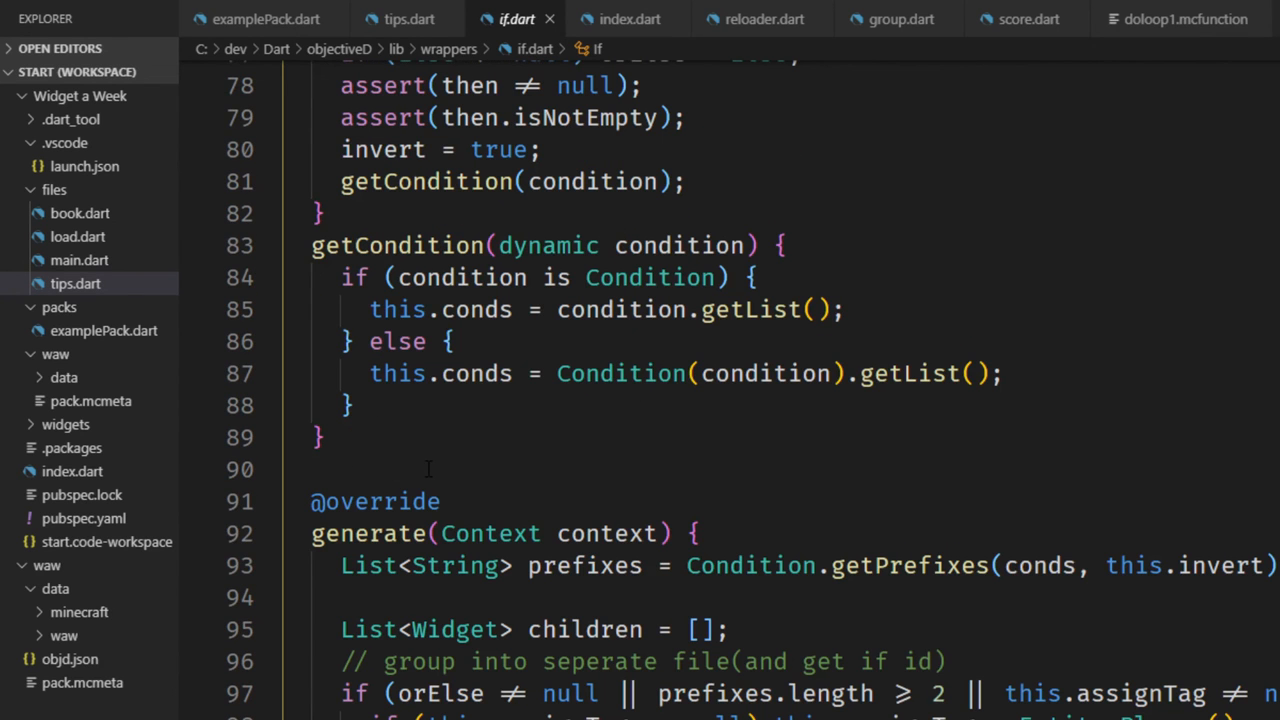
click(408, 18)
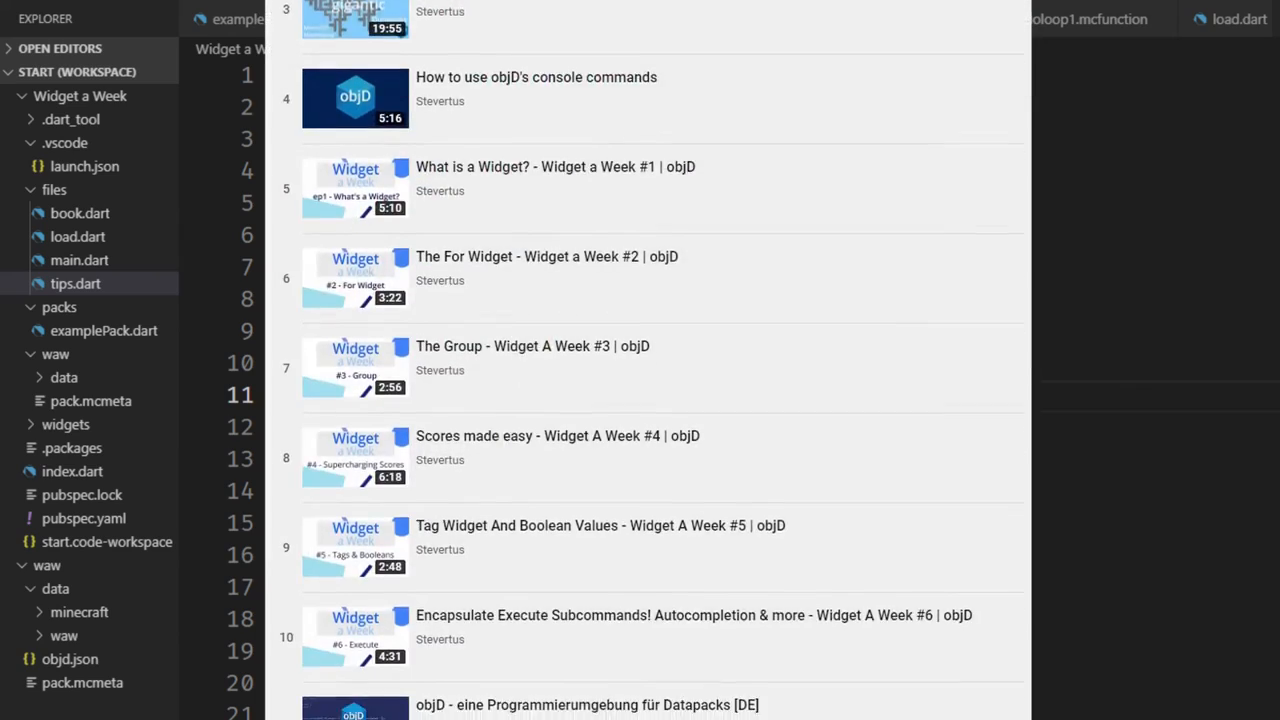
Step: Scroll the objD playlist down to the Widget A Week episodes around #22–#28
scroll(down, 3)
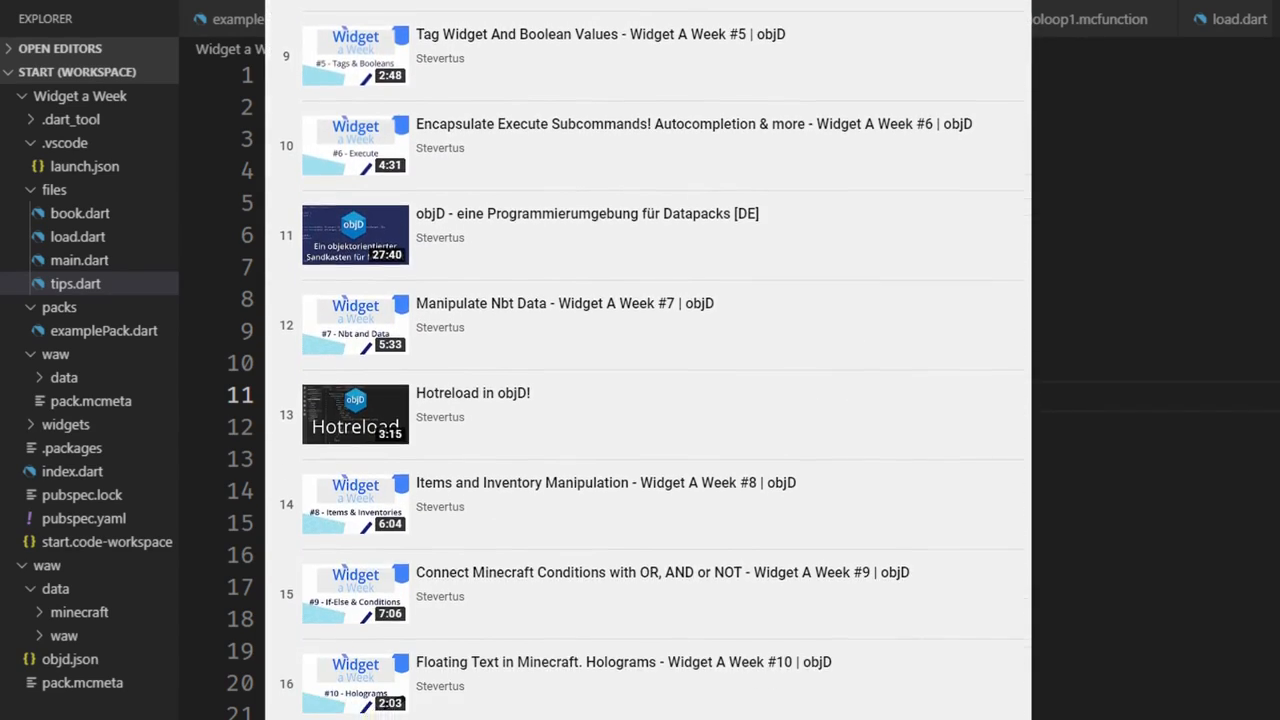
scroll(down, 3)
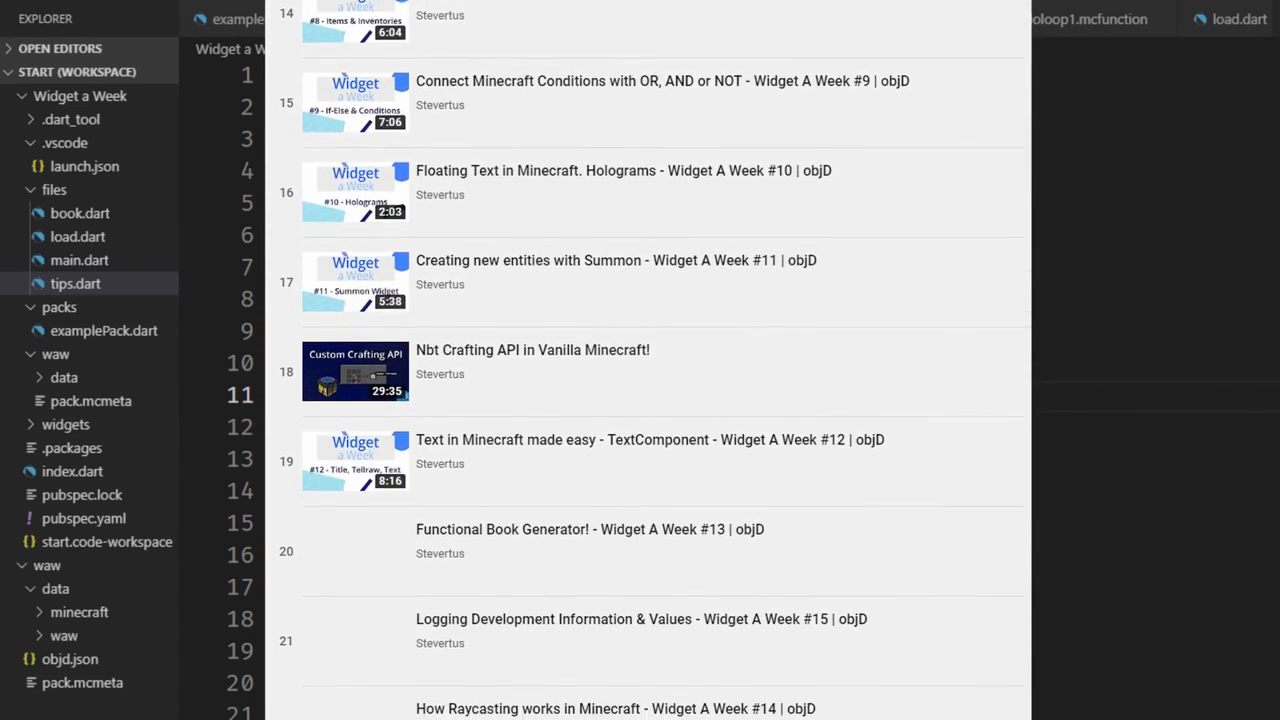
scroll(down, 3)
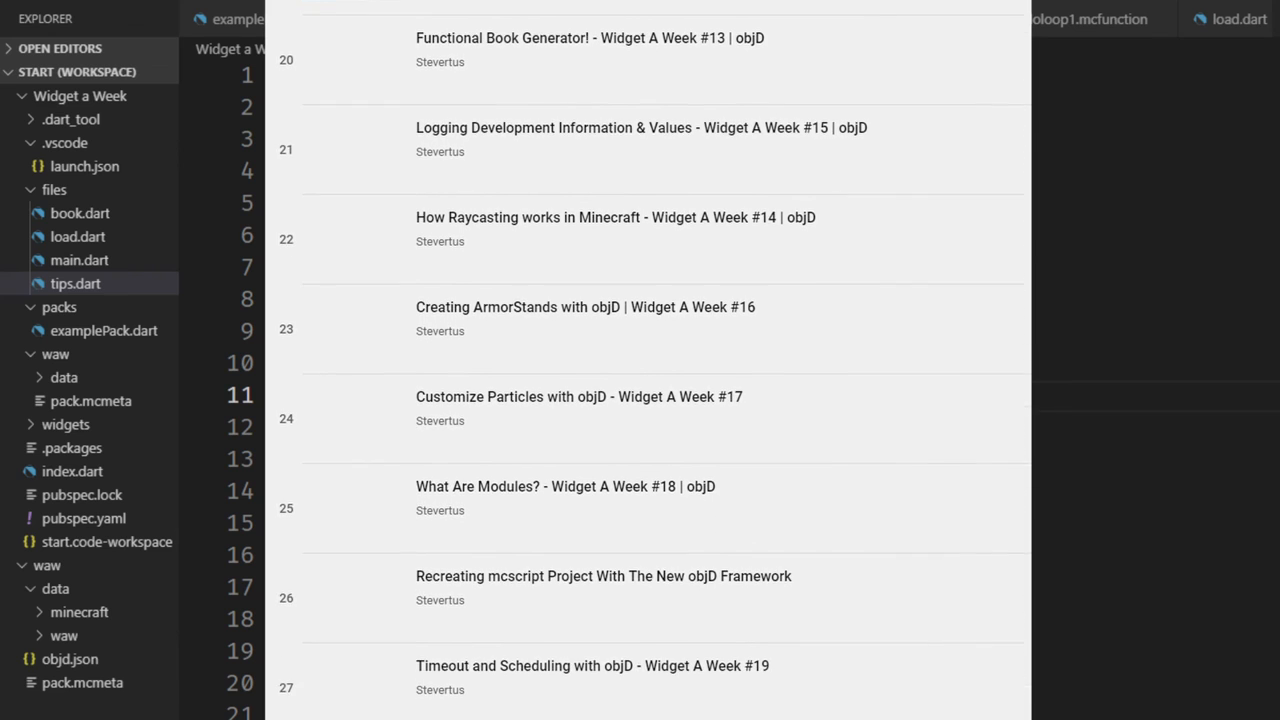
scroll(down, 3)
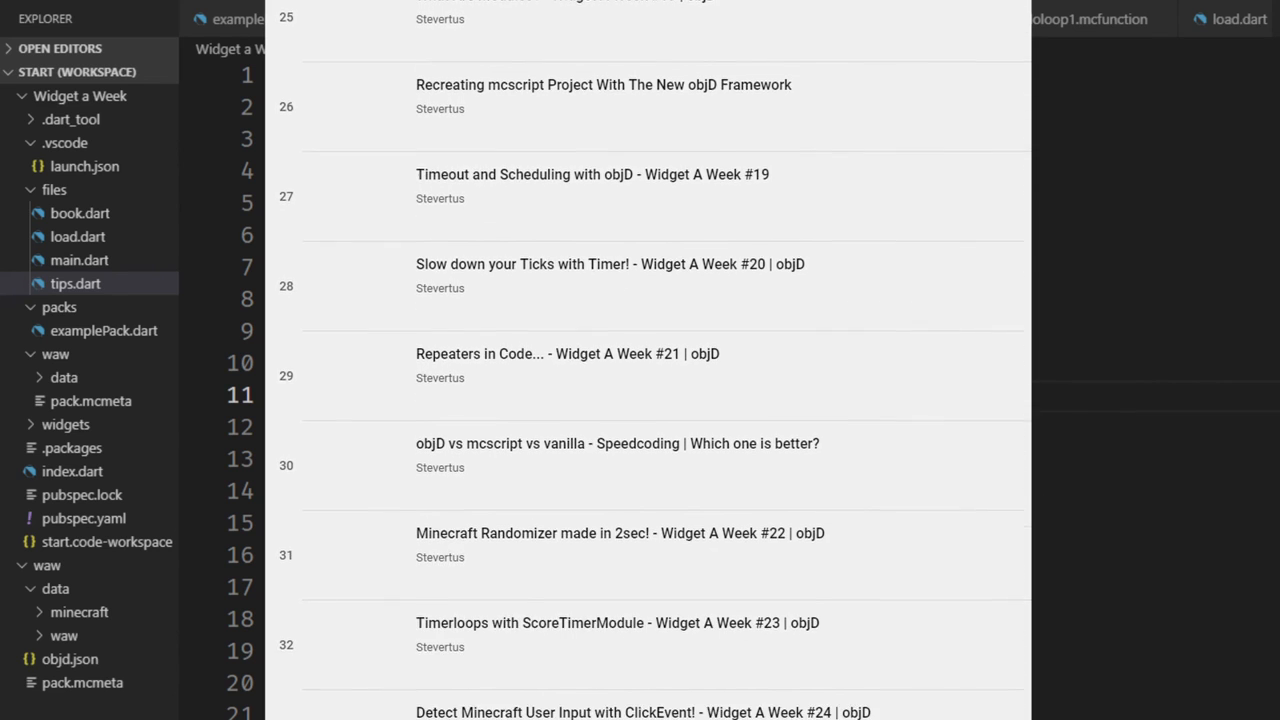
scroll(down, 3)
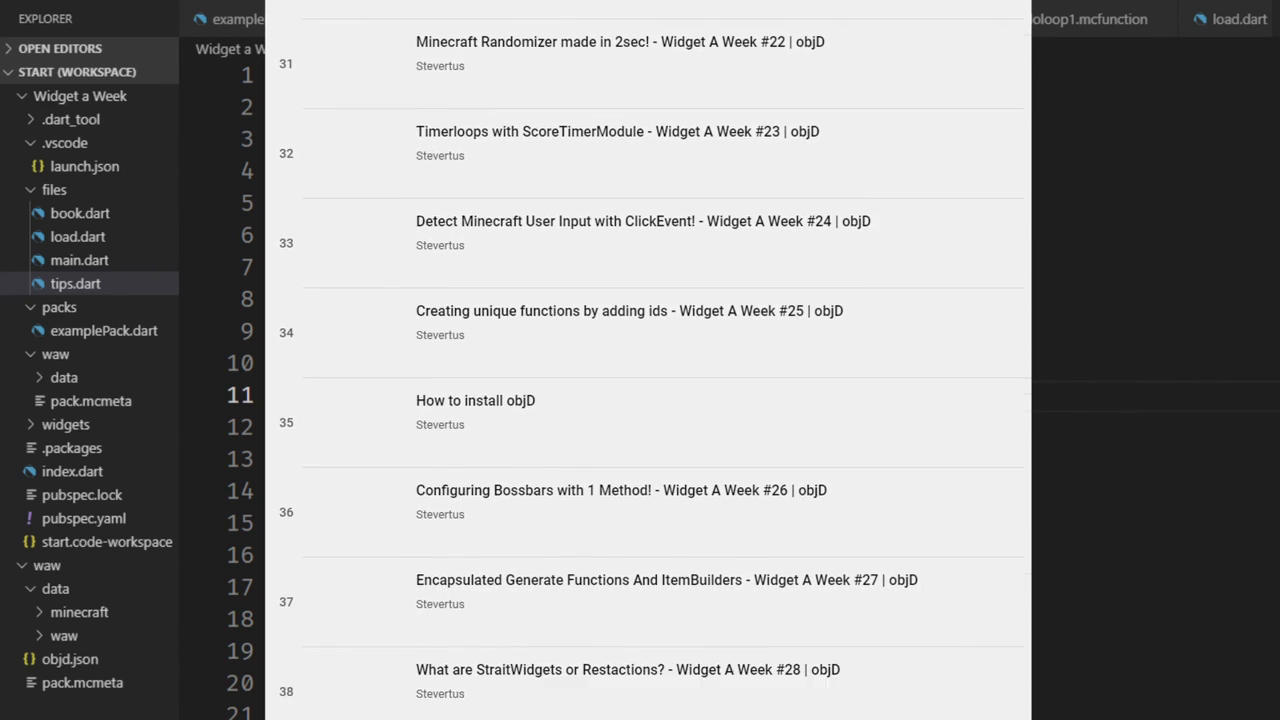